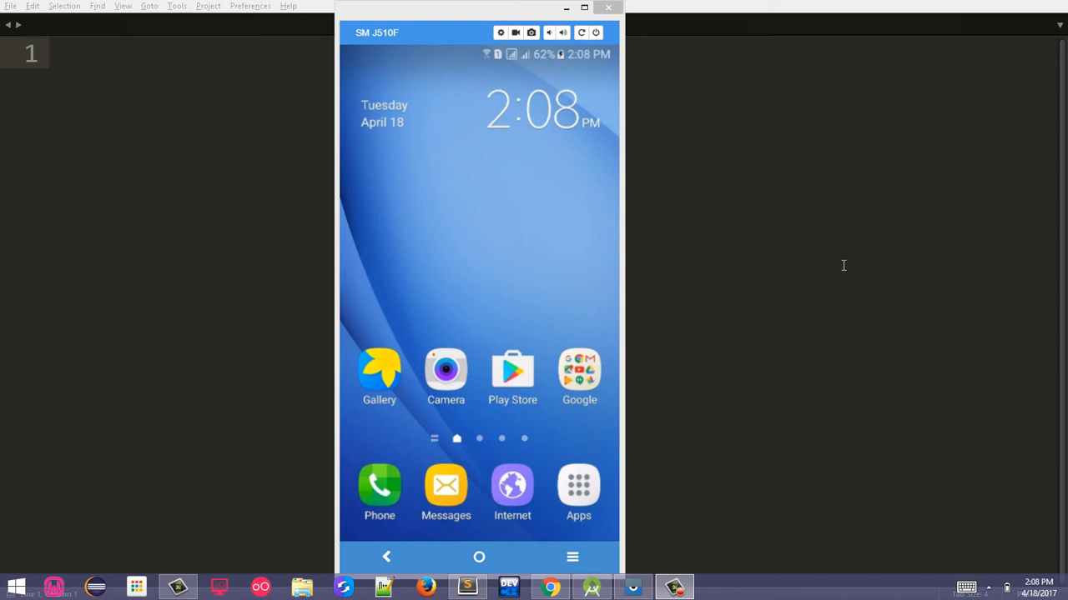
{"action": "mouse_move", "coordinate": [520, 320]}
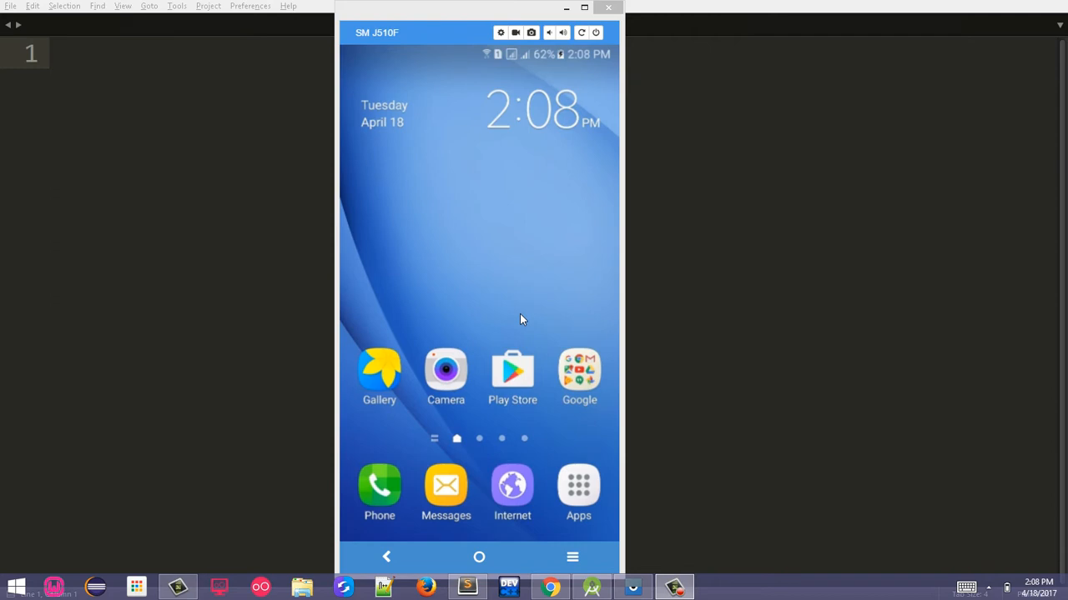
{"action": "mouse_move", "coordinate": [514, 337]}
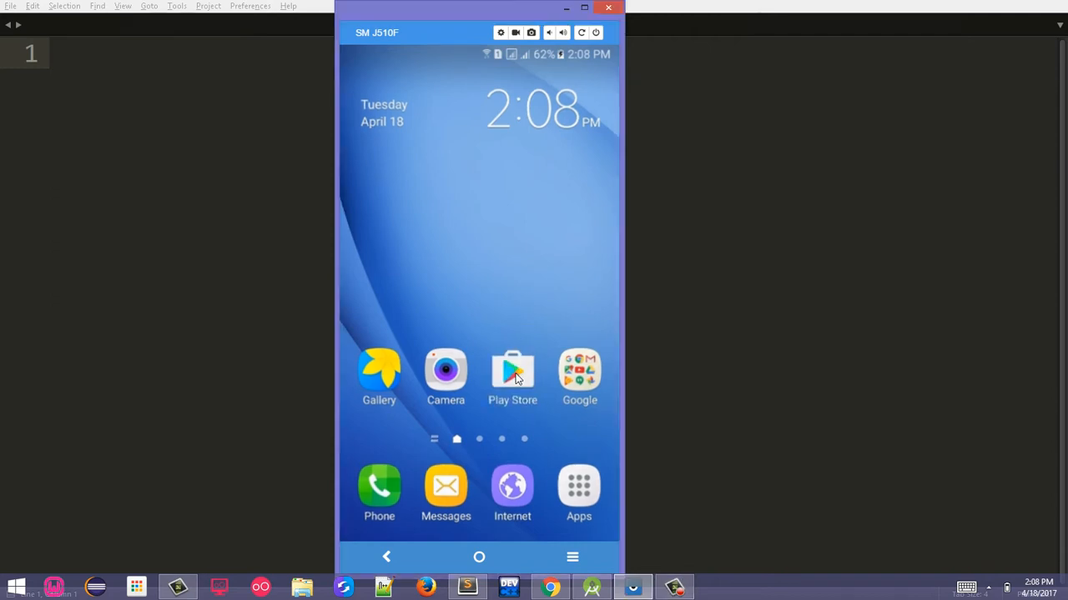
Search the Play Store for 'abidroid' to list Abidroid's published apps
{"action": "left_click", "coordinate": [512, 370]}
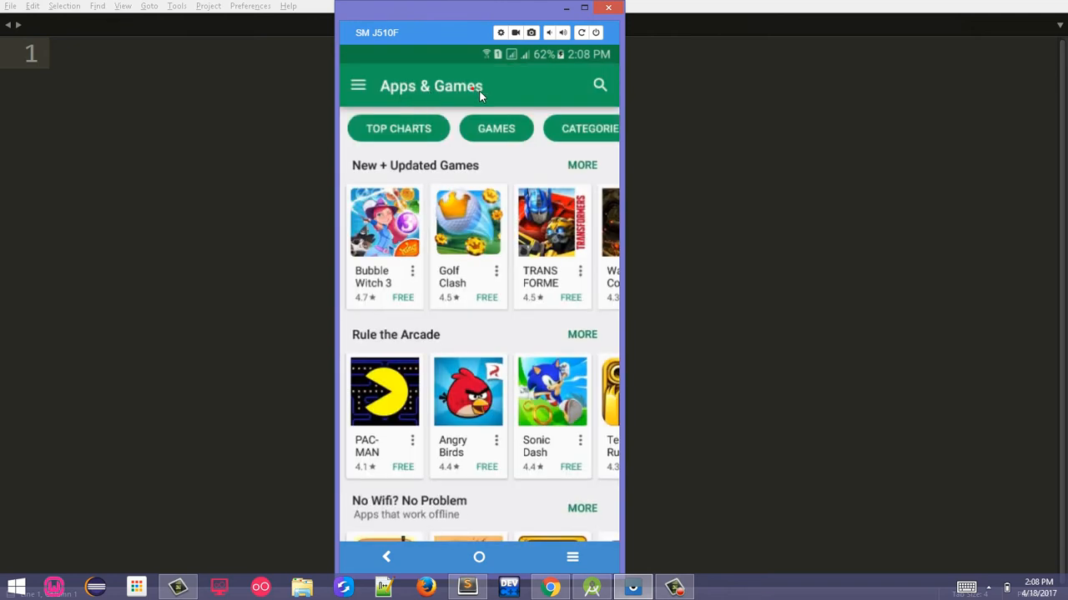
{"action": "left_click", "coordinate": [601, 84]}
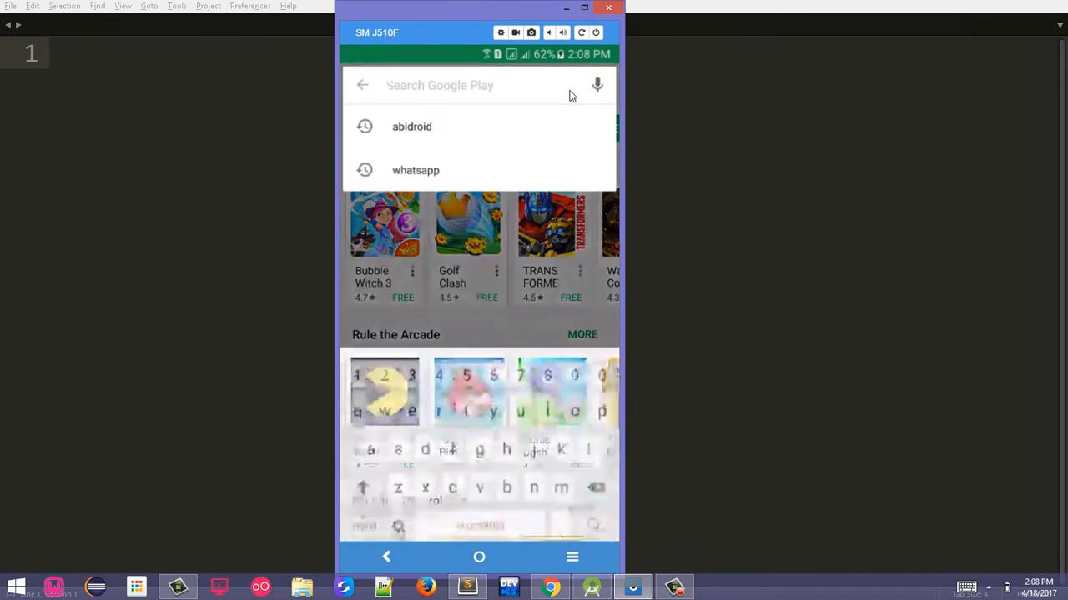
{"action": "type", "text": "abi"}
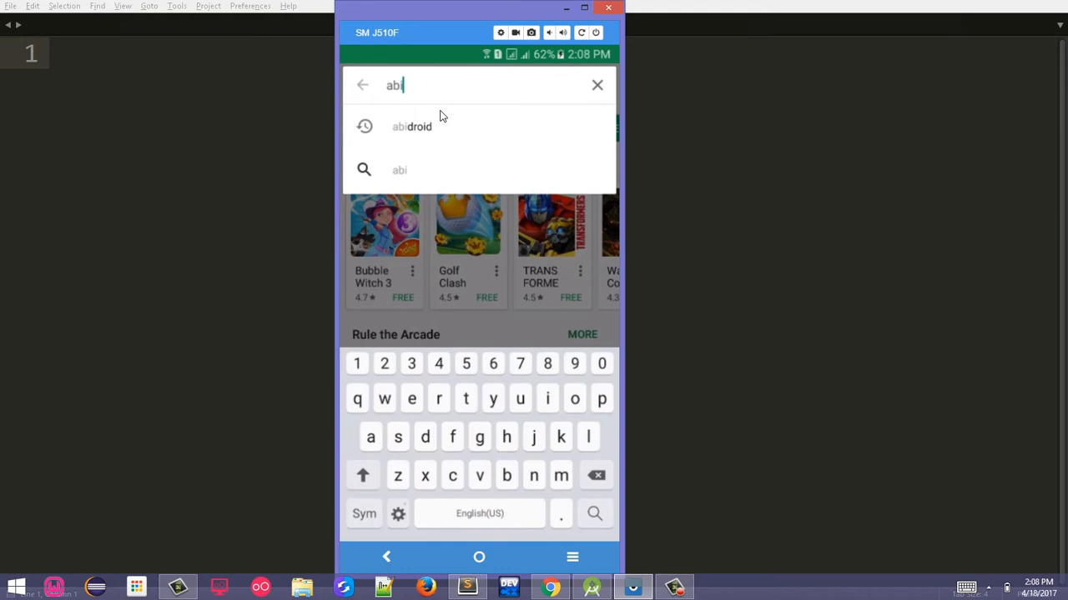
{"action": "left_click", "coordinate": [410, 126]}
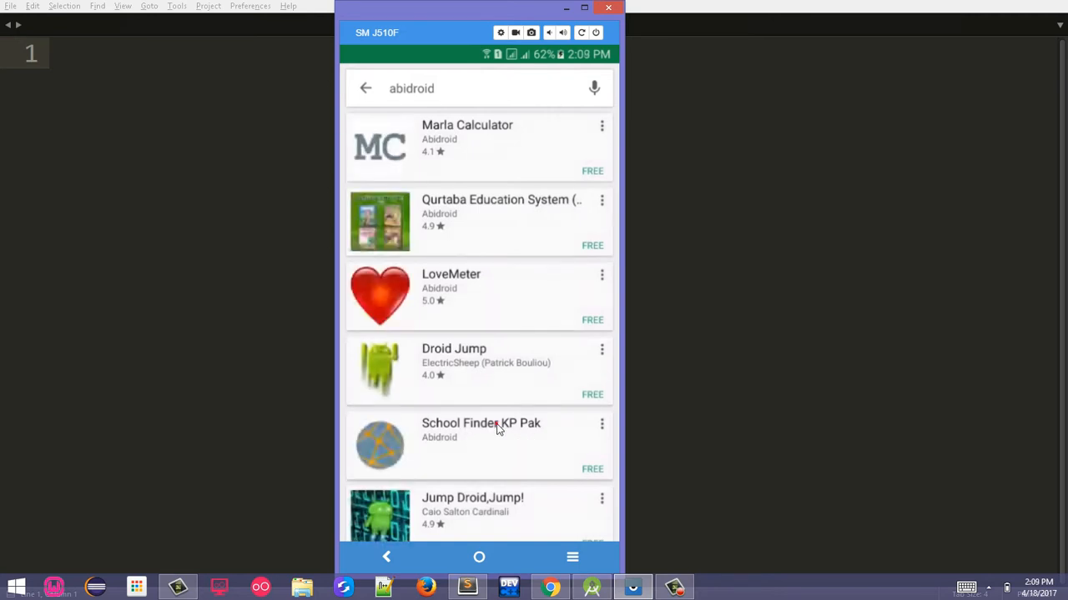
Install School Finder KP Pak from its listing and wait for it to finish
{"action": "left_click", "coordinate": [480, 431]}
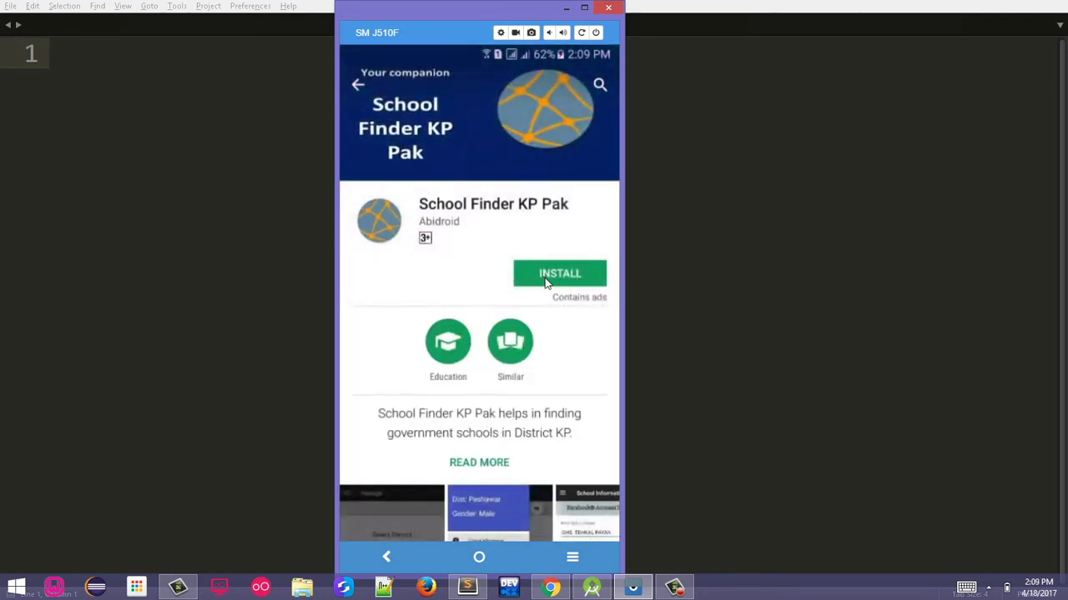
{"action": "left_click", "coordinate": [559, 274]}
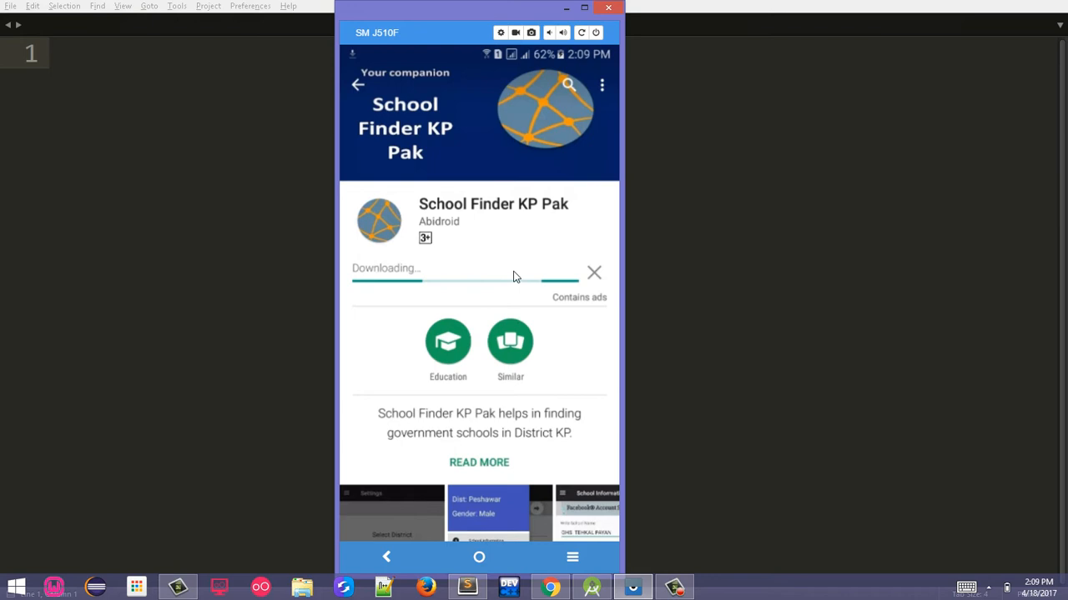
{"action": "scroll", "scroll_direction": "down", "scroll_amount": 3}
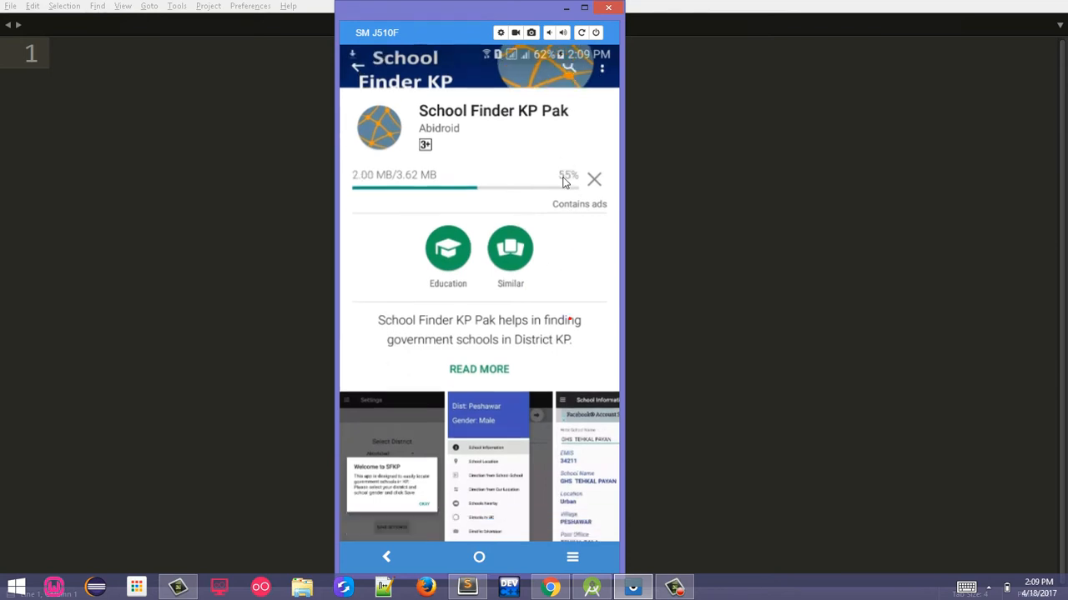
{"action": "scroll", "scroll_direction": "down", "scroll_amount": 3}
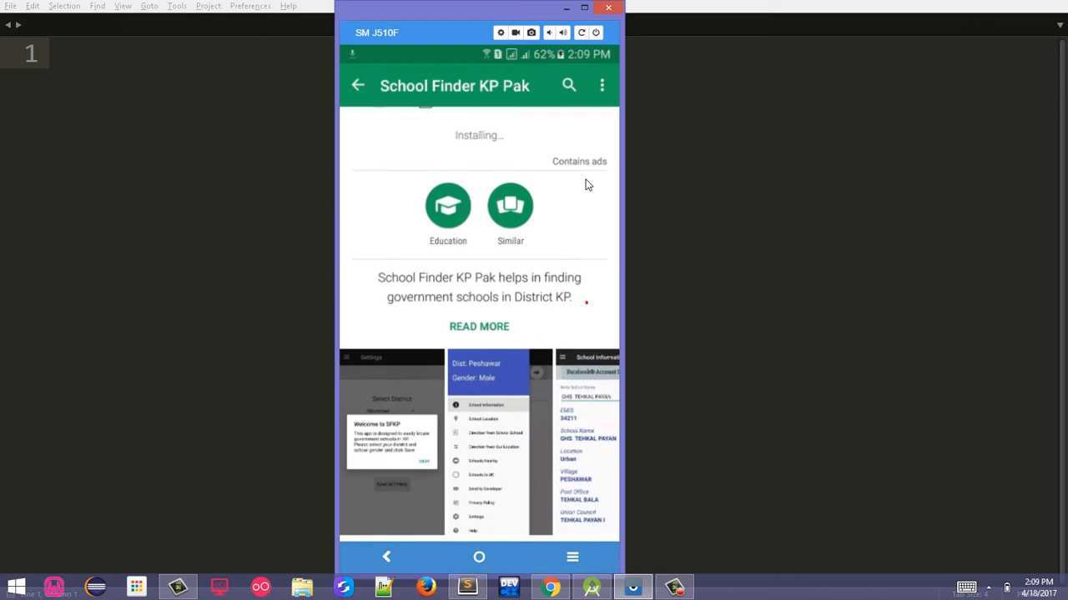
{"action": "scroll", "scroll_direction": "down", "scroll_amount": 3}
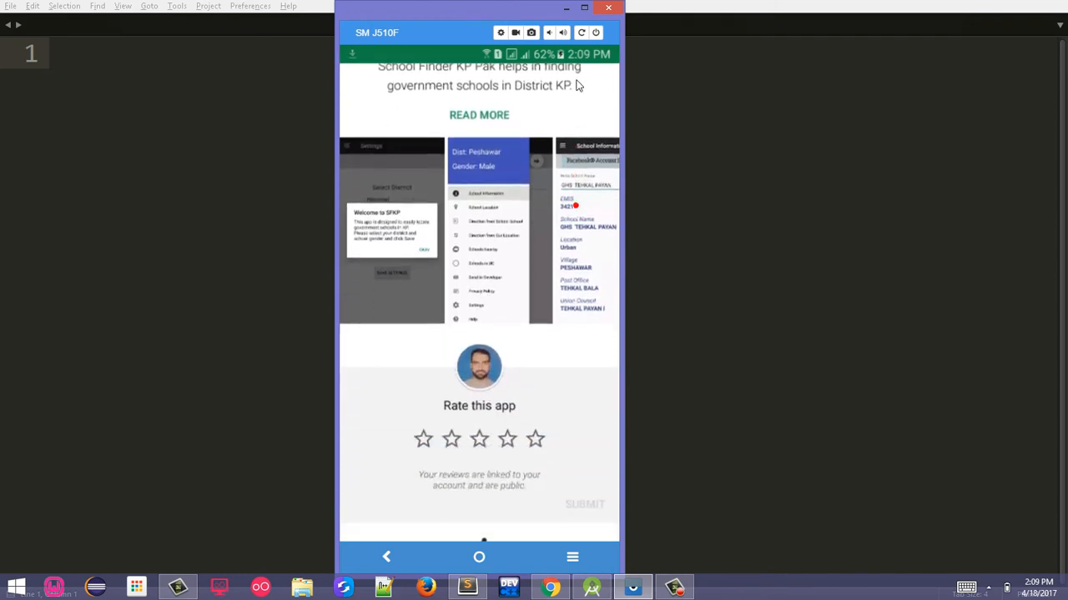
{"action": "scroll", "scroll_direction": "down", "scroll_amount": 3}
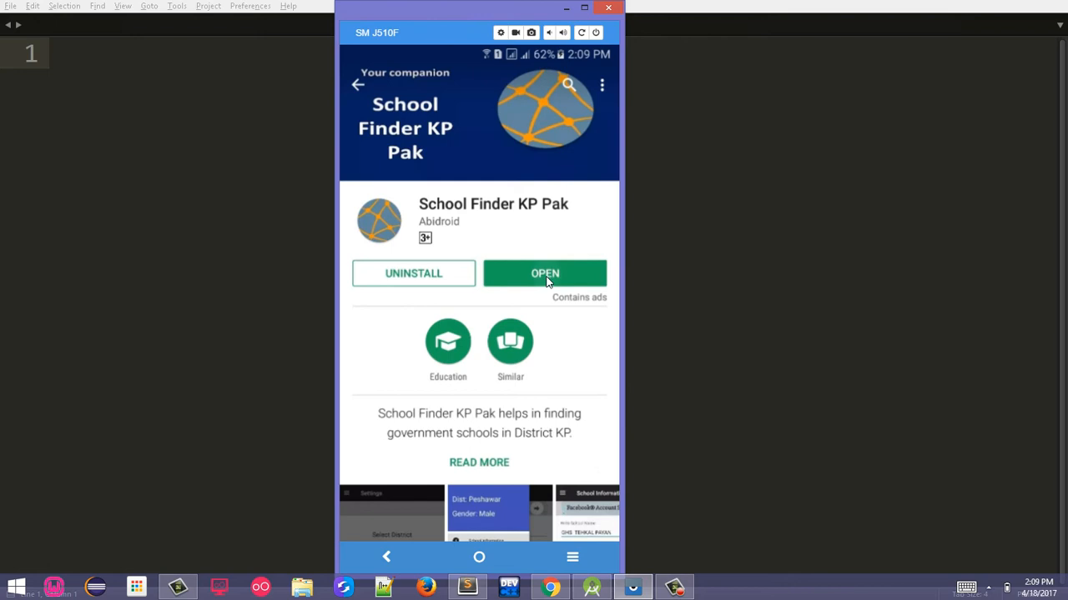
Launch the app, dismiss the welcome note, choose Peshawar district and keep Male gender
{"action": "left_click", "coordinate": [544, 274]}
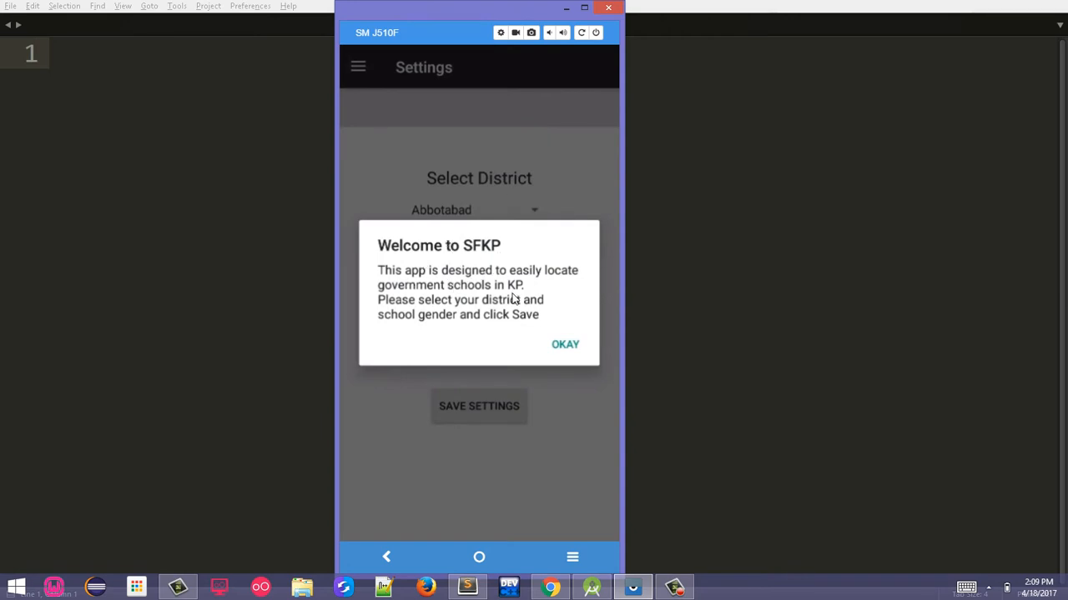
{"action": "mouse_move", "coordinate": [482, 200]}
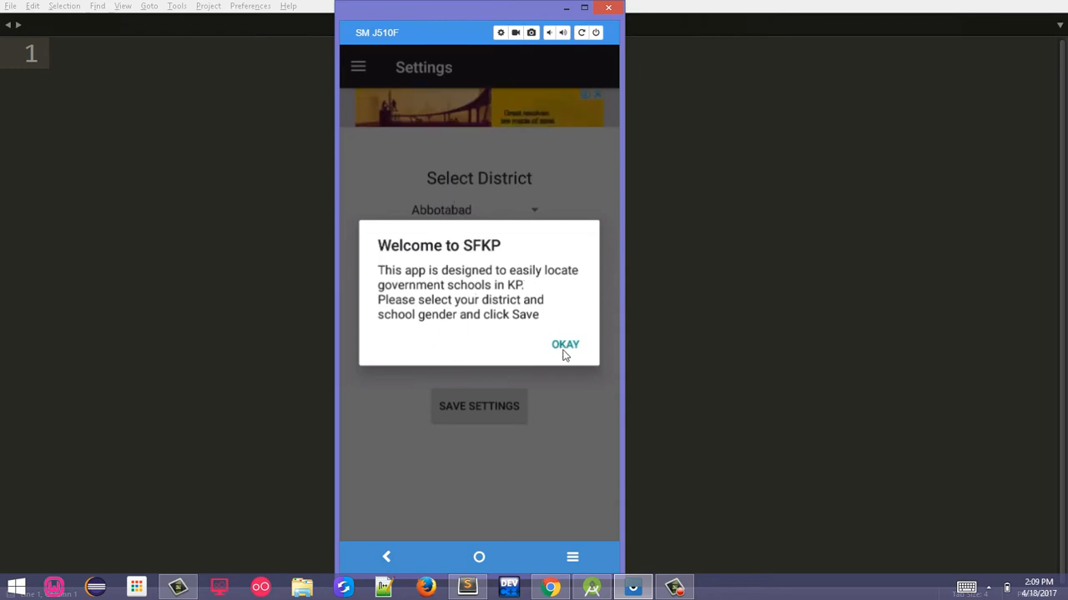
{"action": "left_click", "coordinate": [564, 344]}
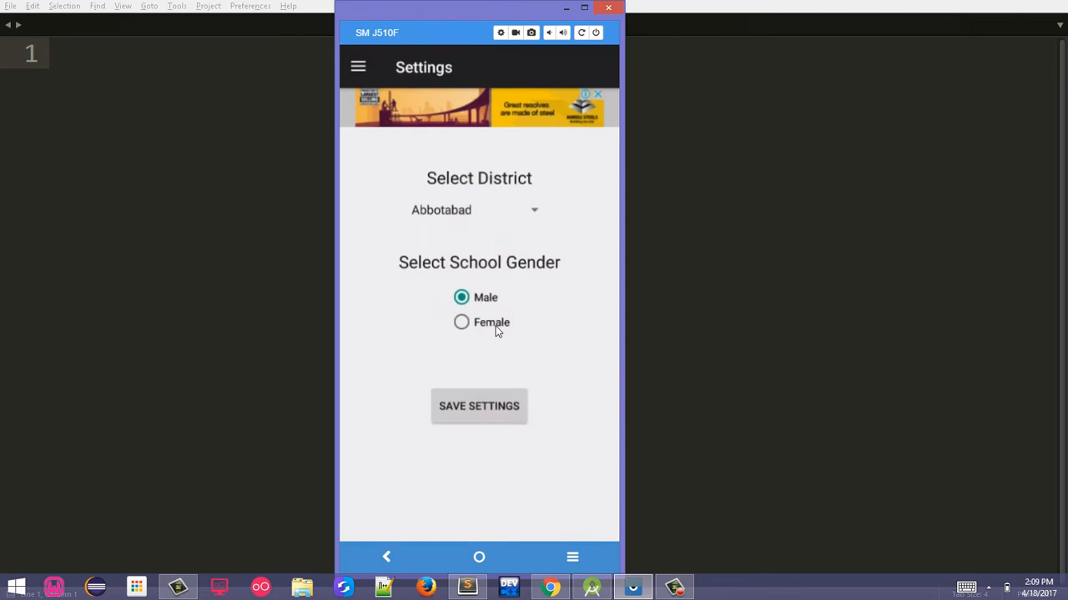
{"action": "mouse_move", "coordinate": [474, 252]}
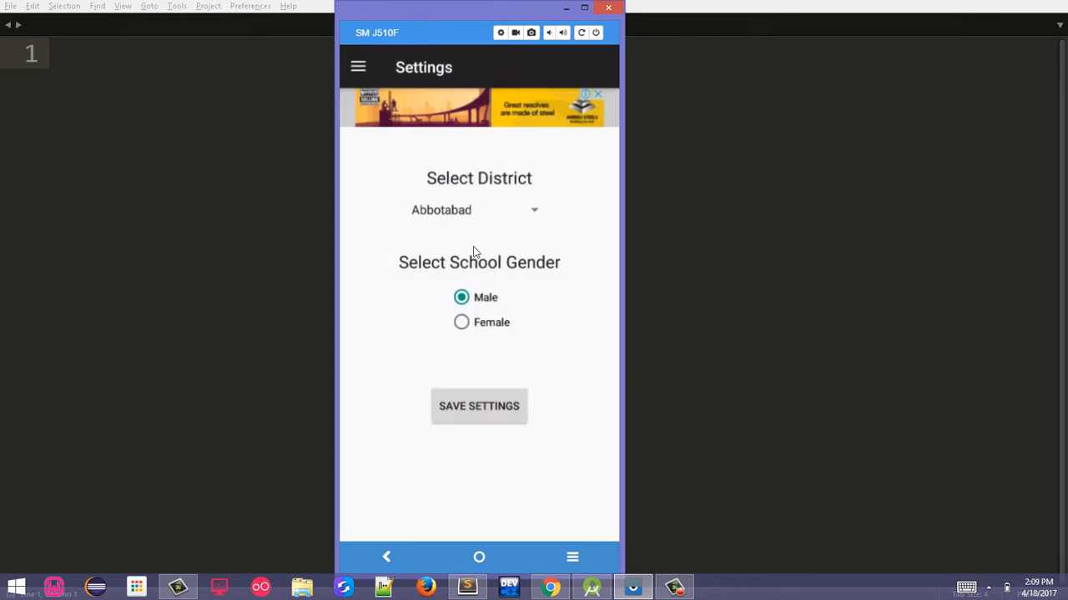
{"action": "mouse_move", "coordinate": [495, 317]}
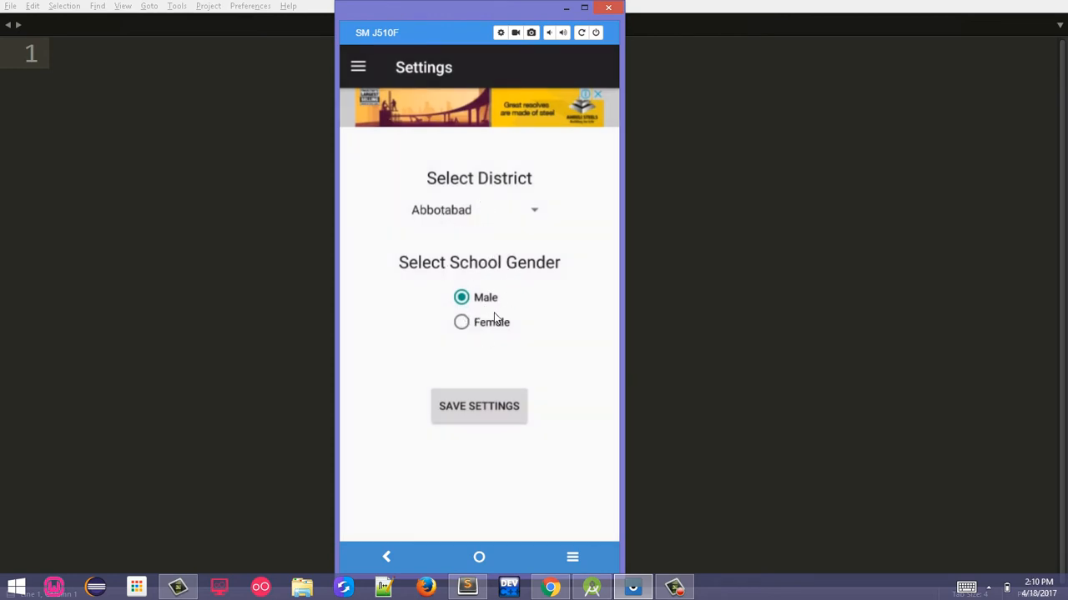
{"action": "left_click", "coordinate": [476, 210]}
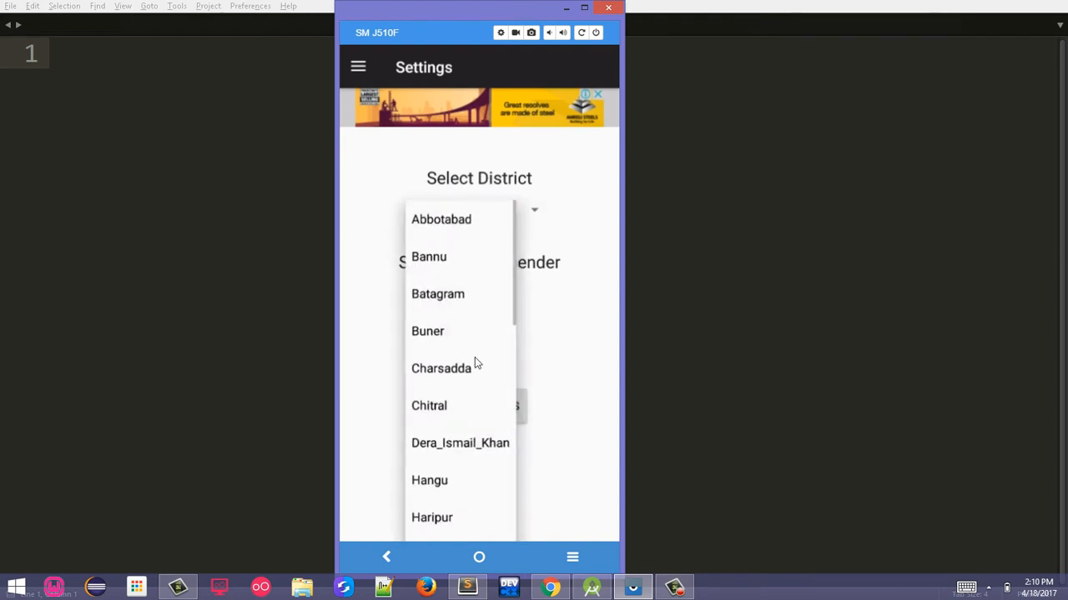
{"action": "scroll", "scroll_direction": "down", "scroll_amount": 3}
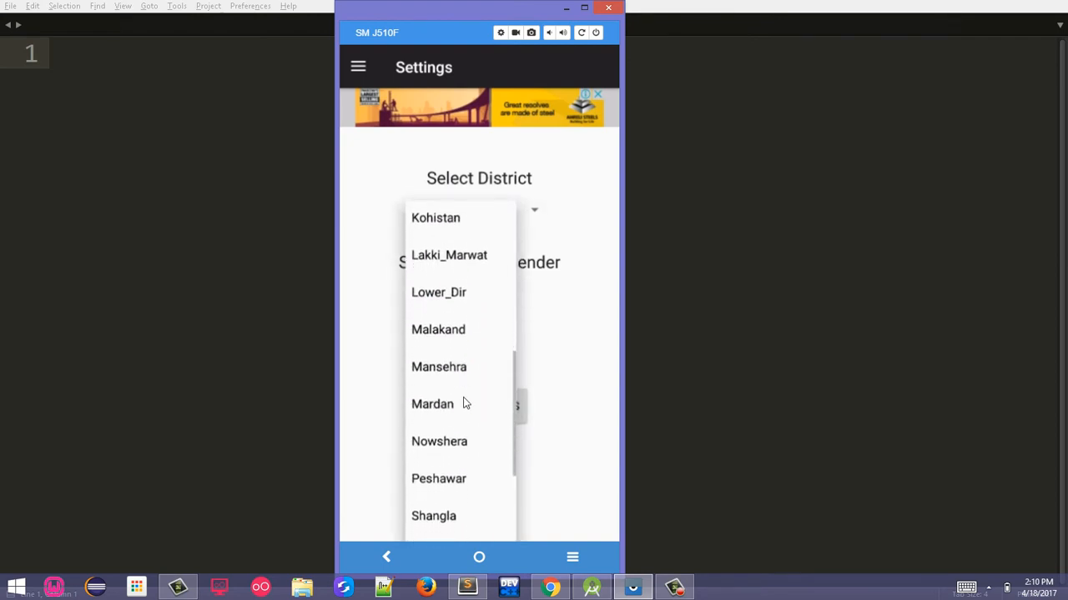
{"action": "left_click", "coordinate": [439, 478]}
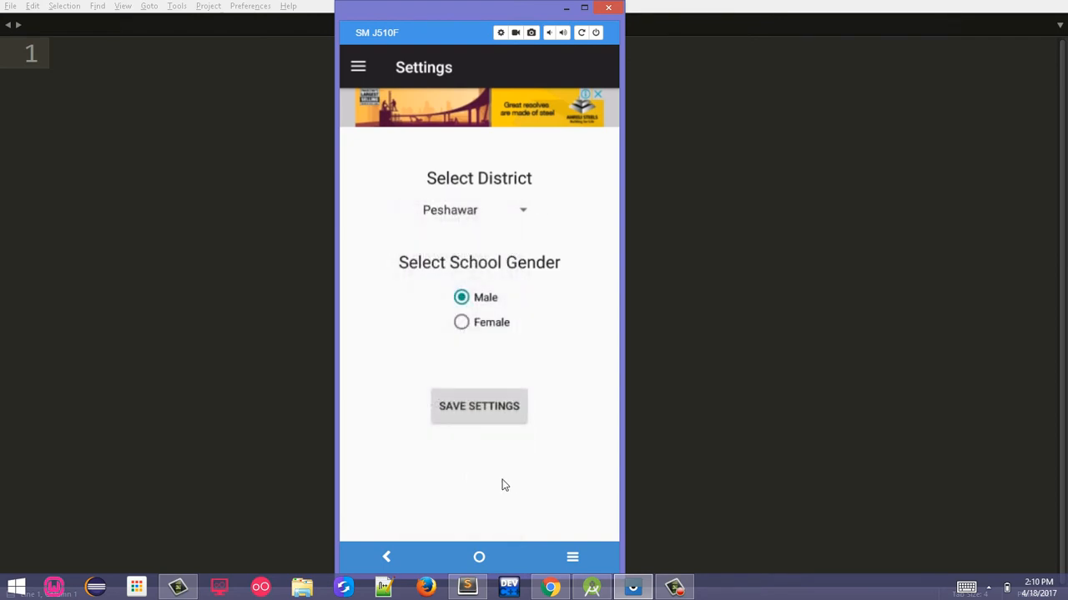
{"action": "mouse_move", "coordinate": [507, 299]}
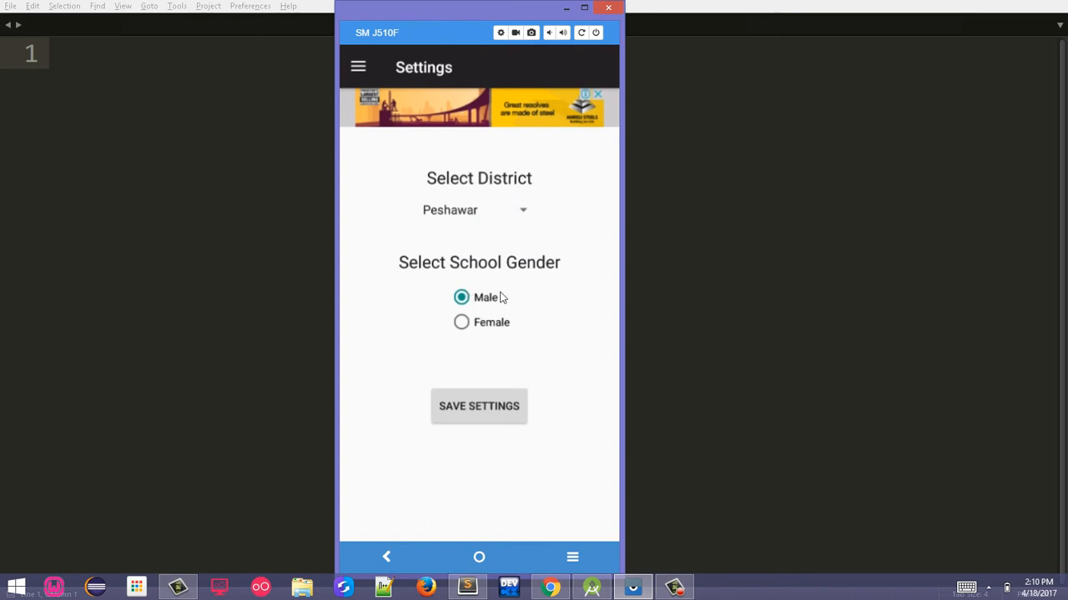
{"action": "left_click", "coordinate": [479, 407]}
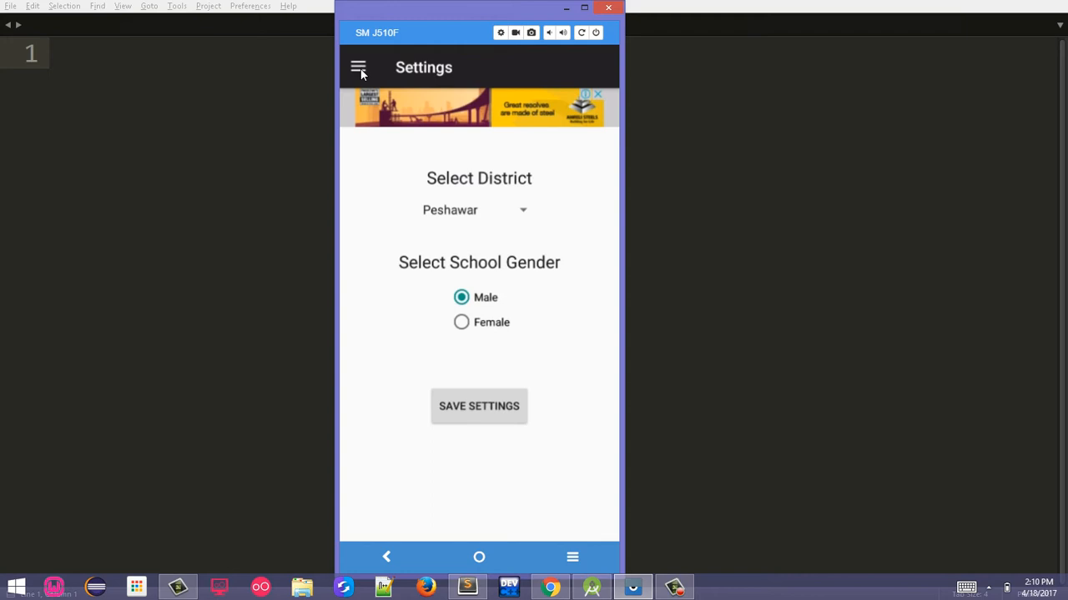
Show the navigation drawer listing School Information through Help
{"action": "left_click", "coordinate": [360, 66]}
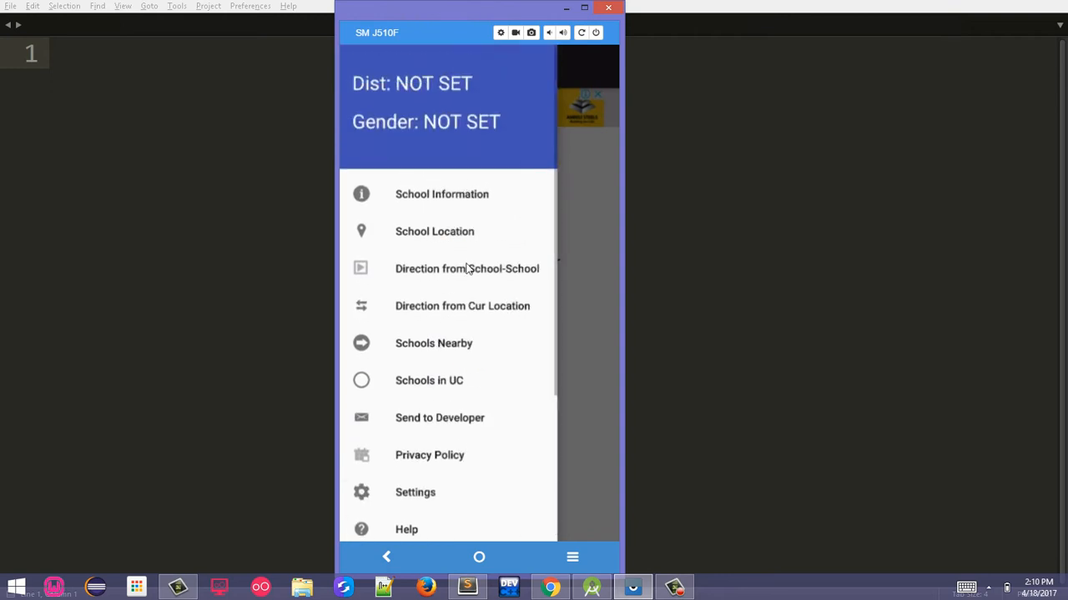
{"action": "mouse_move", "coordinate": [432, 197]}
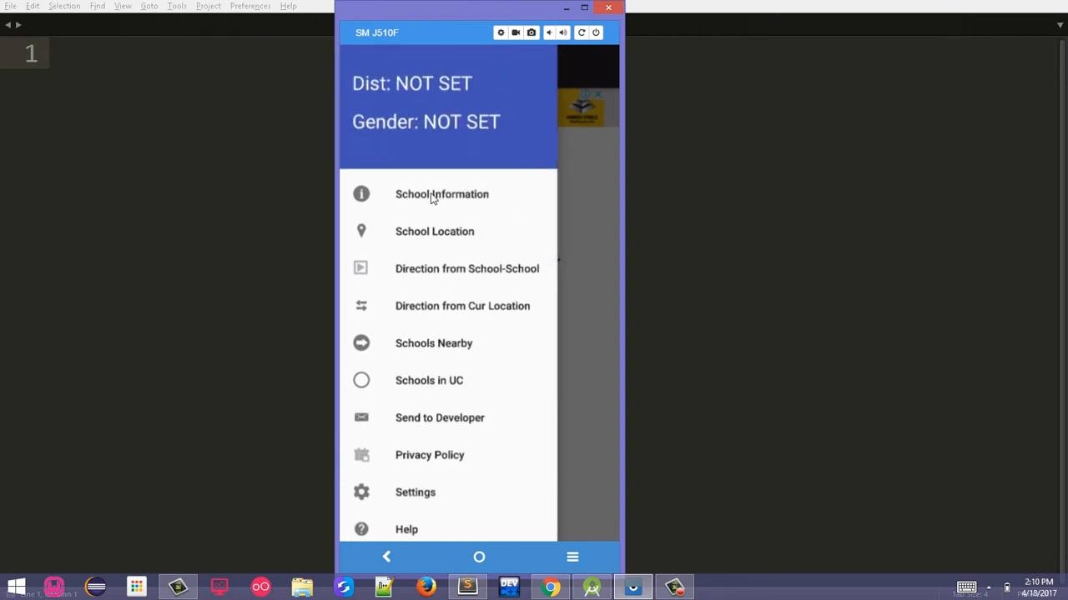
In School Information, search 'gps b' and show GPS BADEZAI's details (EMIS 20823, REGI)
{"action": "left_click", "coordinate": [441, 193]}
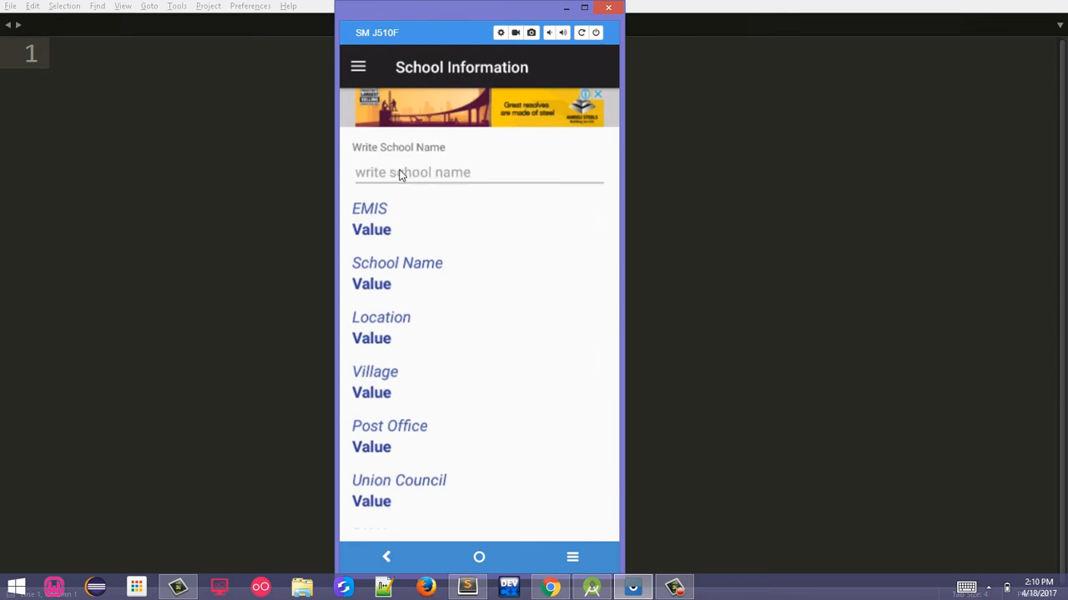
{"action": "mouse_move", "coordinate": [407, 190]}
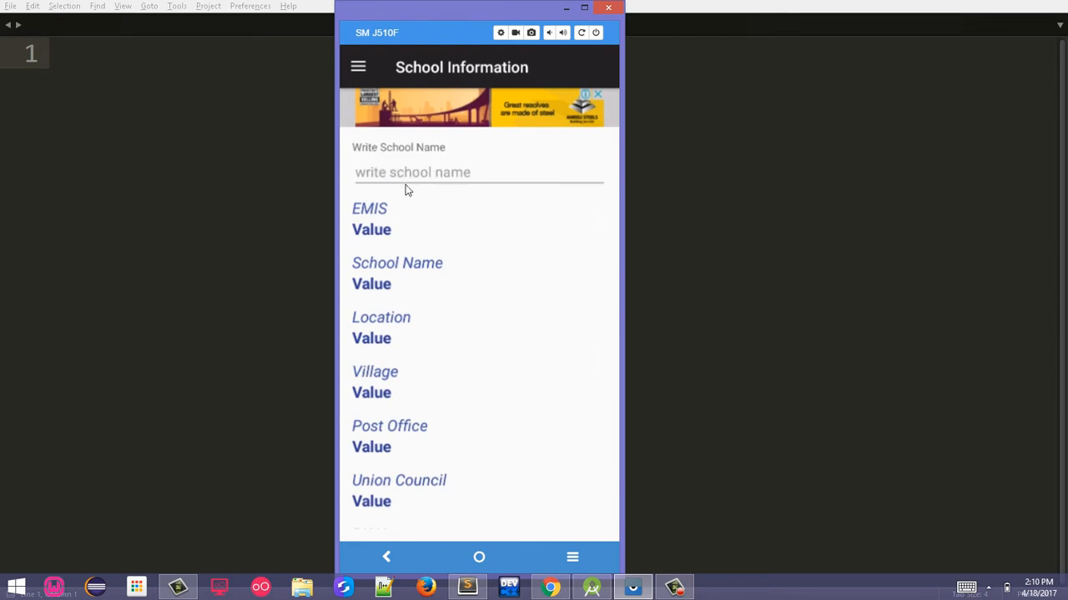
{"action": "mouse_move", "coordinate": [404, 177]}
{"action": "type", "text": "gh"}
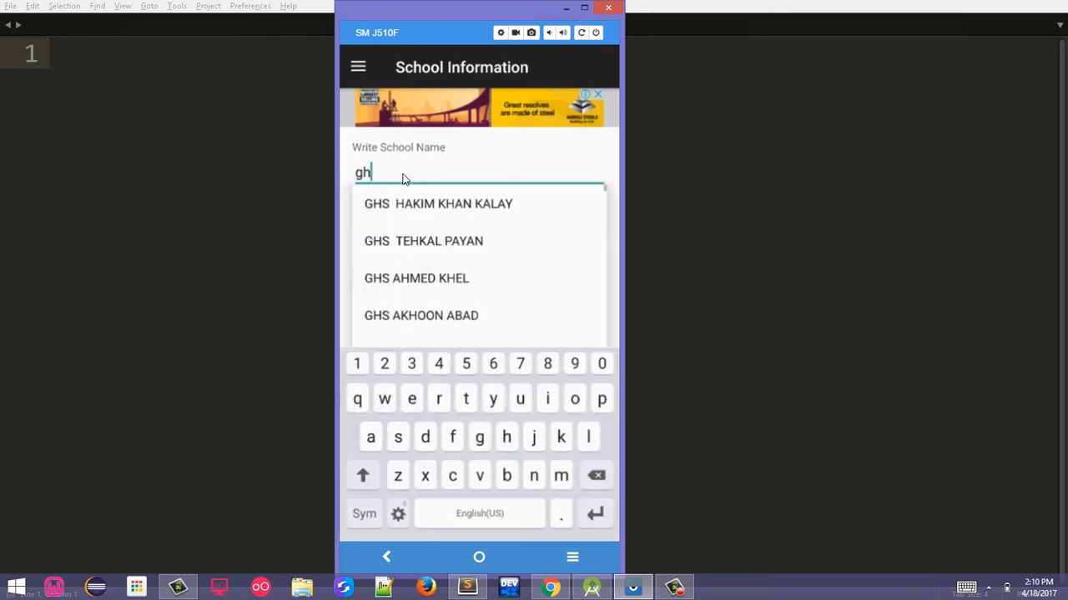
{"action": "mouse_move", "coordinate": [367, 187]}
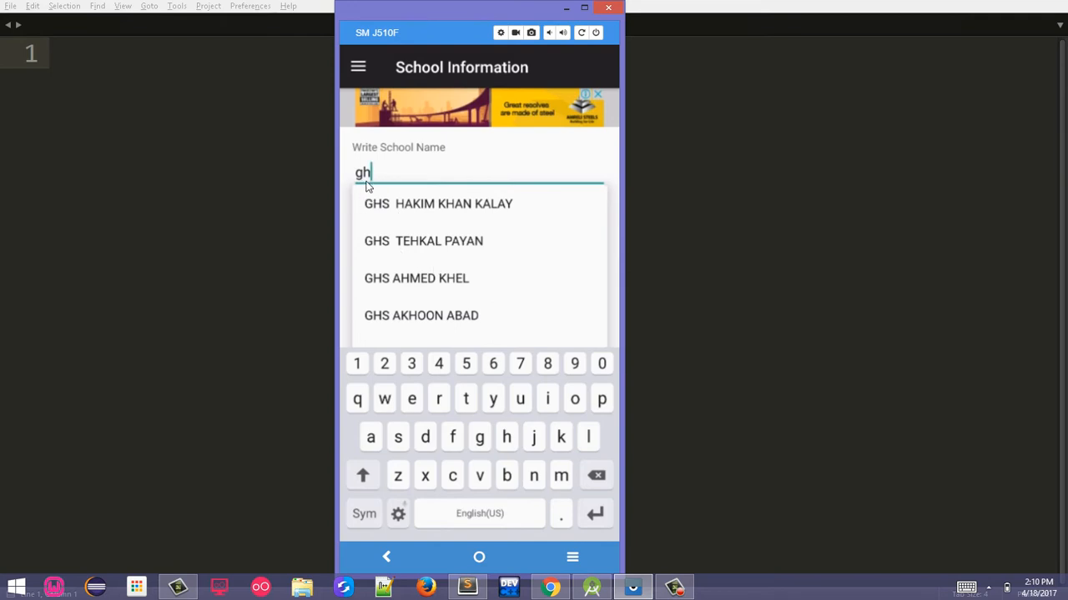
{"action": "scroll", "scroll_direction": "down", "scroll_amount": 3}
{"action": "type", "text": "p"}
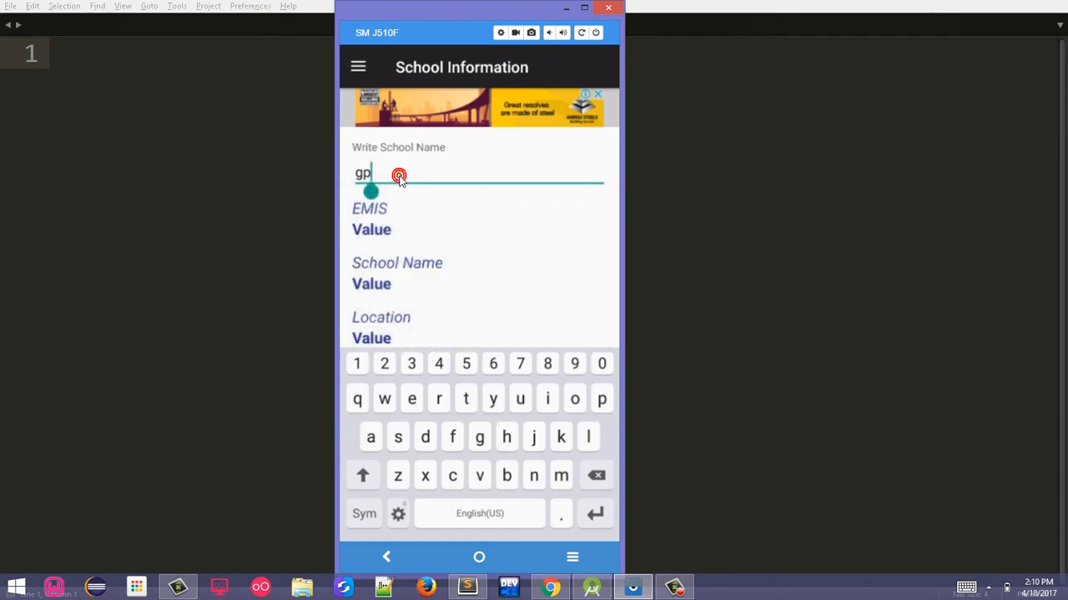
{"action": "type", "text": "s a"}
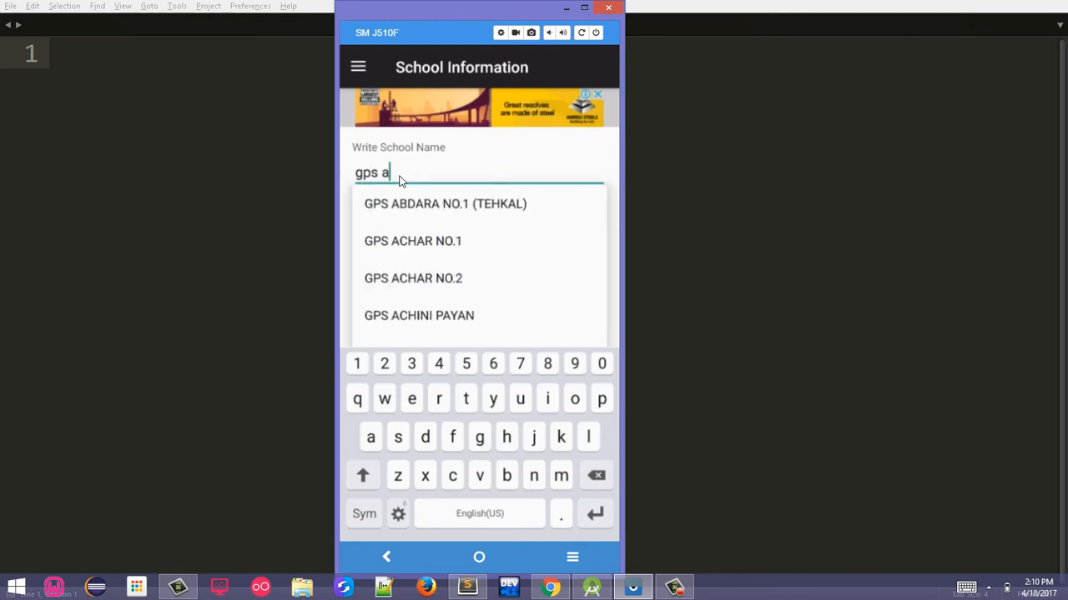
{"action": "scroll", "scroll_direction": "down", "scroll_amount": 3}
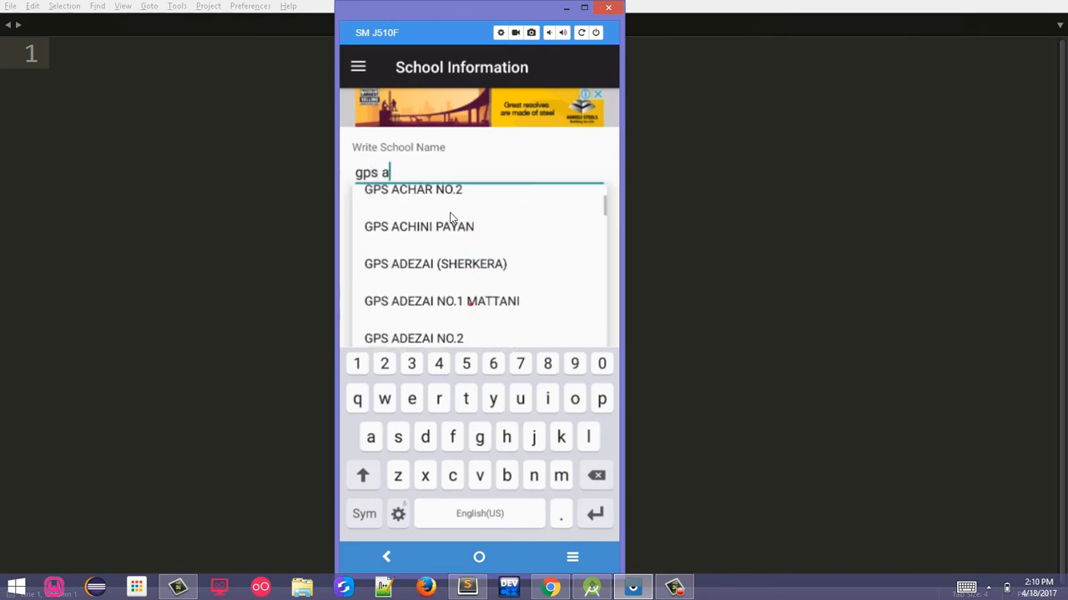
{"action": "key", "text": "BackSpace"}
{"action": "type", "text": "b"}
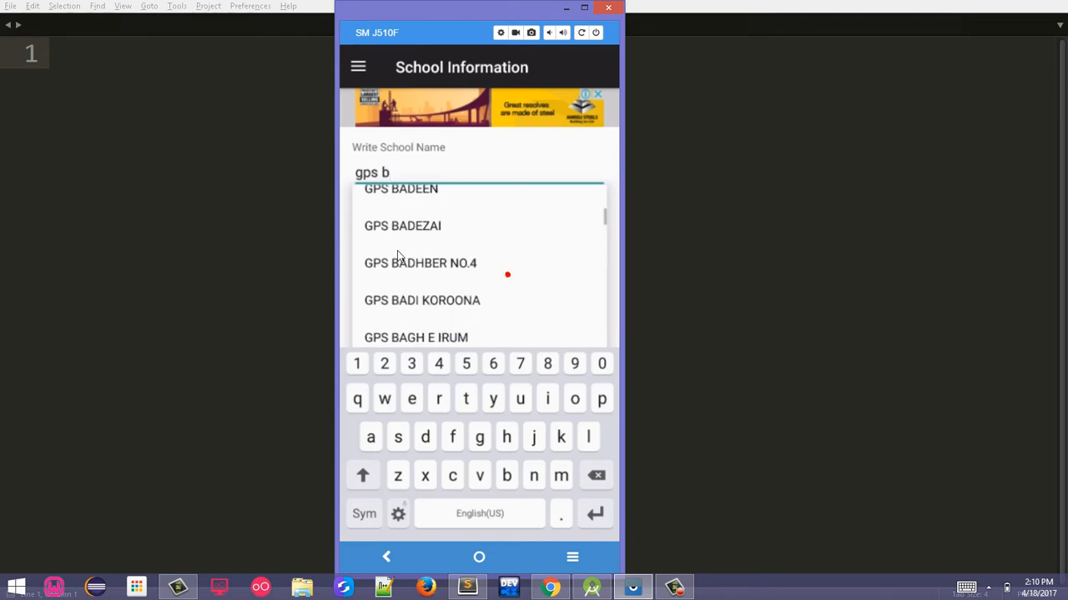
{"action": "scroll", "scroll_direction": "up", "scroll_amount": 3}
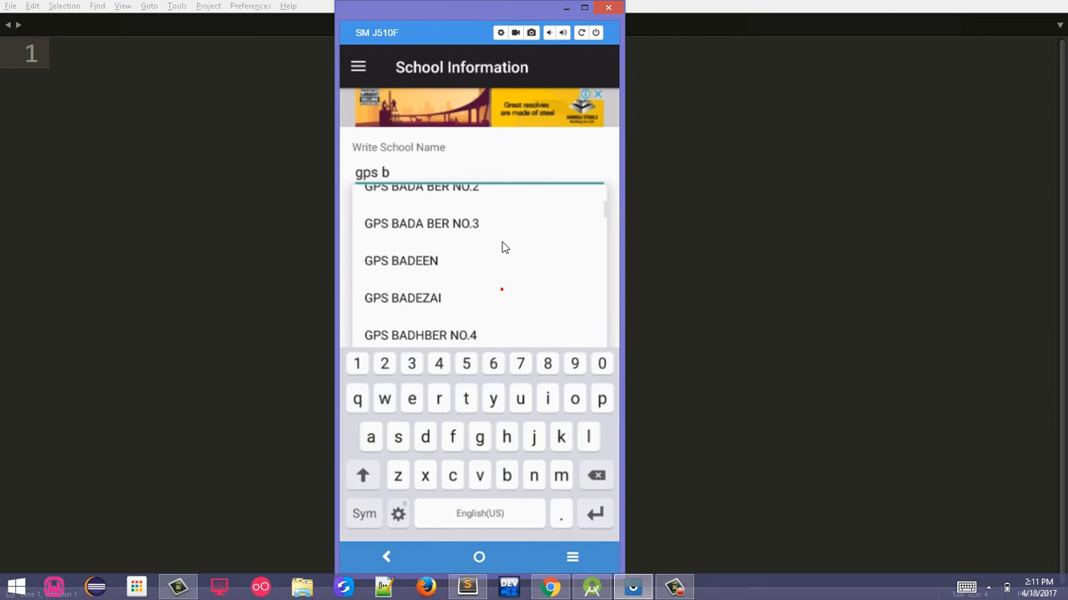
{"action": "scroll", "scroll_direction": "down", "scroll_amount": 3}
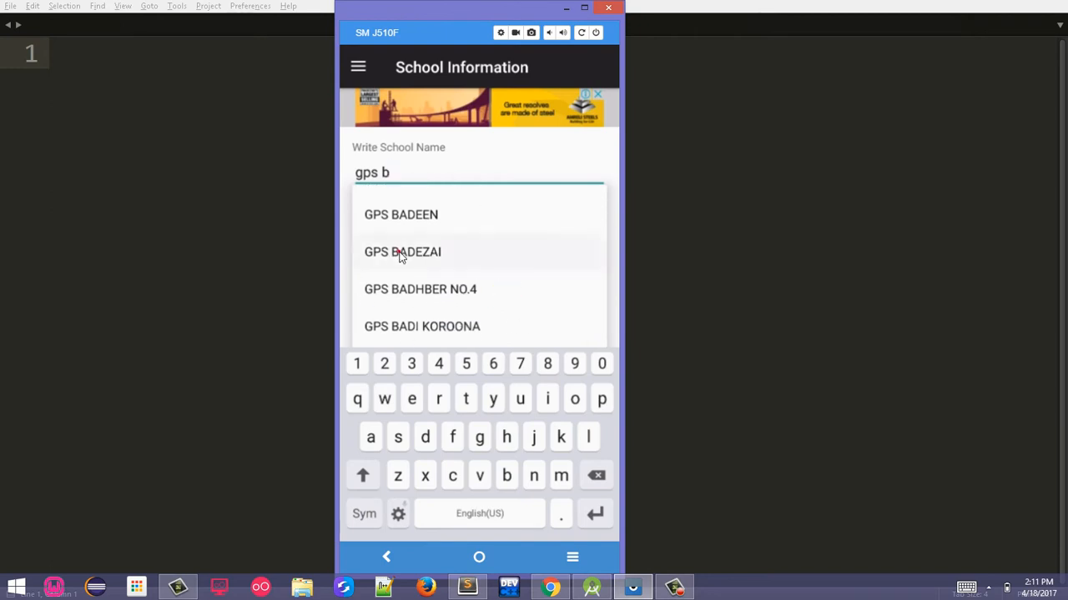
{"action": "left_click", "coordinate": [402, 252]}
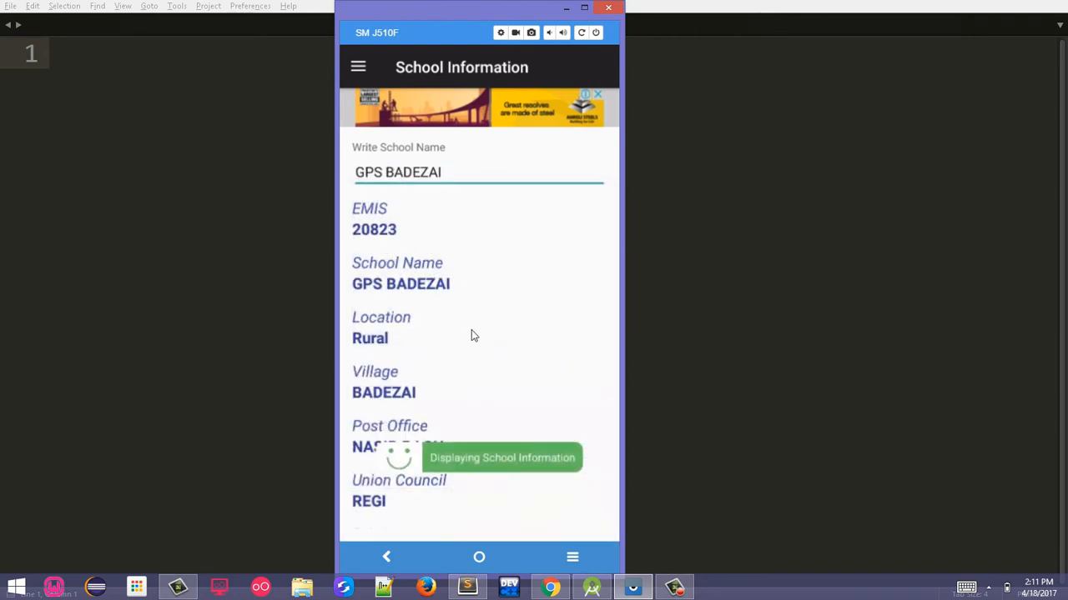
{"action": "scroll", "scroll_direction": "down", "scroll_amount": 3}
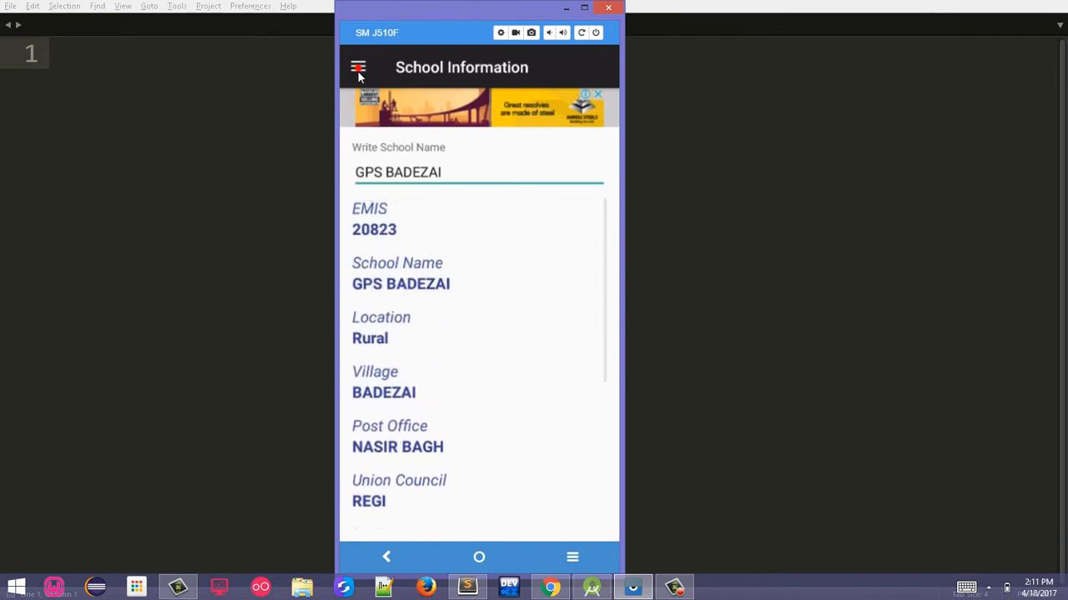
In School Location, search 'ghs' and pin GHS AHMED KHEL on the map
{"action": "left_click", "coordinate": [357, 67]}
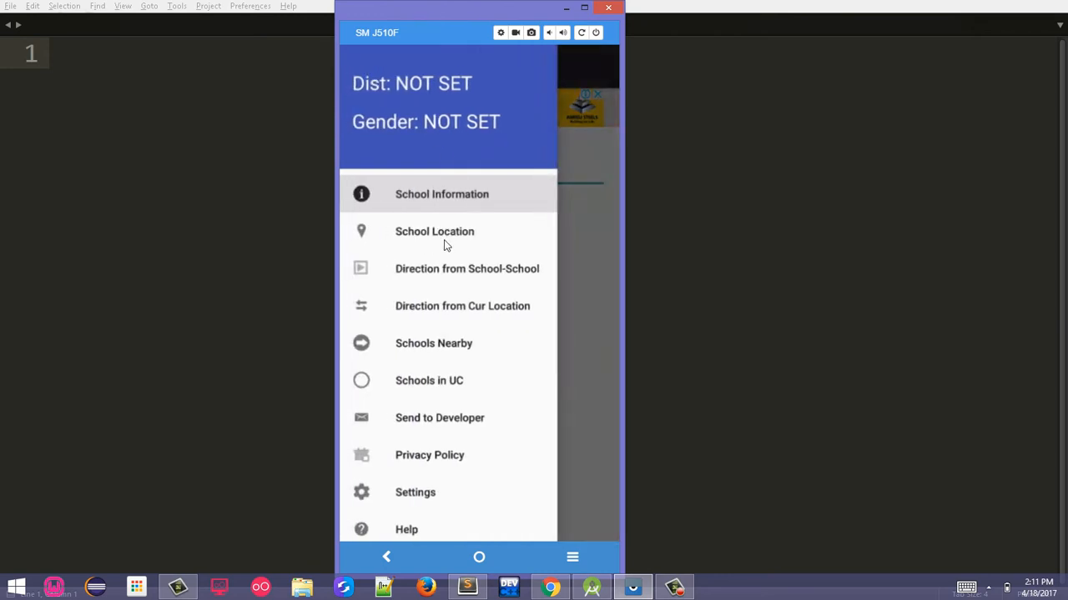
{"action": "left_click", "coordinate": [434, 231]}
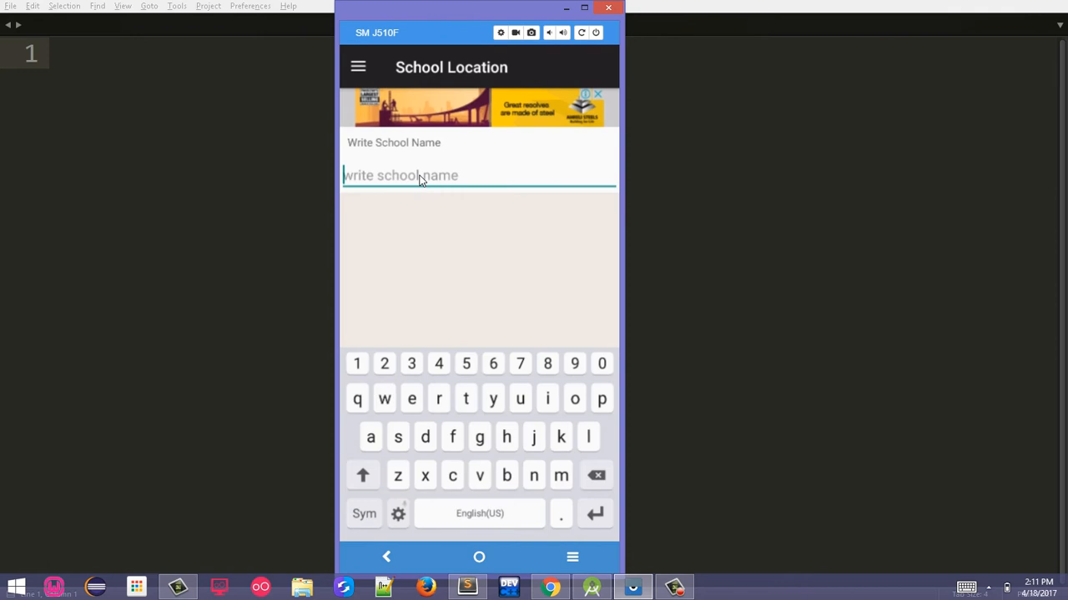
{"action": "type", "text": "ghs"}
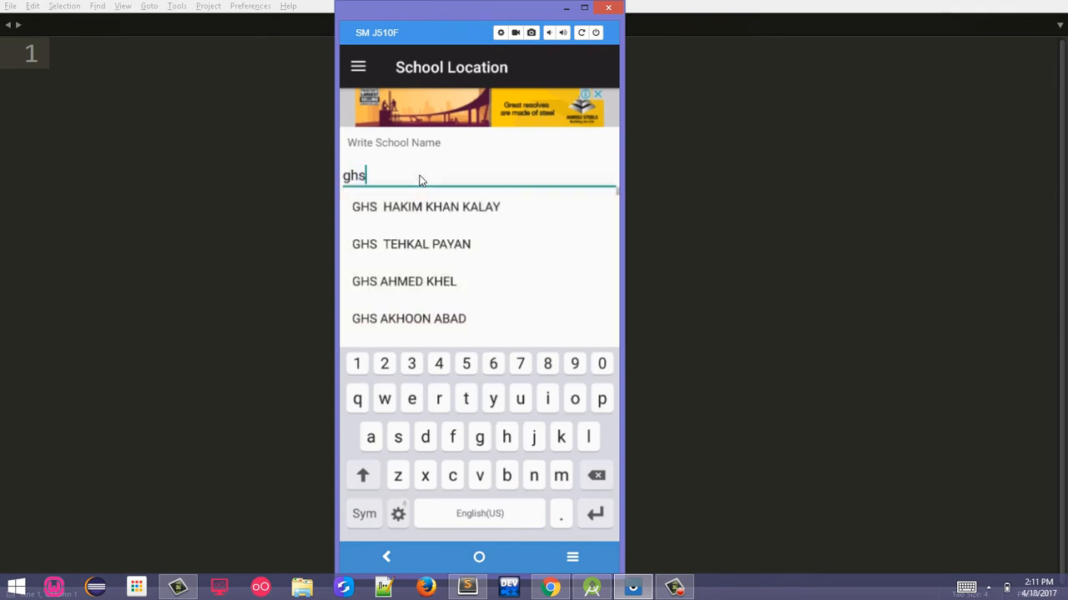
{"action": "mouse_move", "coordinate": [417, 297]}
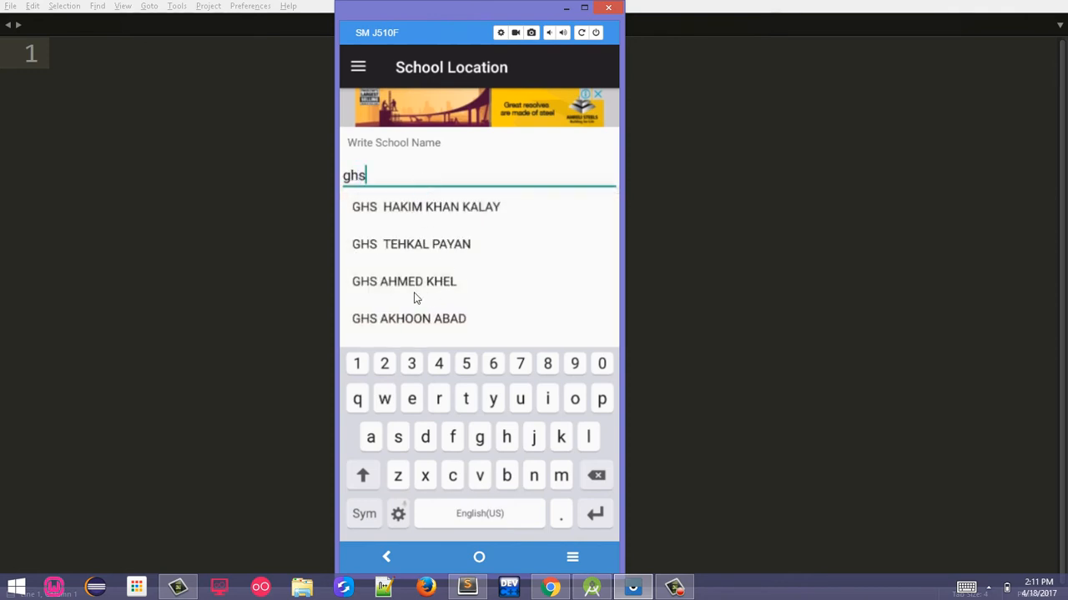
{"action": "left_click", "coordinate": [404, 280]}
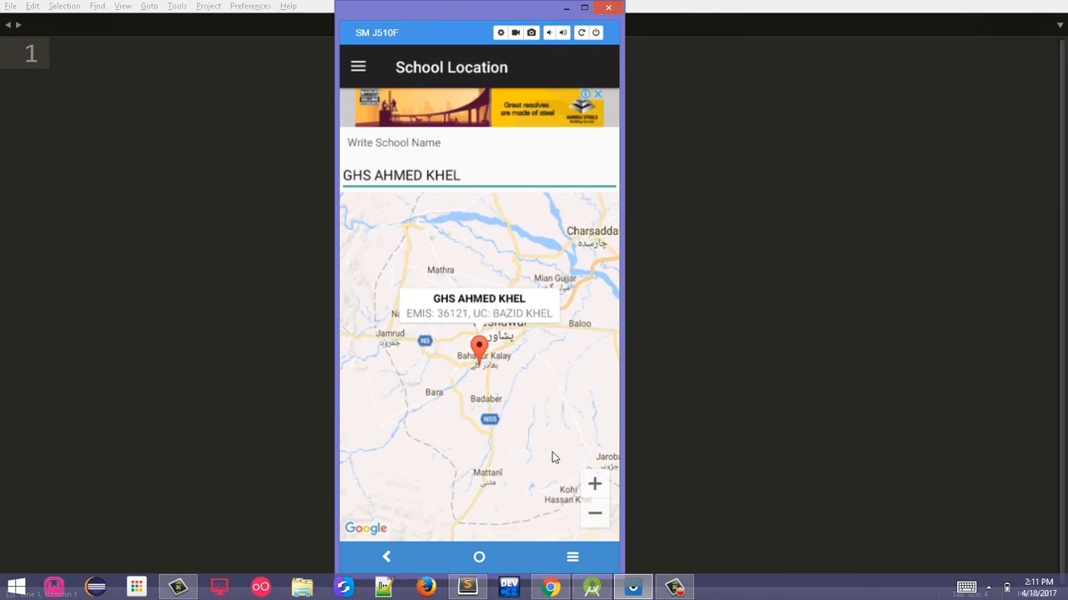
{"action": "left_click", "coordinate": [593, 484]}
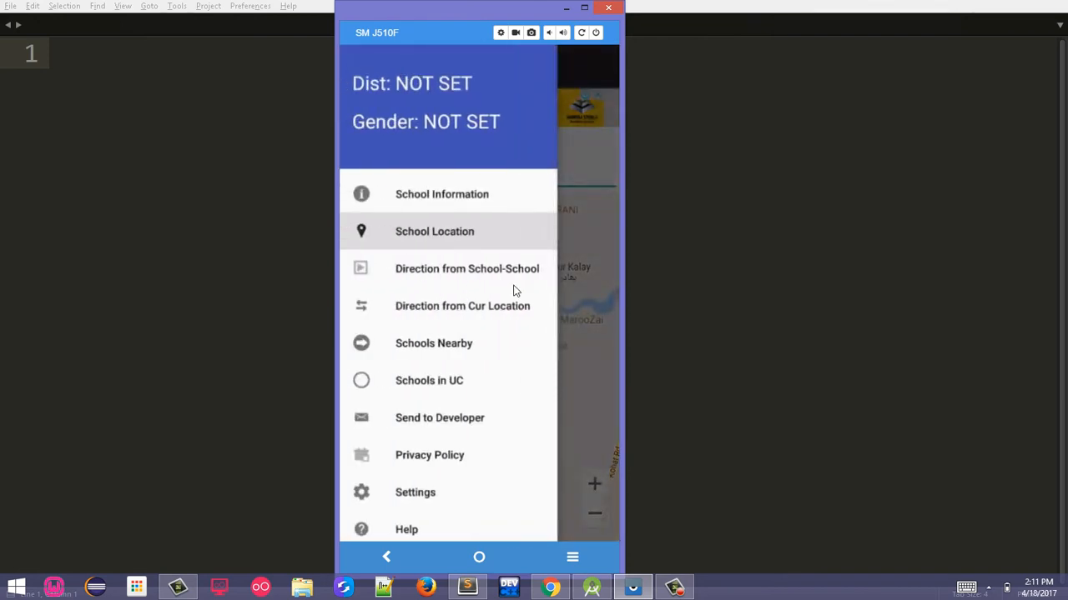
{"action": "left_click", "coordinate": [467, 269]}
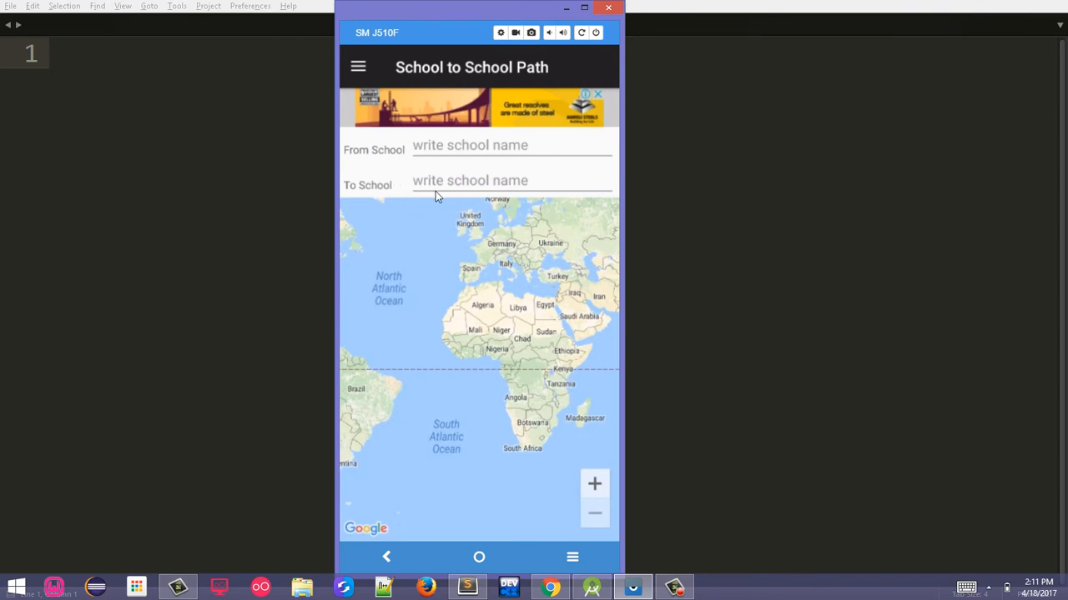
Set From School GHS AHMED KHEL and To School GPS ABDARA NO.1 (TEHKAL) and view the route
{"action": "left_click", "coordinate": [470, 145]}
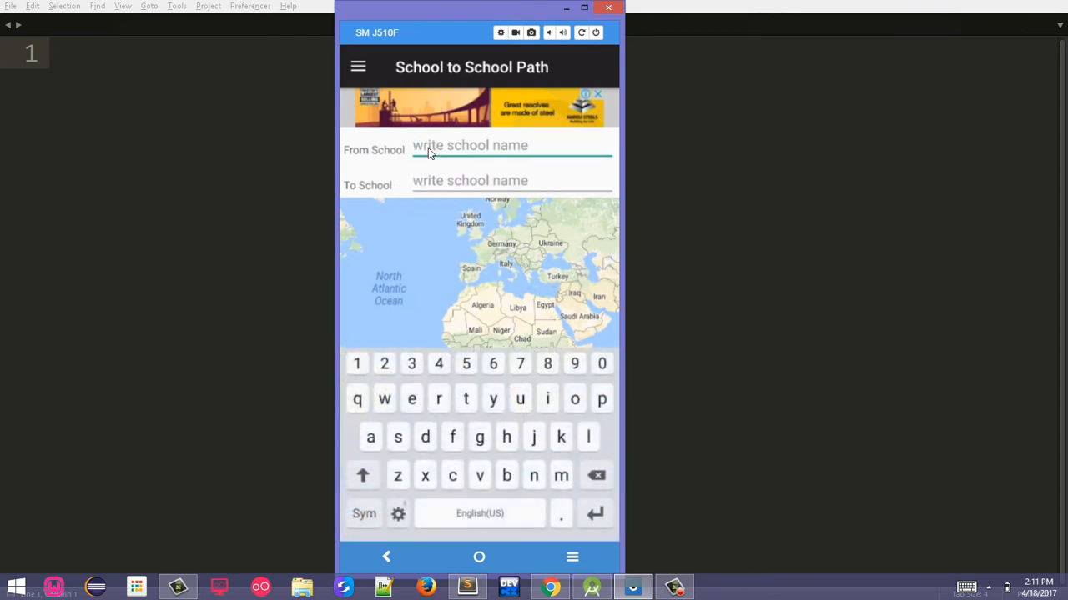
{"action": "type", "text": "gh"}
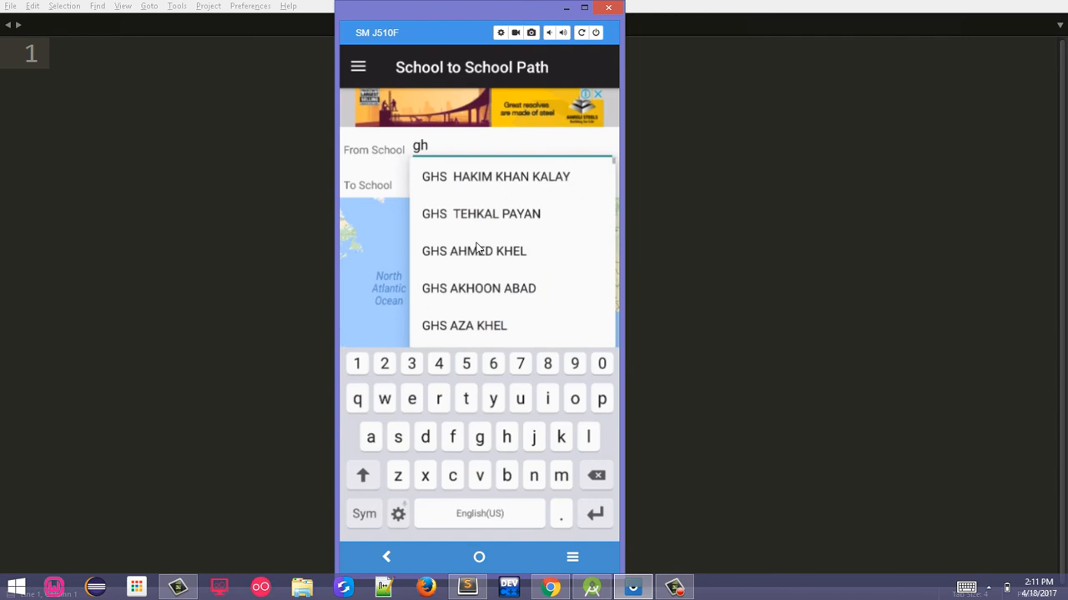
{"action": "left_click", "coordinate": [473, 250]}
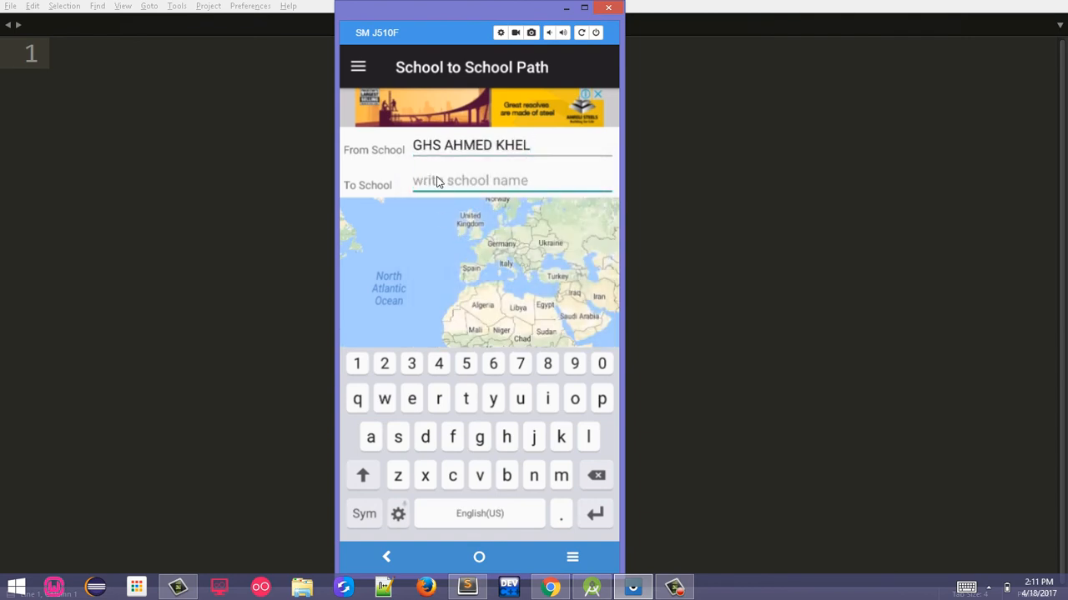
{"action": "type", "text": "gp"}
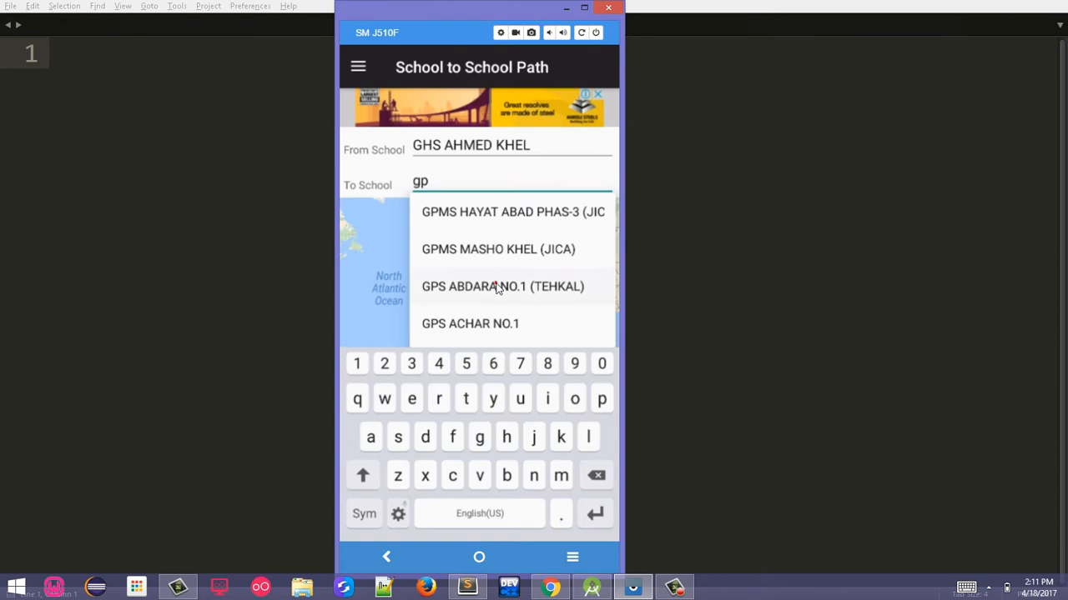
{"action": "left_click", "coordinate": [493, 287]}
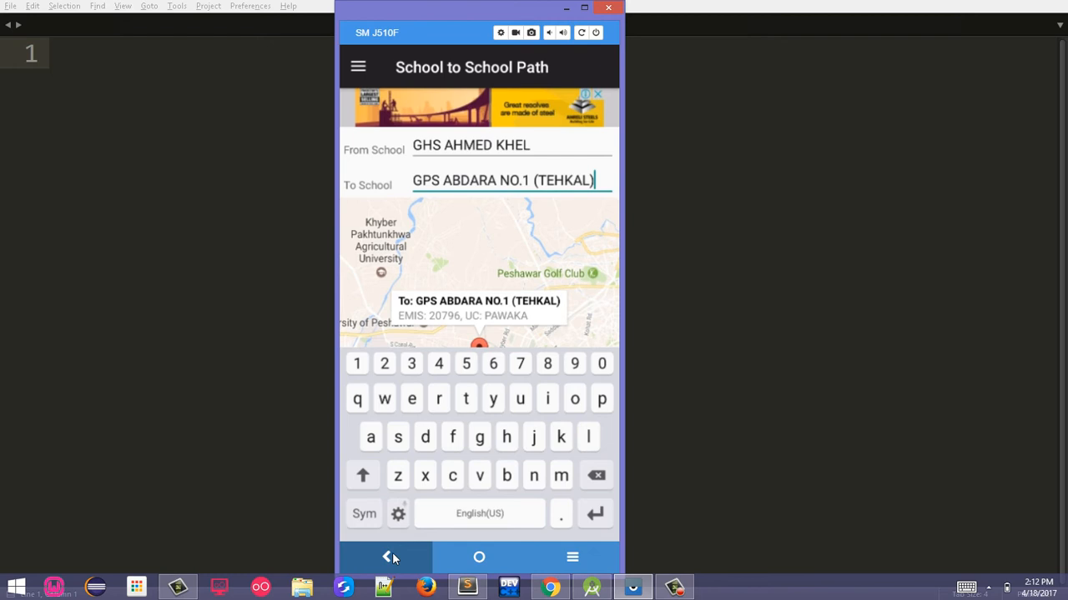
{"action": "left_click", "coordinate": [385, 557]}
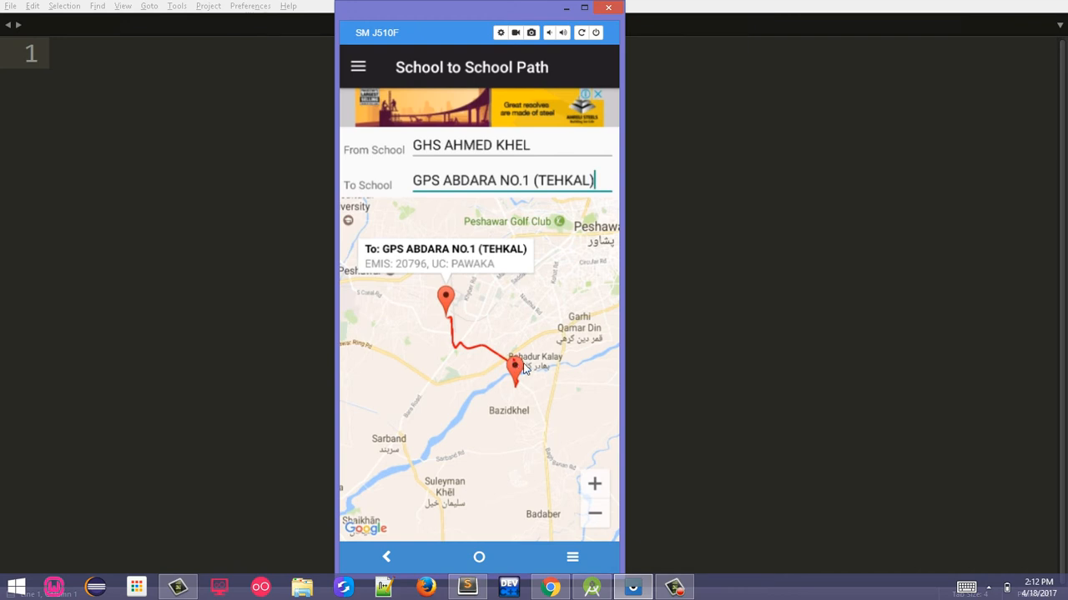
{"action": "left_click", "coordinate": [407, 278]}
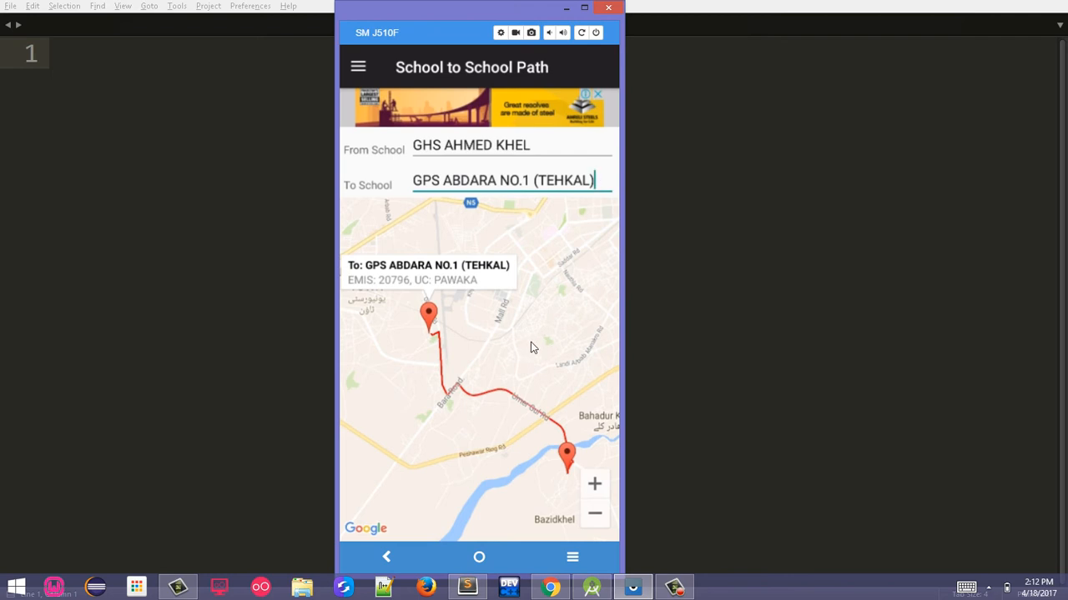
{"action": "left_click", "coordinate": [357, 67]}
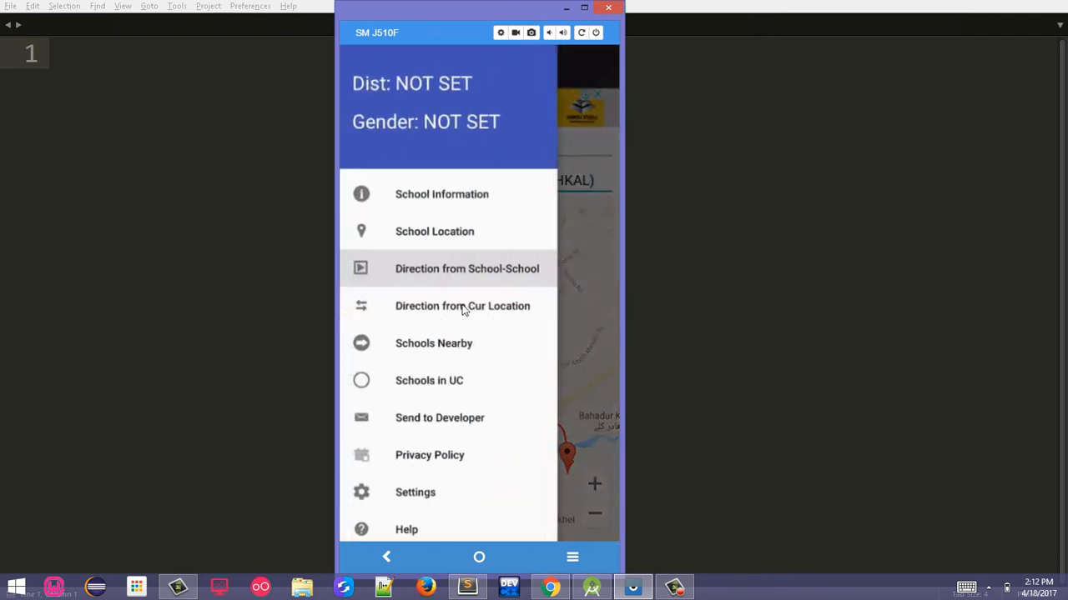
Go to From Current Location and allow the app to access device location
{"action": "left_click", "coordinate": [462, 307]}
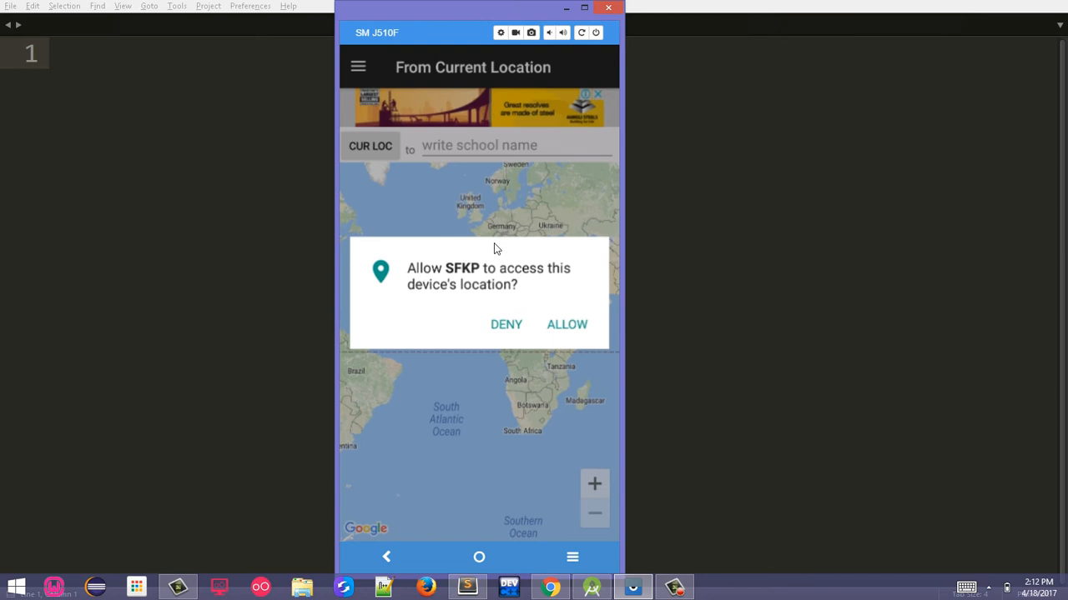
{"action": "mouse_move", "coordinate": [479, 274]}
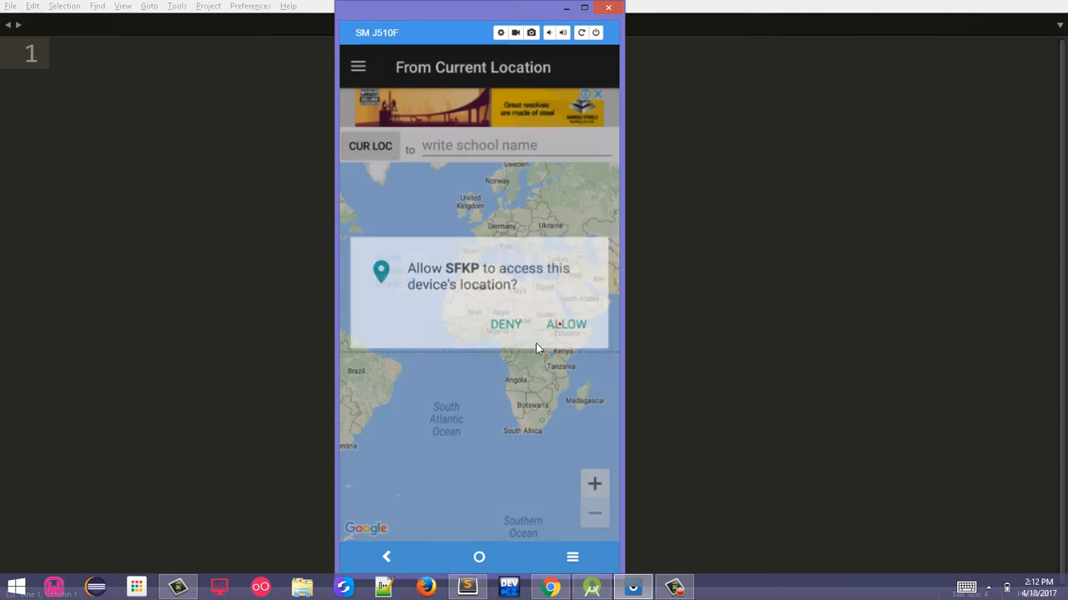
{"action": "left_click", "coordinate": [564, 323]}
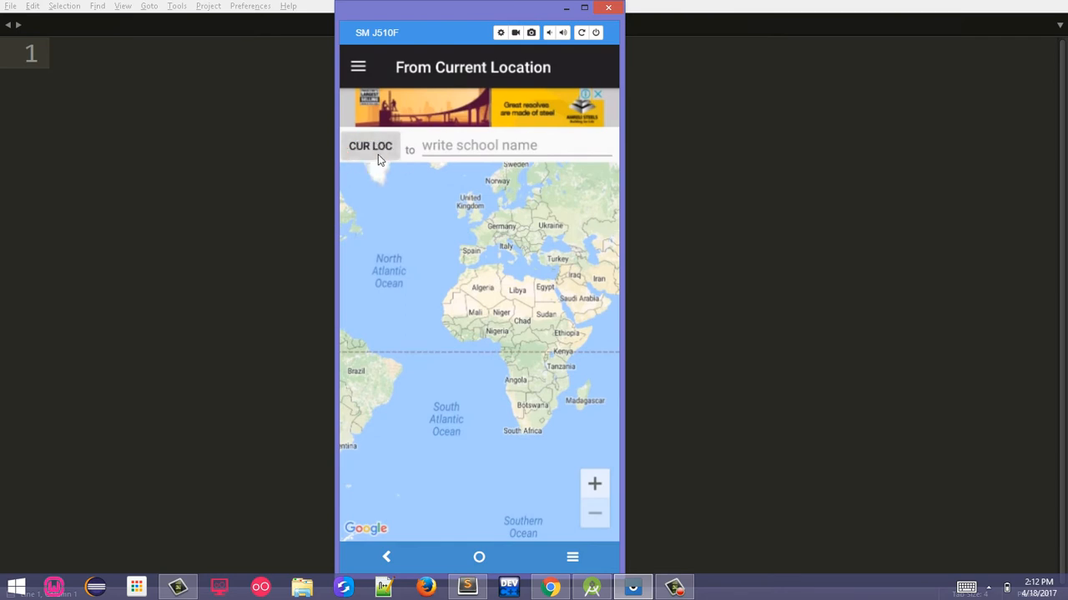
{"action": "mouse_move", "coordinate": [420, 52]}
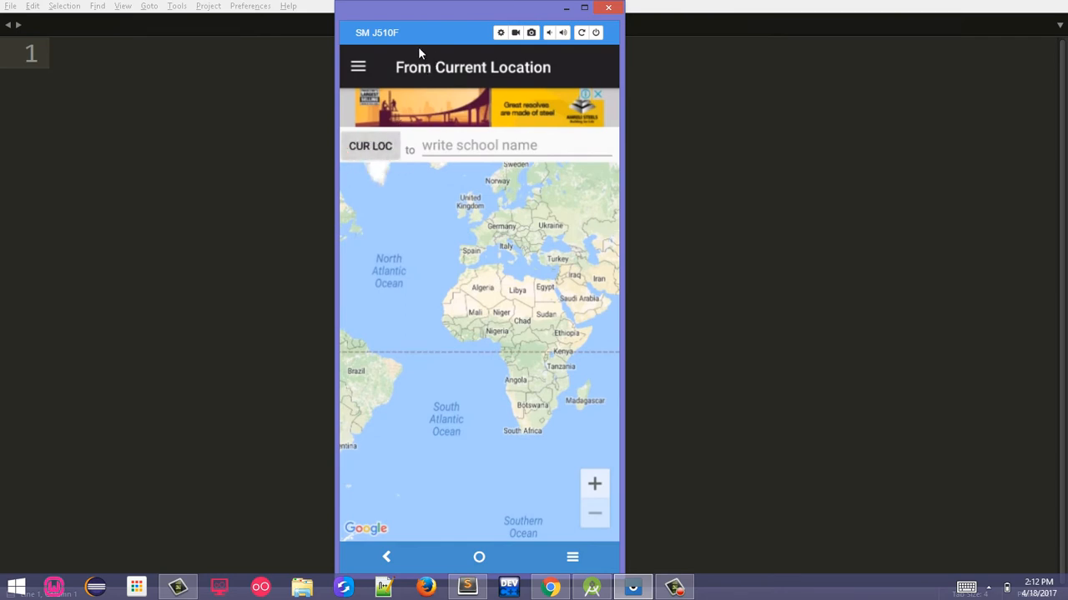
{"action": "mouse_move", "coordinate": [452, 103]}
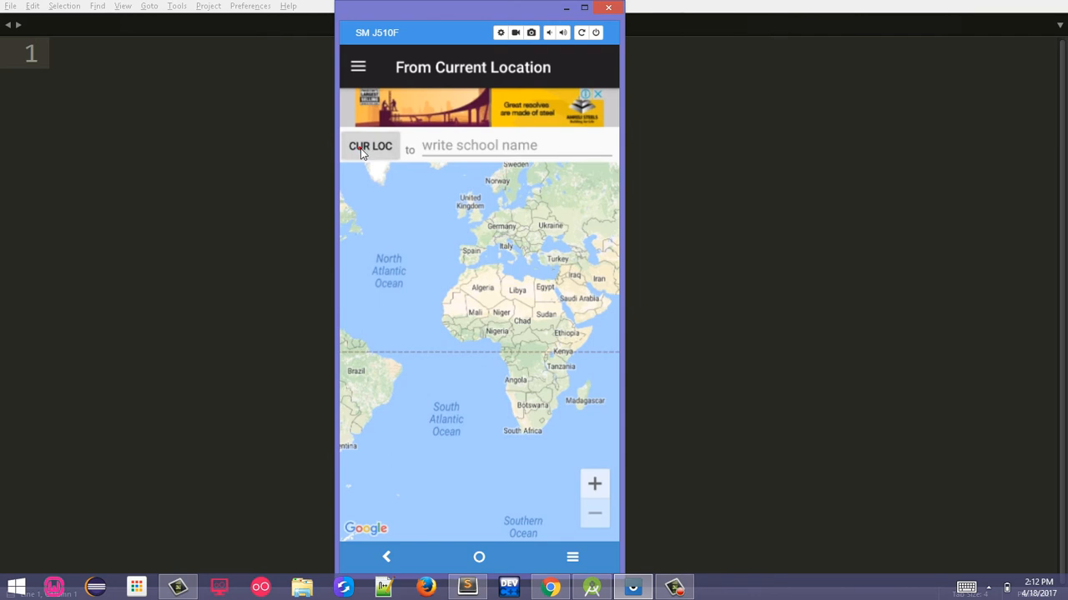
Map the route from the current Peshawar location to GHS HAKIM KHAN KALAY
{"action": "left_click", "coordinate": [370, 147]}
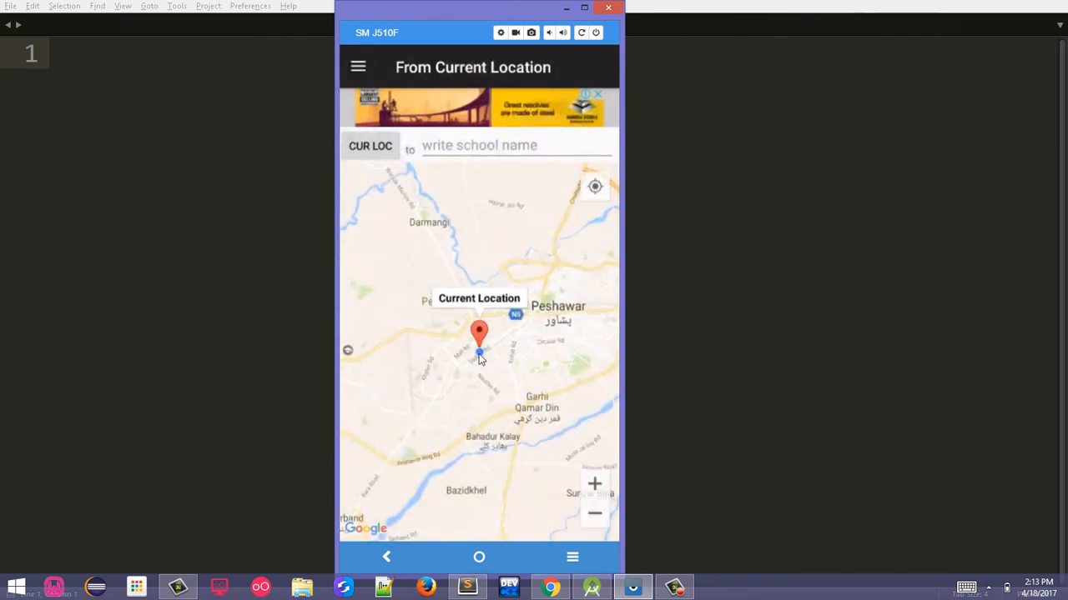
{"action": "left_click", "coordinate": [479, 146]}
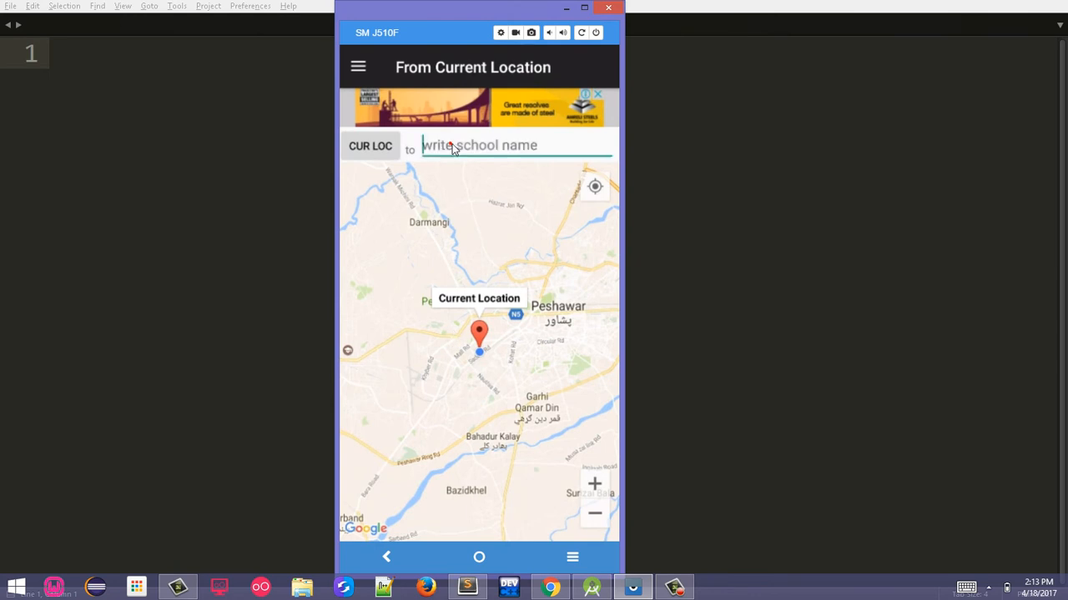
{"action": "type", "text": "gh"}
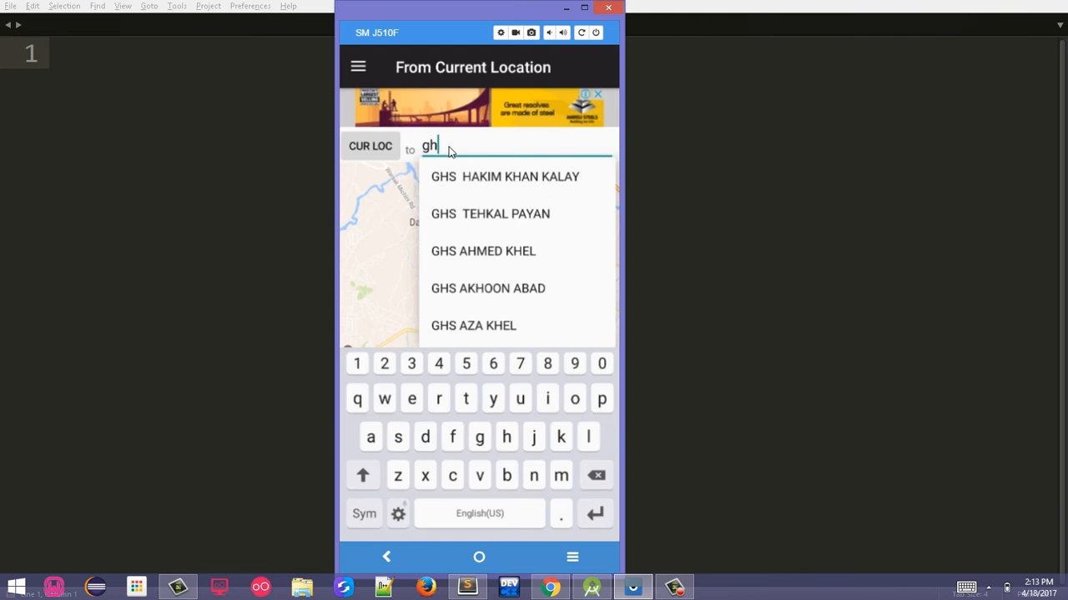
{"action": "left_click", "coordinate": [504, 177]}
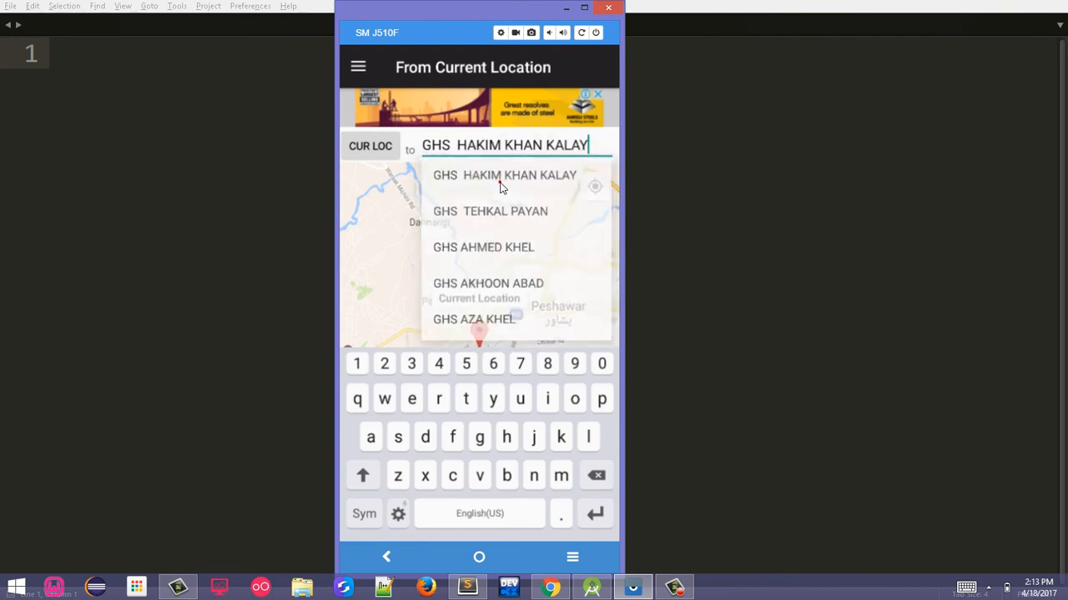
{"action": "left_click", "coordinate": [500, 175]}
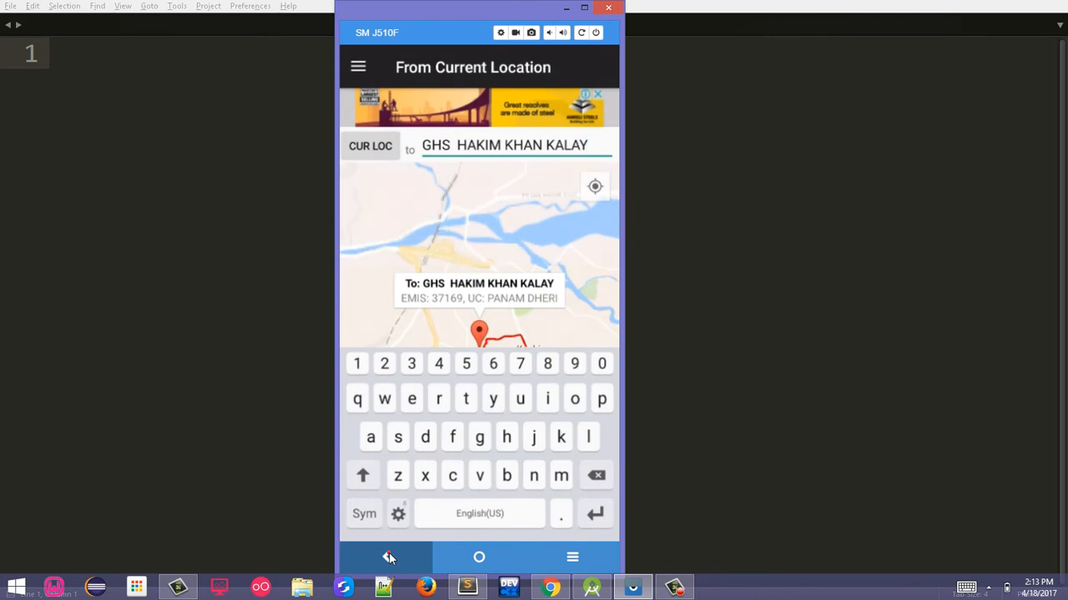
{"action": "left_click", "coordinate": [387, 557]}
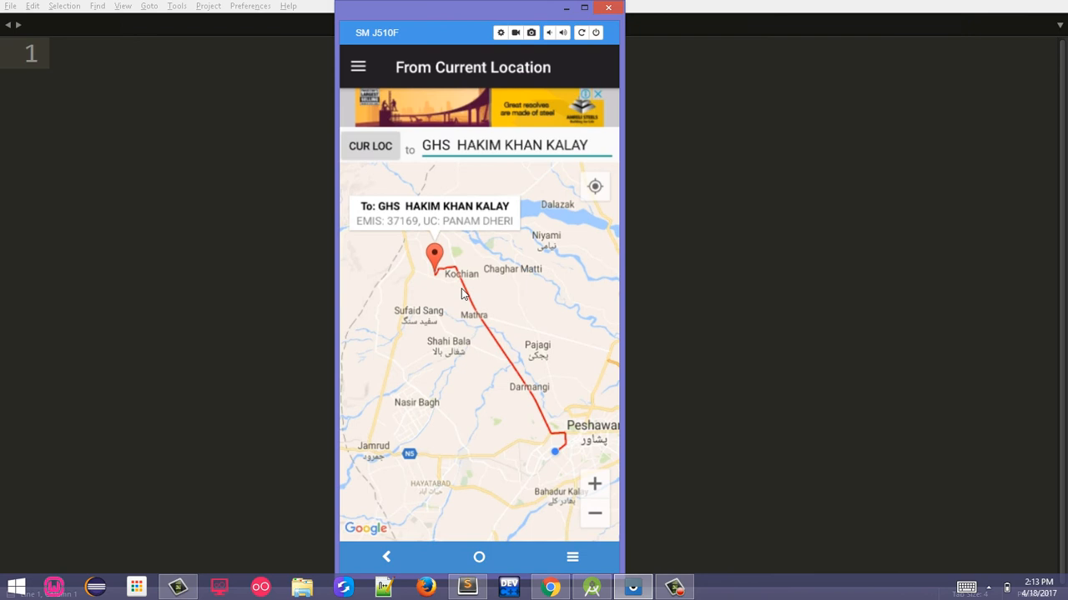
{"action": "mouse_move", "coordinate": [449, 267]}
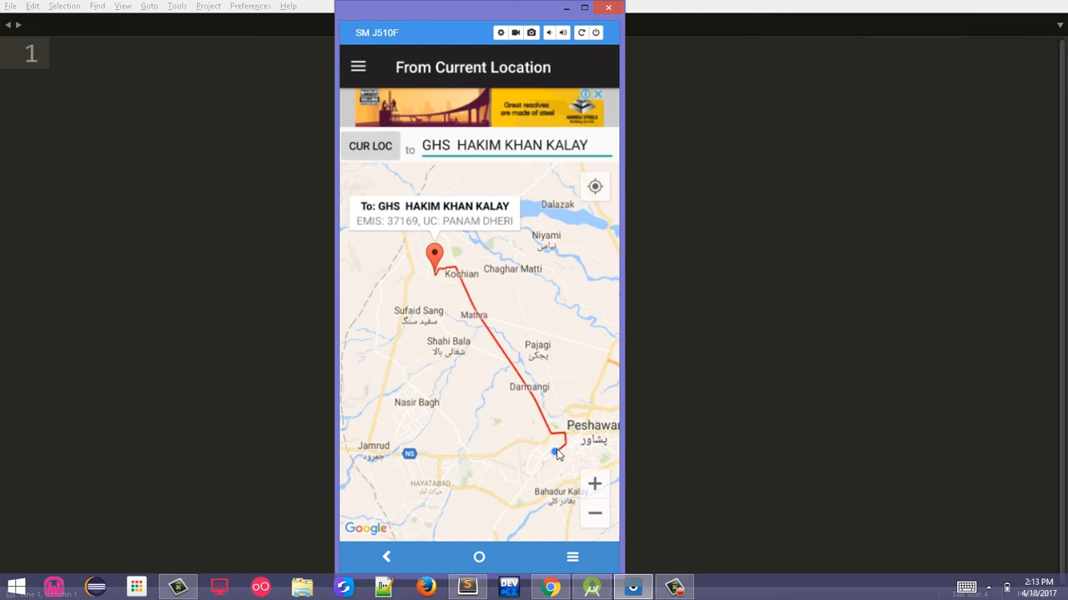
{"action": "mouse_move", "coordinate": [400, 67]}
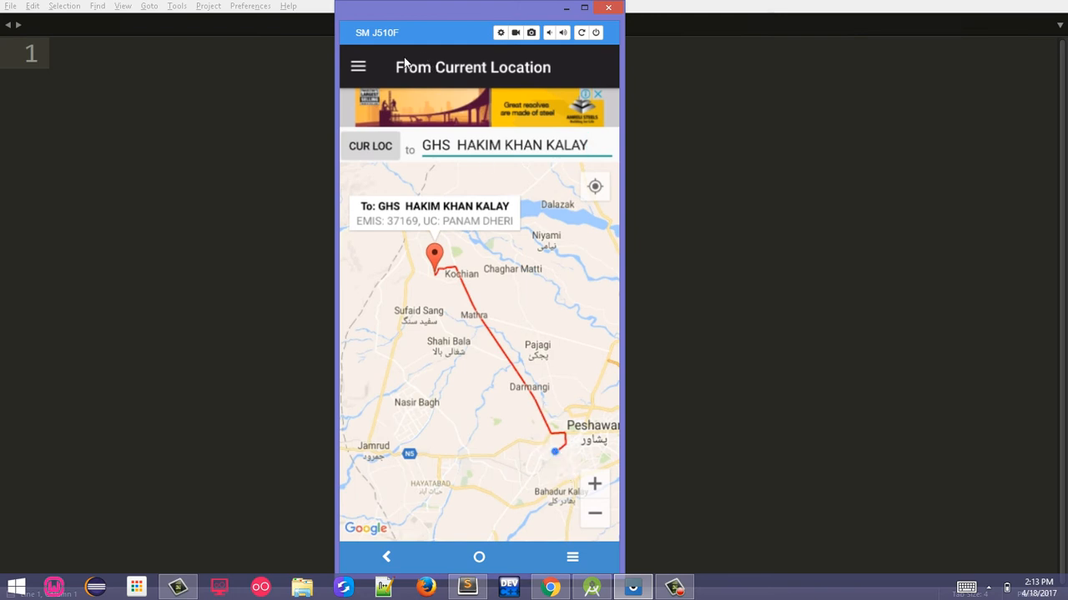
In Schools Nearby, pin all schools around the current Peshawar location
{"action": "left_click", "coordinate": [357, 67]}
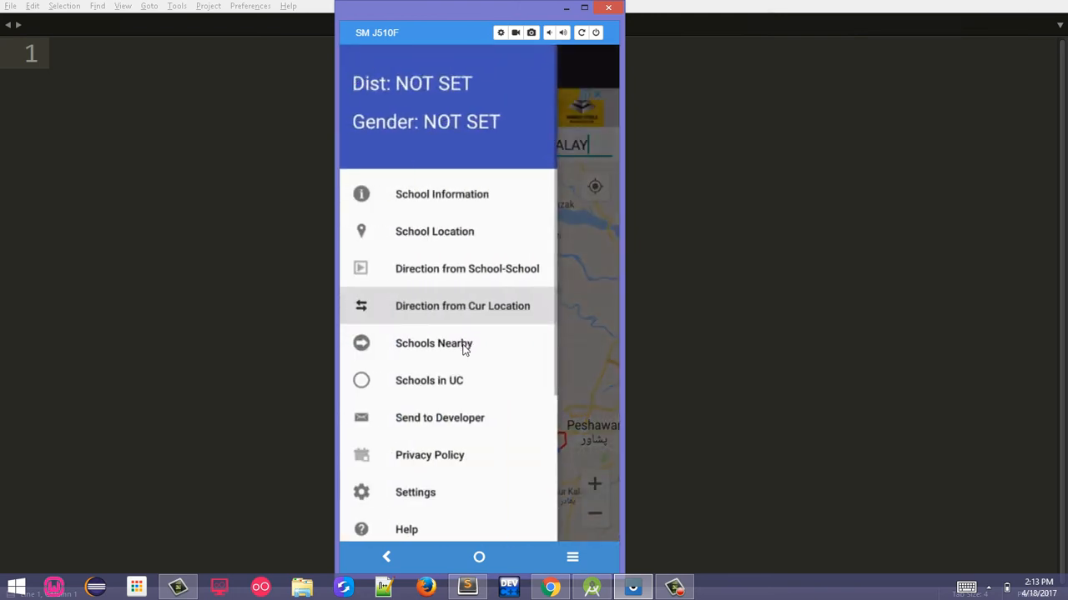
{"action": "left_click", "coordinate": [434, 344]}
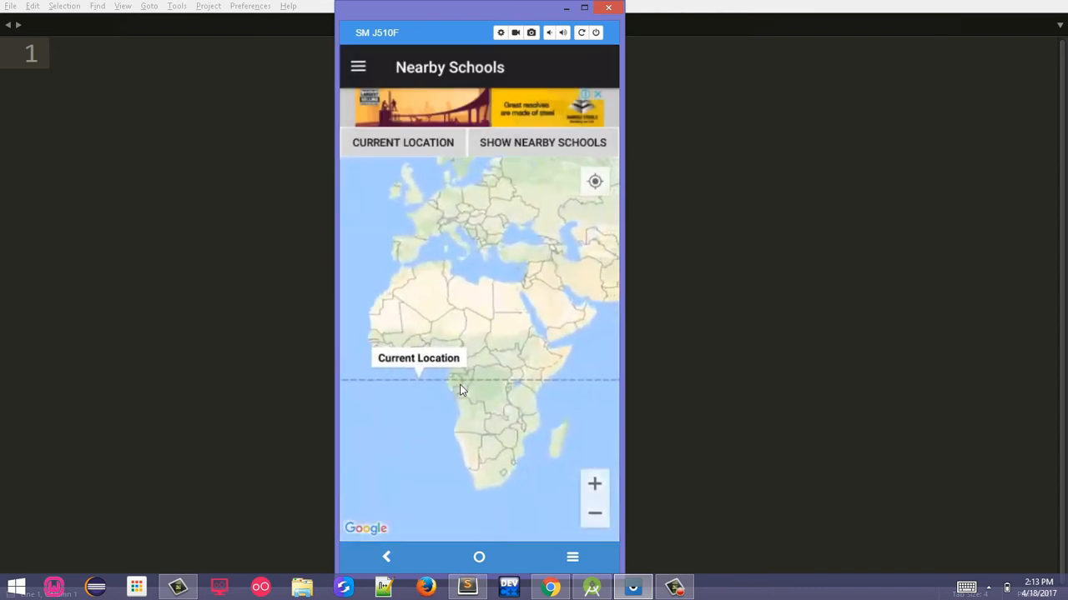
{"action": "left_click", "coordinate": [403, 142]}
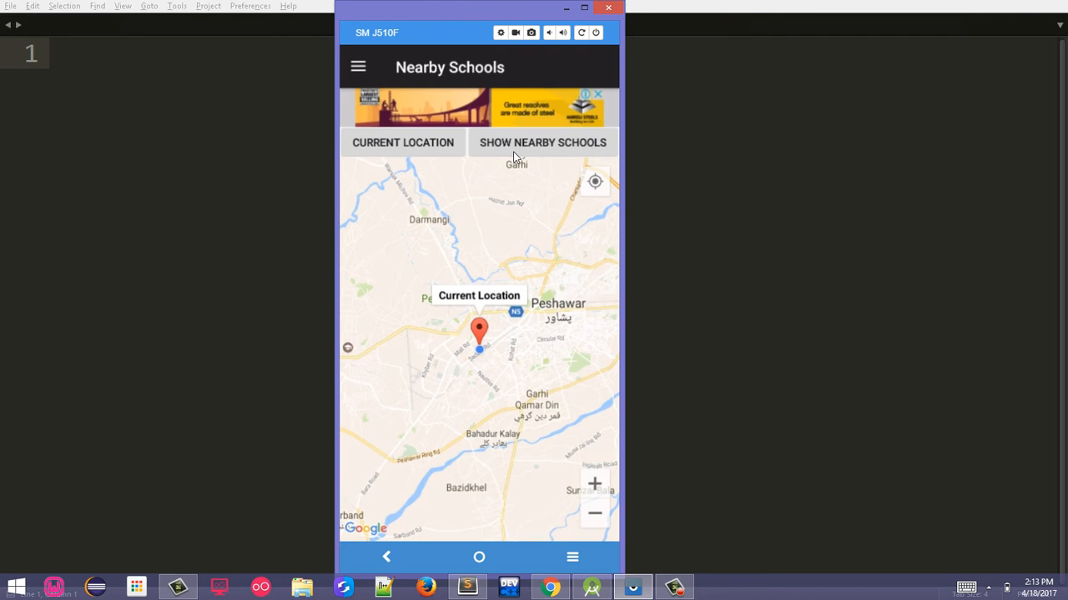
{"action": "mouse_move", "coordinate": [493, 277]}
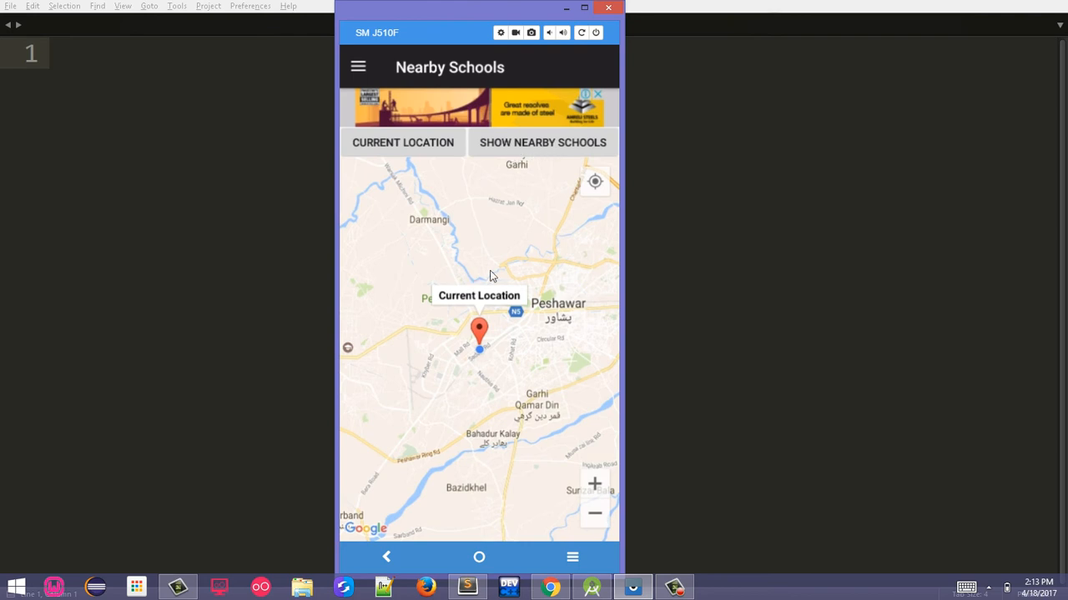
{"action": "mouse_move", "coordinate": [442, 312]}
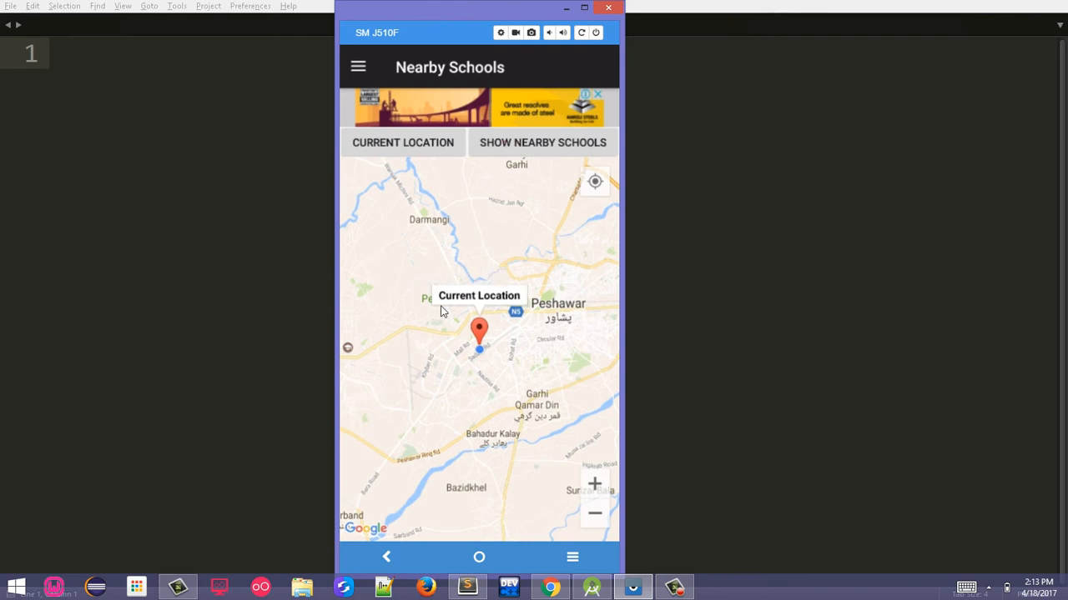
{"action": "left_click", "coordinate": [541, 142]}
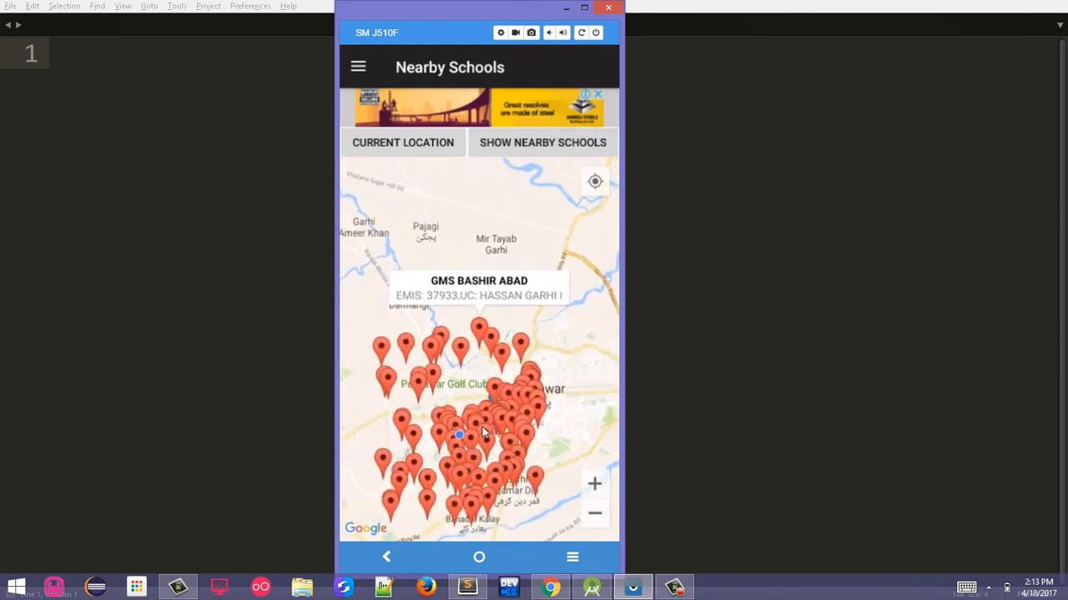
{"action": "left_click", "coordinate": [357, 66]}
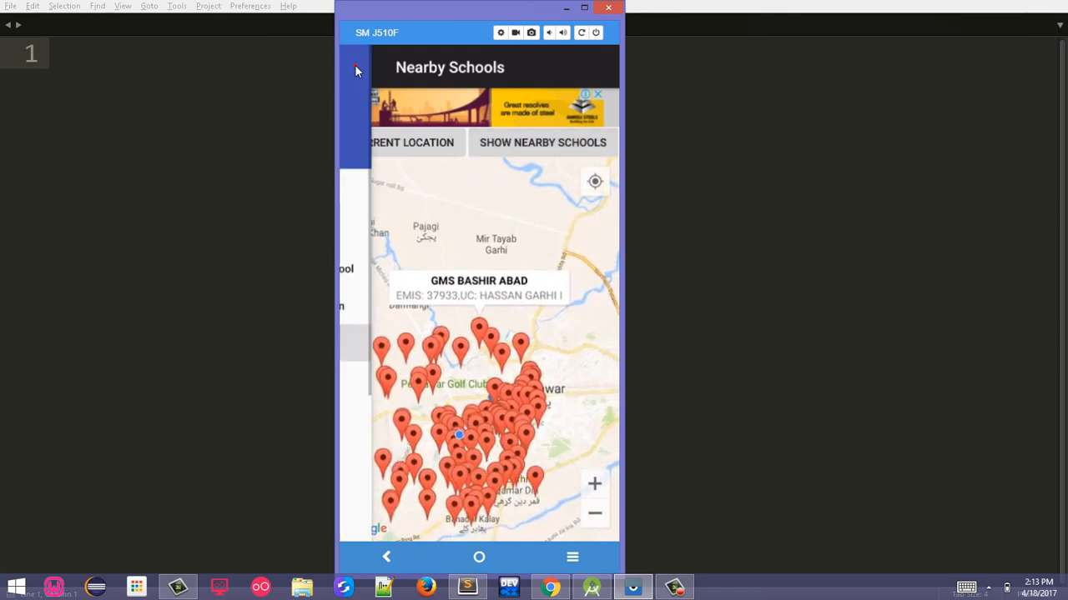
Go to the Schools in UC screen from the navigation drawer
{"action": "left_click", "coordinate": [356, 68]}
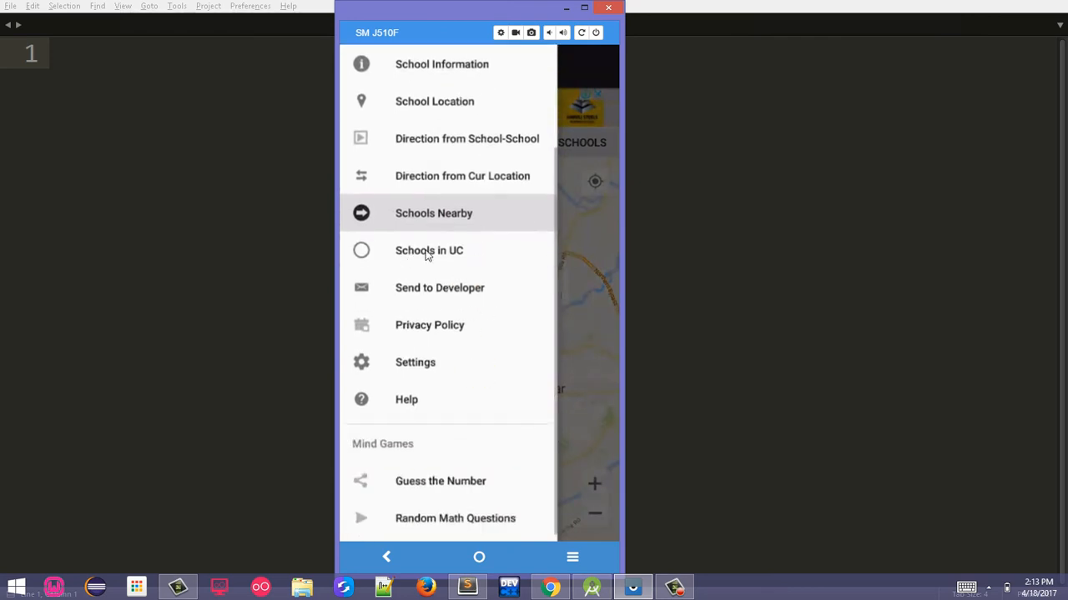
{"action": "left_click", "coordinate": [429, 250]}
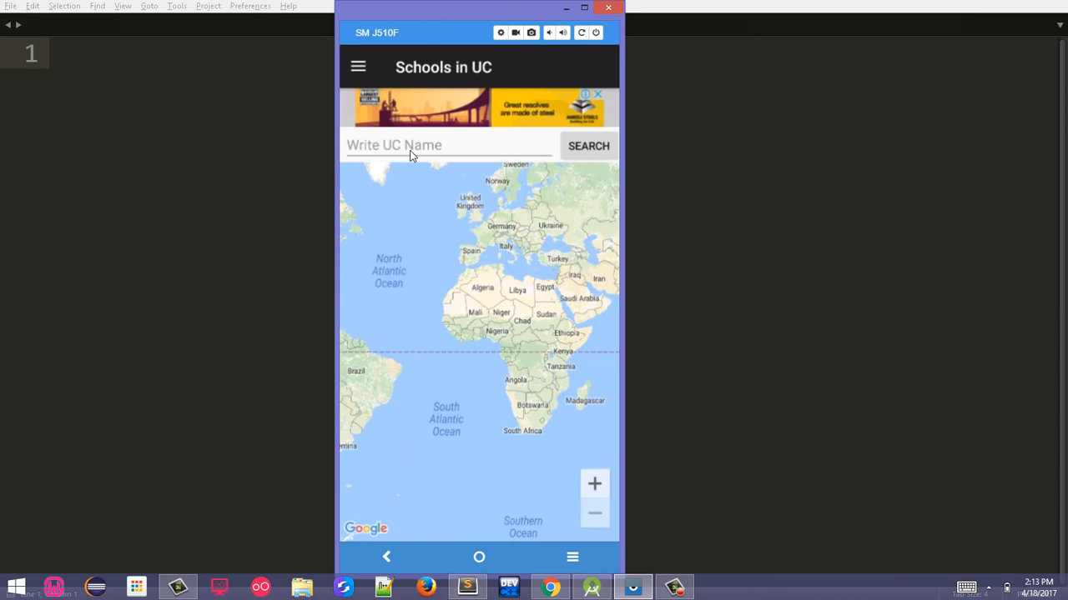
{"action": "mouse_move", "coordinate": [396, 337]}
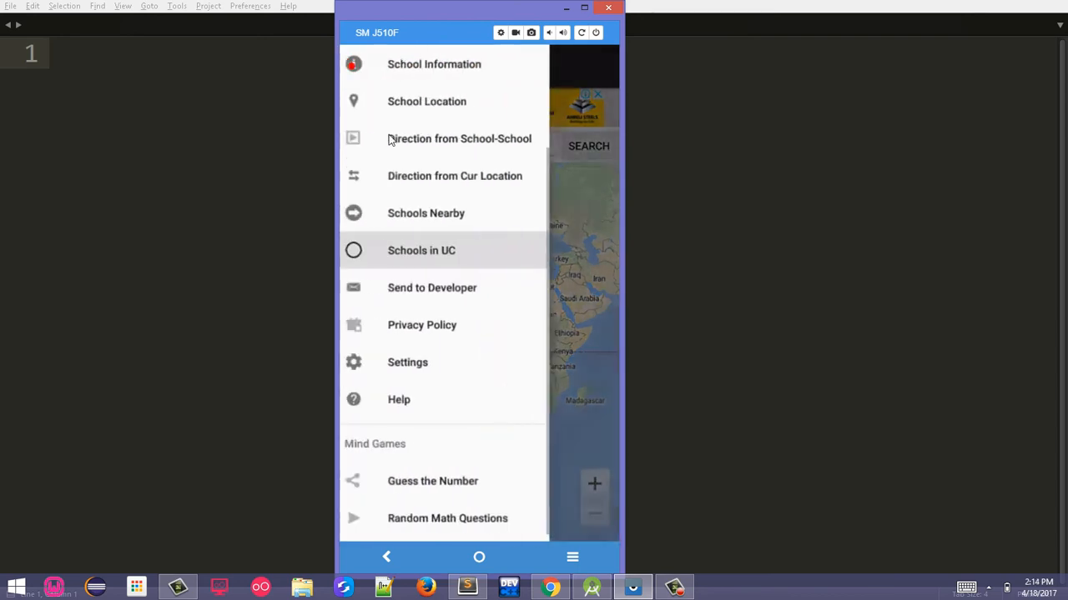
{"action": "left_click", "coordinate": [432, 287]}
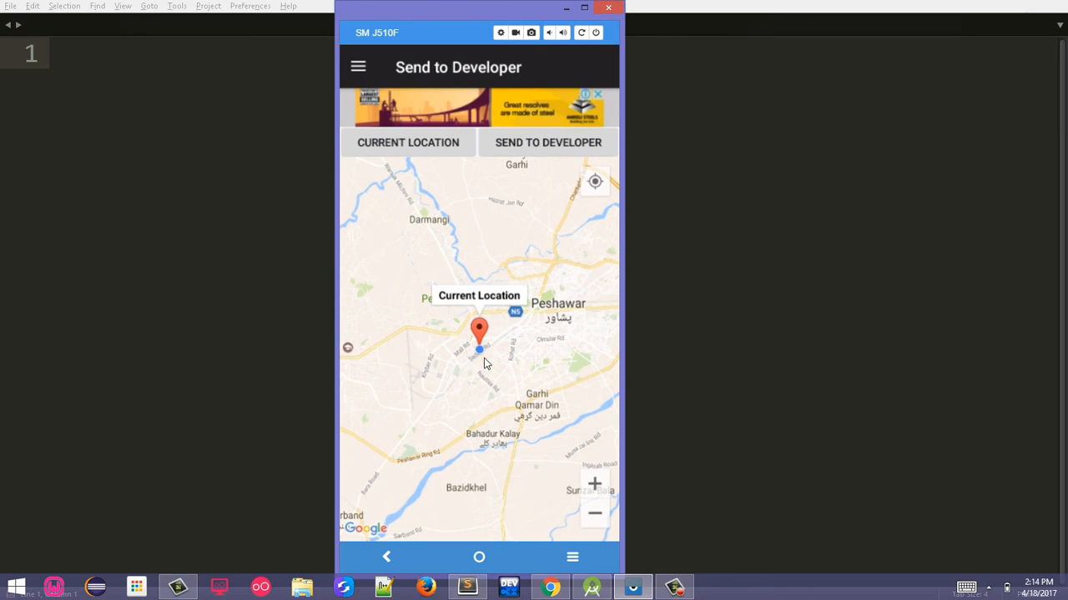
{"action": "mouse_move", "coordinate": [479, 352]}
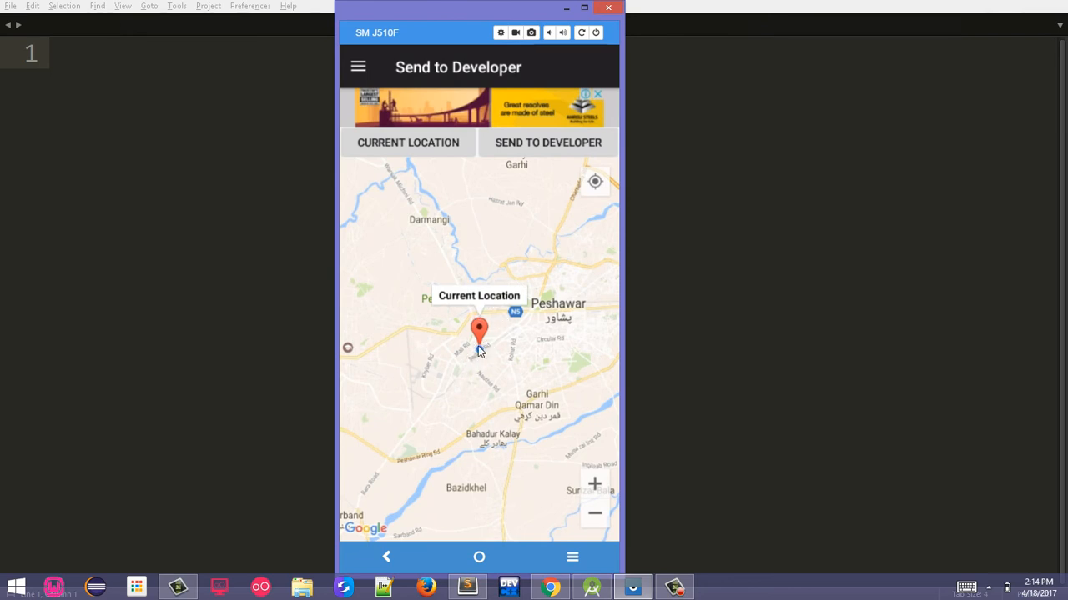
{"action": "mouse_move", "coordinate": [465, 345]}
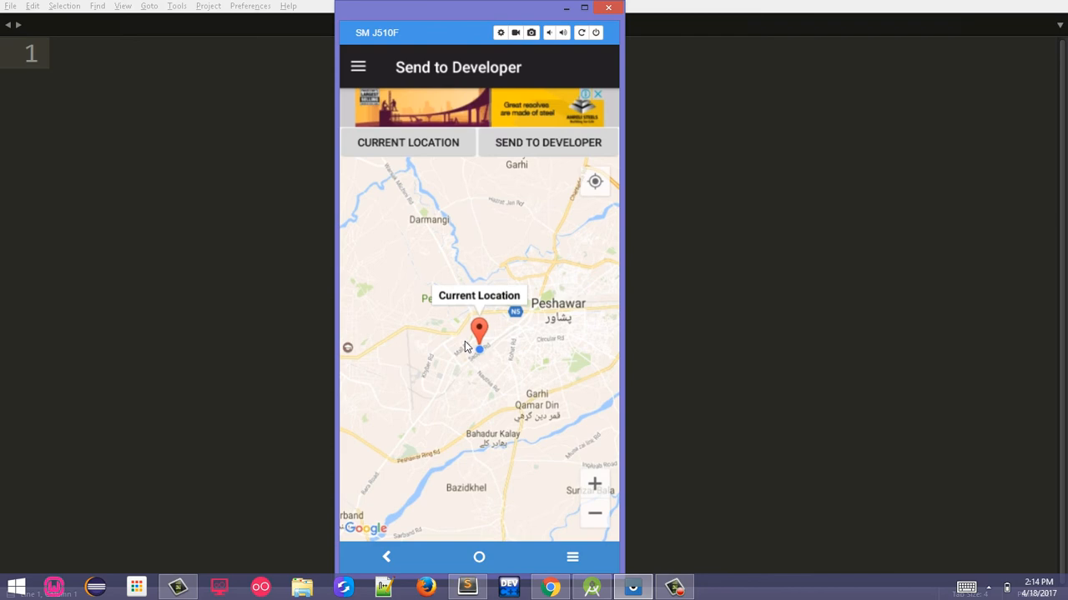
{"action": "mouse_move", "coordinate": [530, 151]}
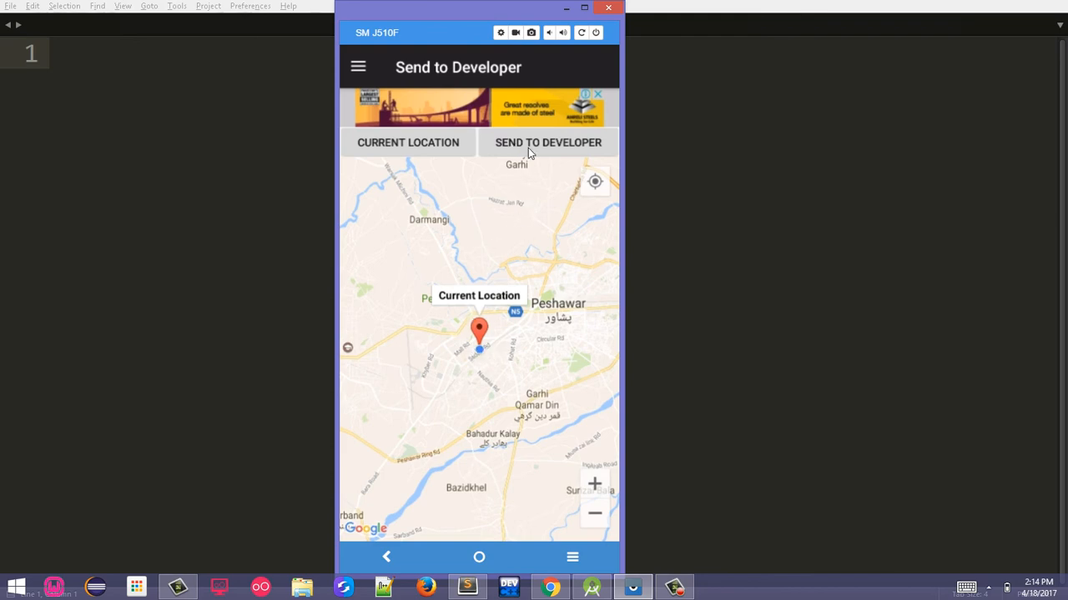
{"action": "left_click", "coordinate": [547, 142]}
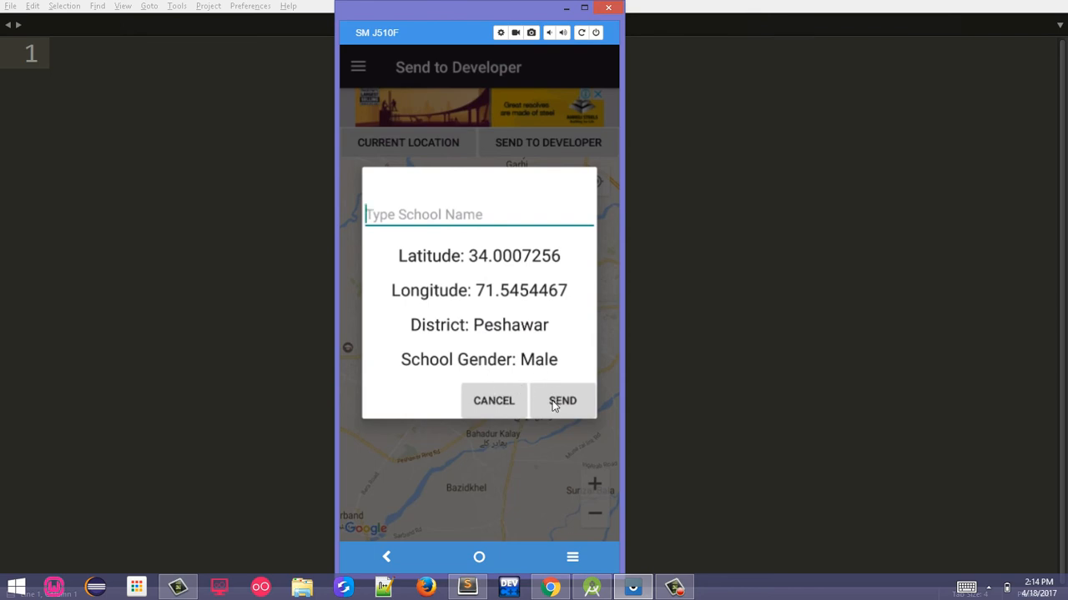
{"action": "mouse_move", "coordinate": [447, 303]}
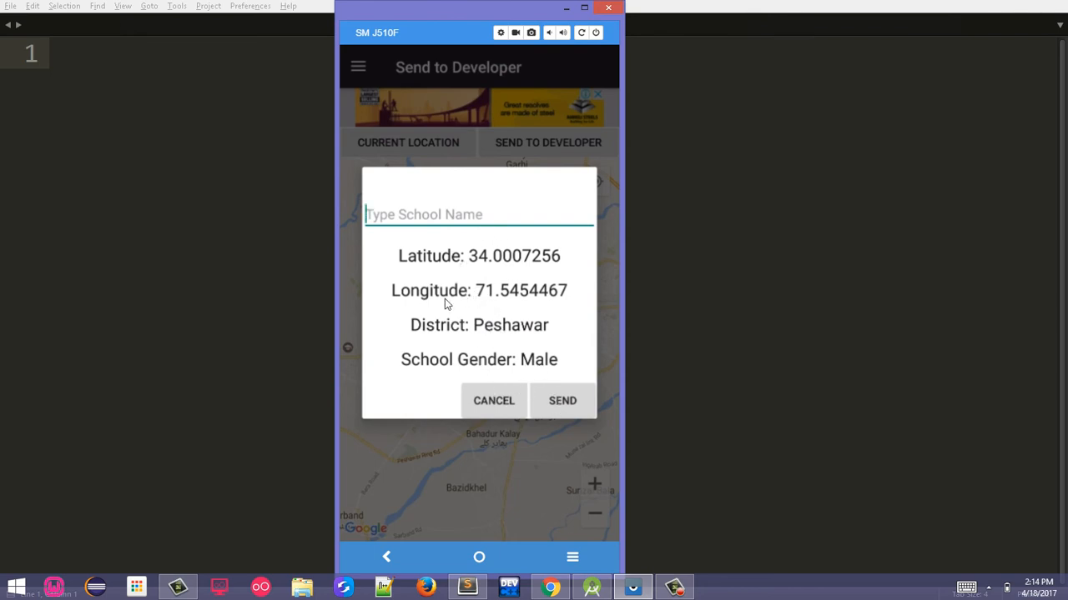
{"action": "mouse_move", "coordinate": [504, 405]}
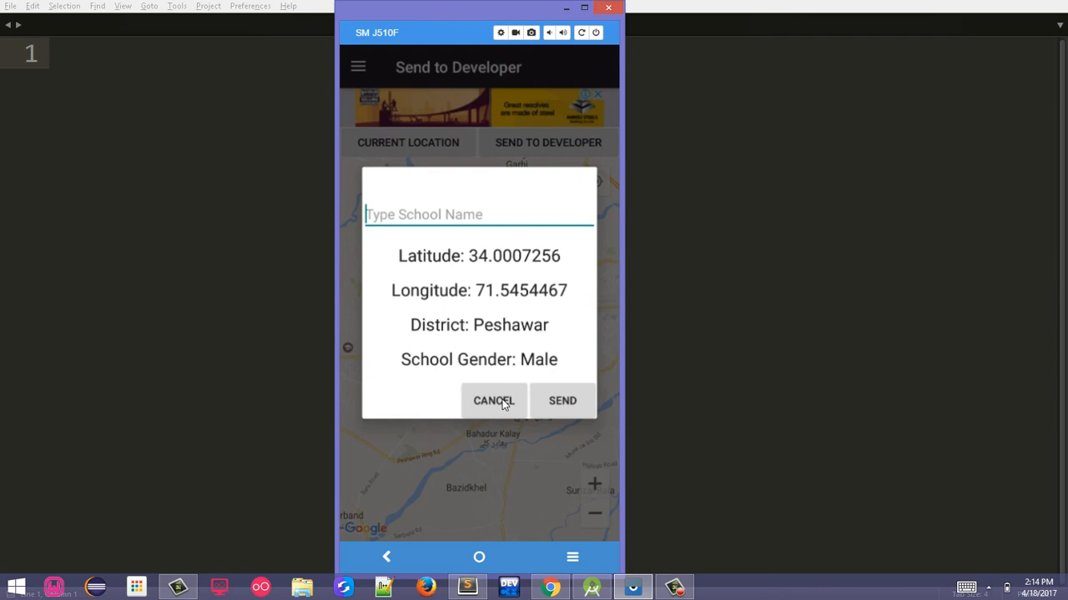
{"action": "left_click", "coordinate": [494, 400]}
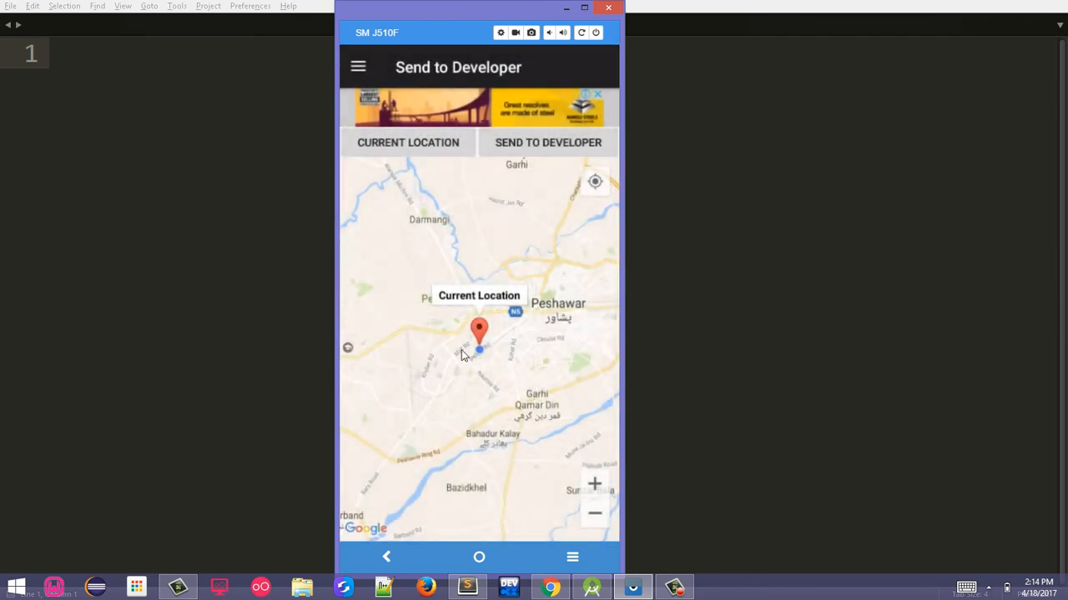
{"action": "mouse_move", "coordinate": [500, 285]}
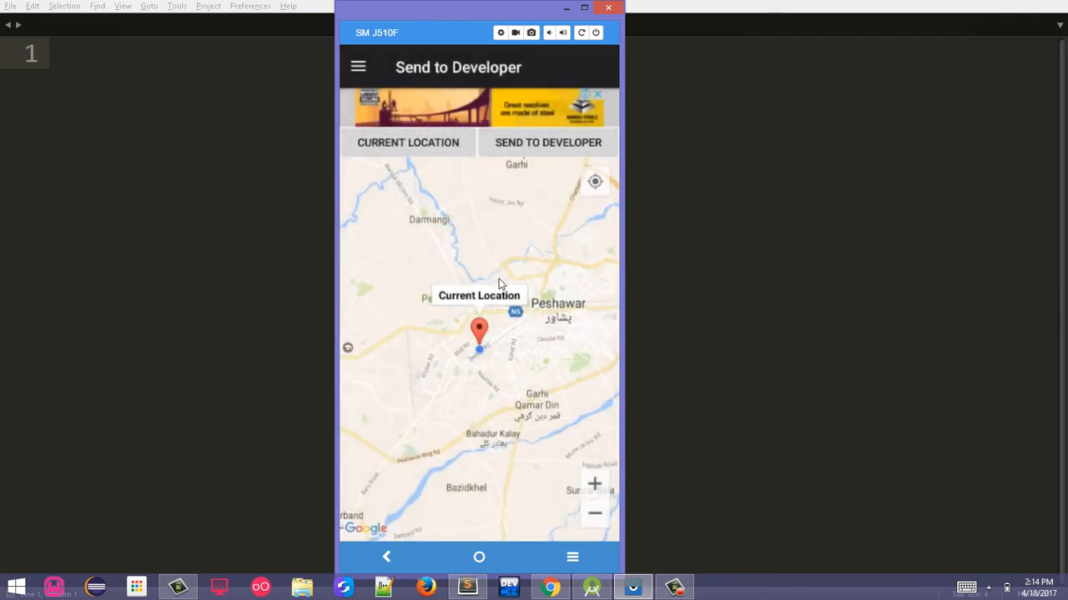
{"action": "mouse_move", "coordinate": [471, 327]}
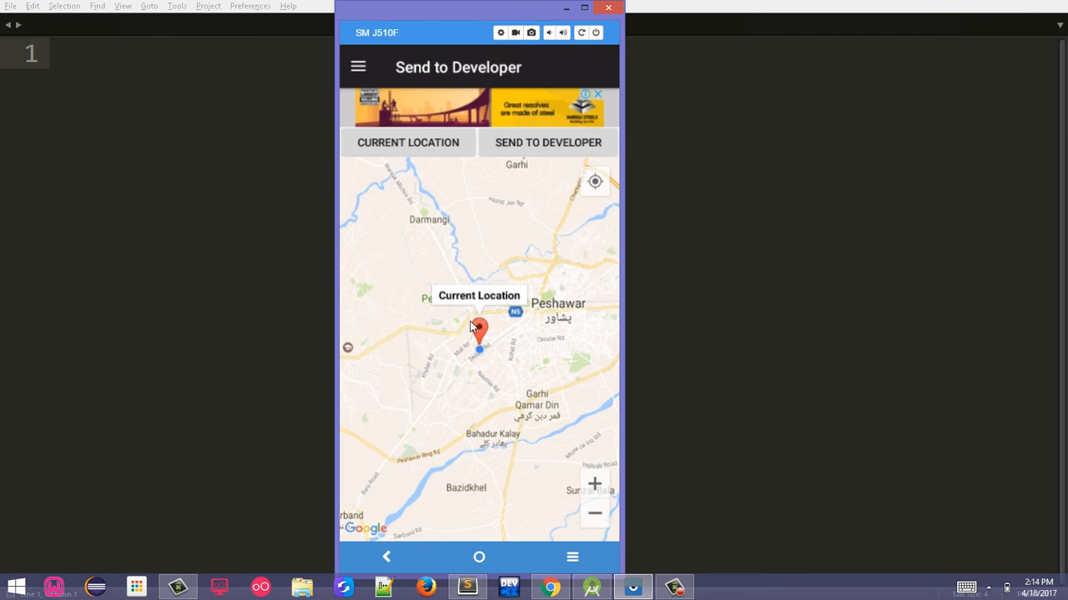
{"action": "mouse_move", "coordinate": [411, 318]}
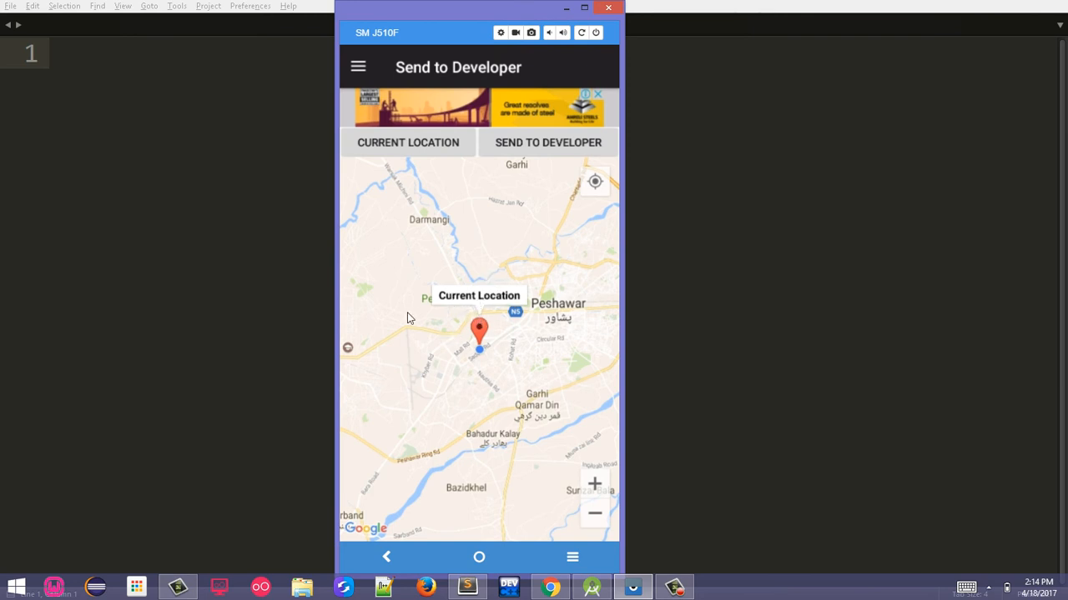
{"action": "left_click", "coordinate": [357, 67]}
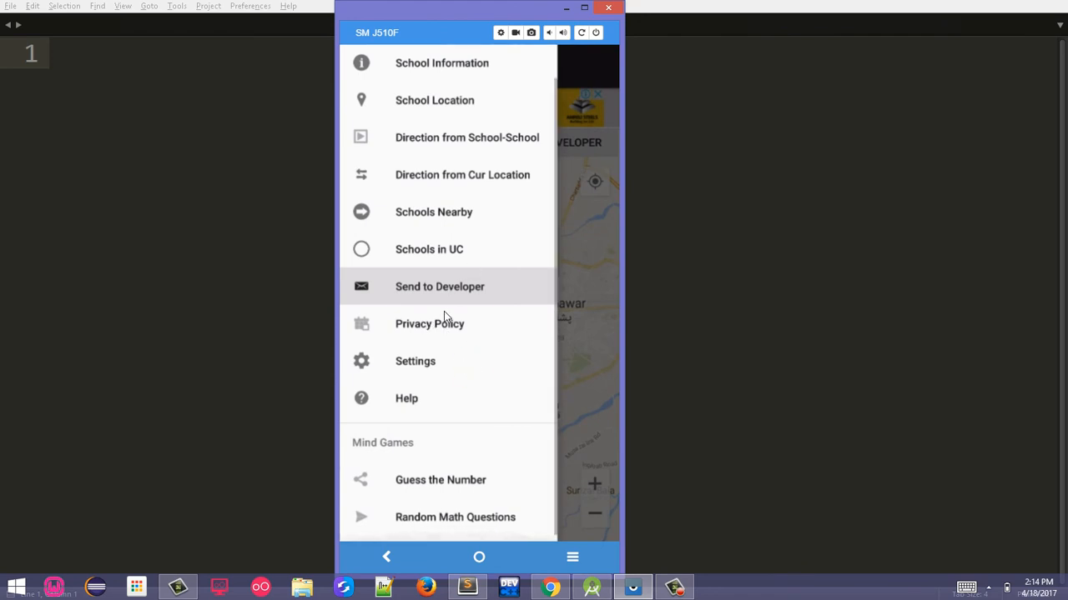
{"action": "mouse_move", "coordinate": [411, 371]}
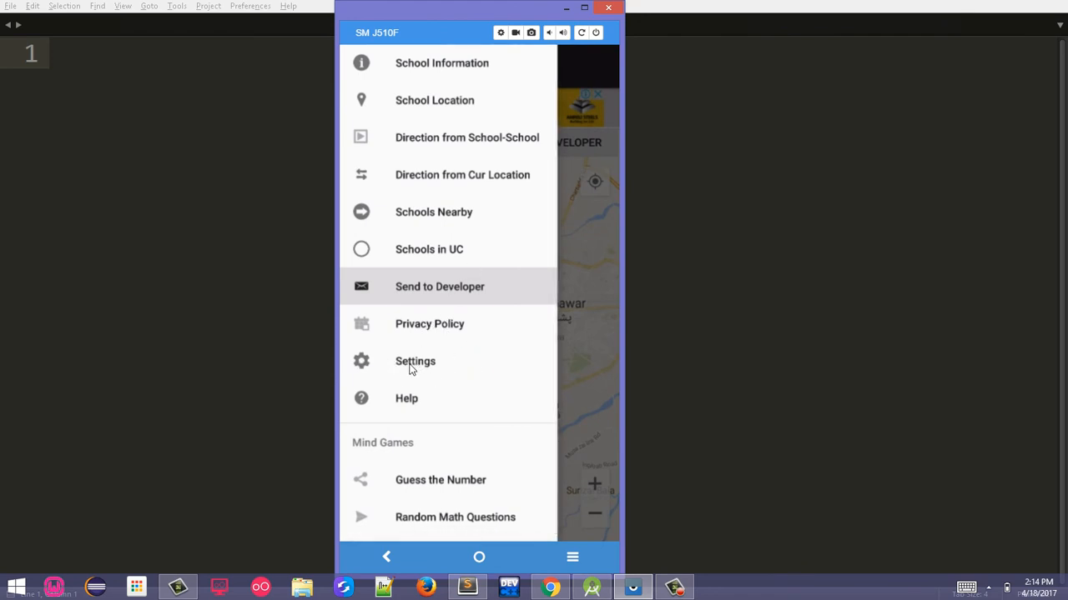
Review Settings showing Peshawar district and Male gender, then return to the sections list
{"action": "left_click", "coordinate": [414, 360]}
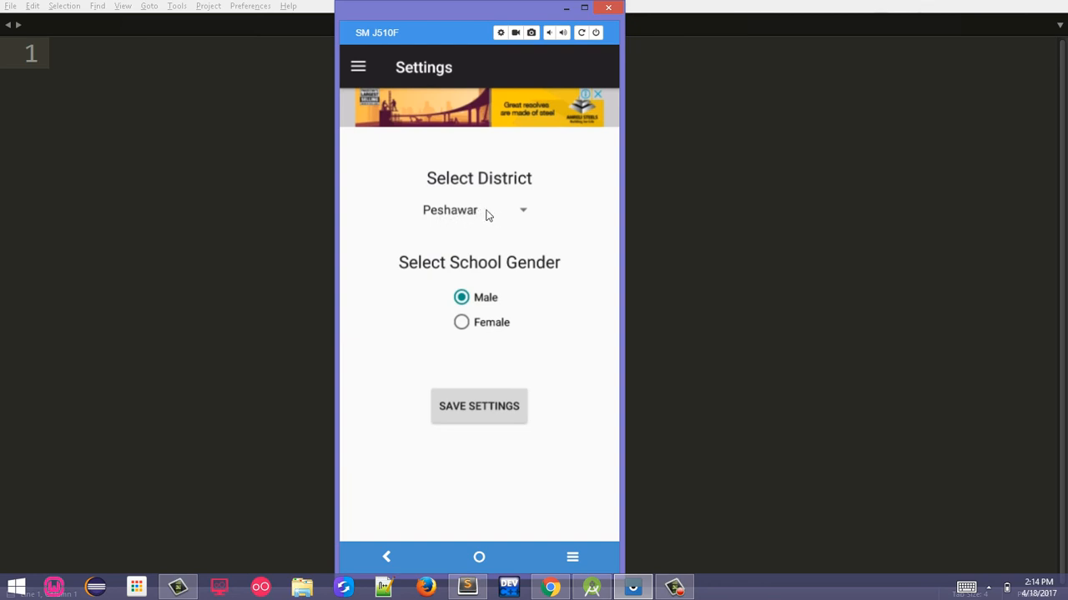
{"action": "mouse_move", "coordinate": [484, 275]}
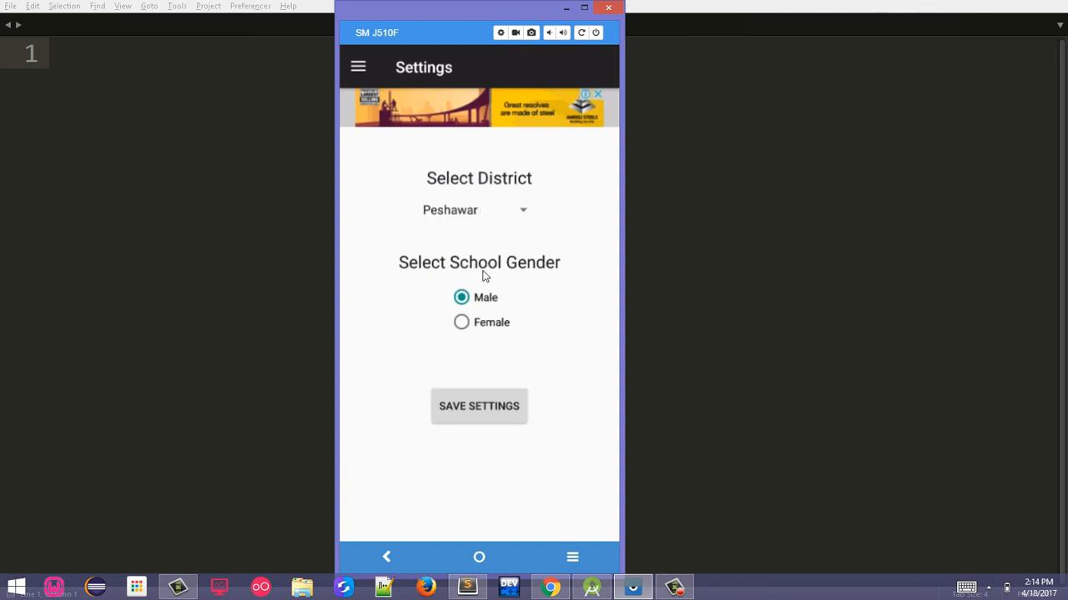
{"action": "mouse_move", "coordinate": [401, 95]}
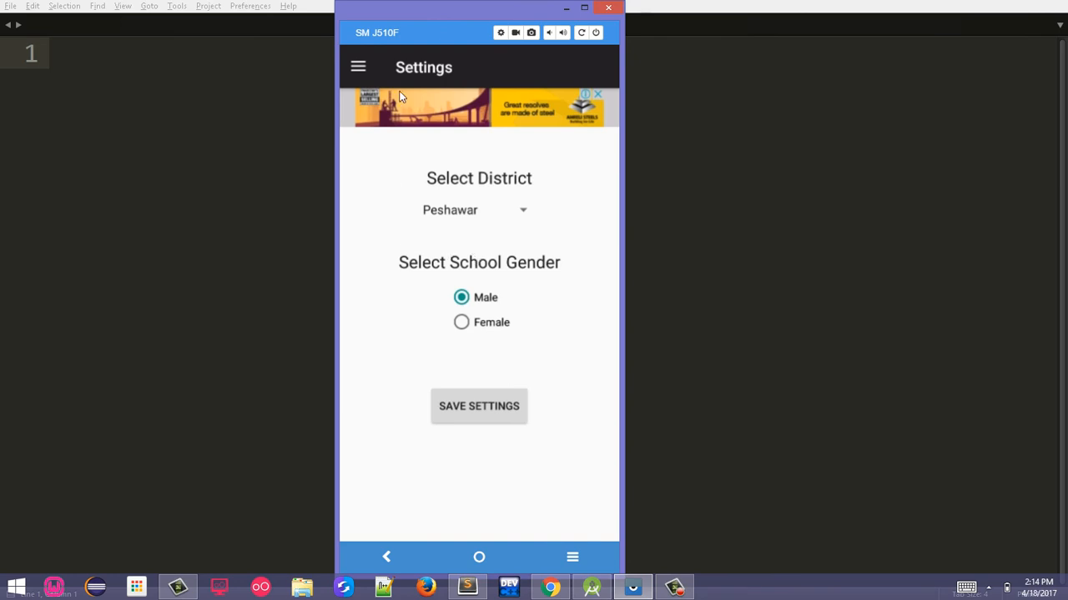
{"action": "left_click", "coordinate": [357, 67]}
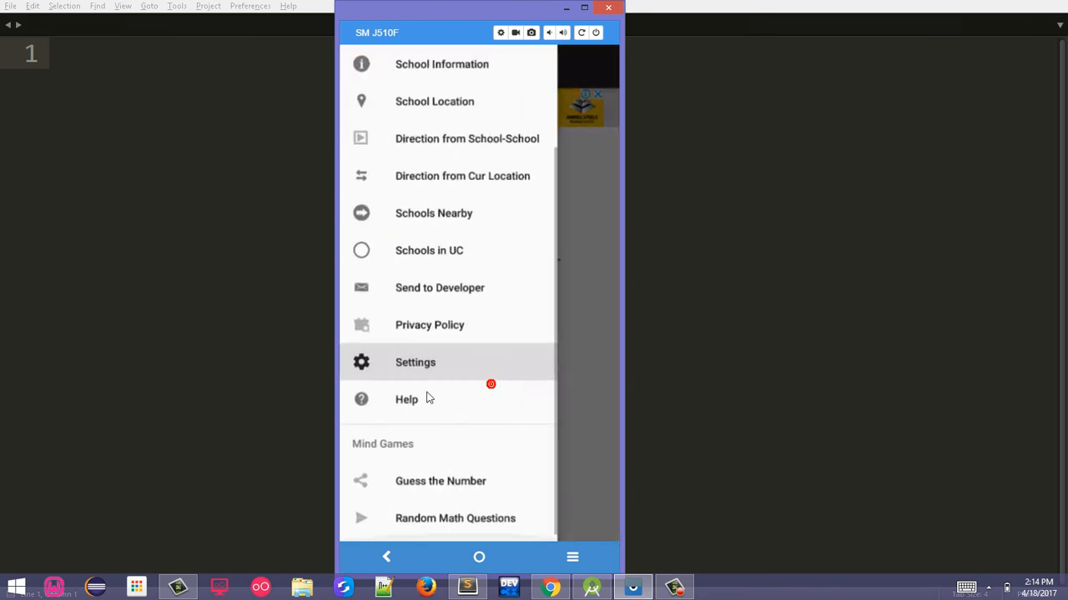
Read the School Info and School Location explanations on the Help screen
{"action": "left_click", "coordinate": [407, 401]}
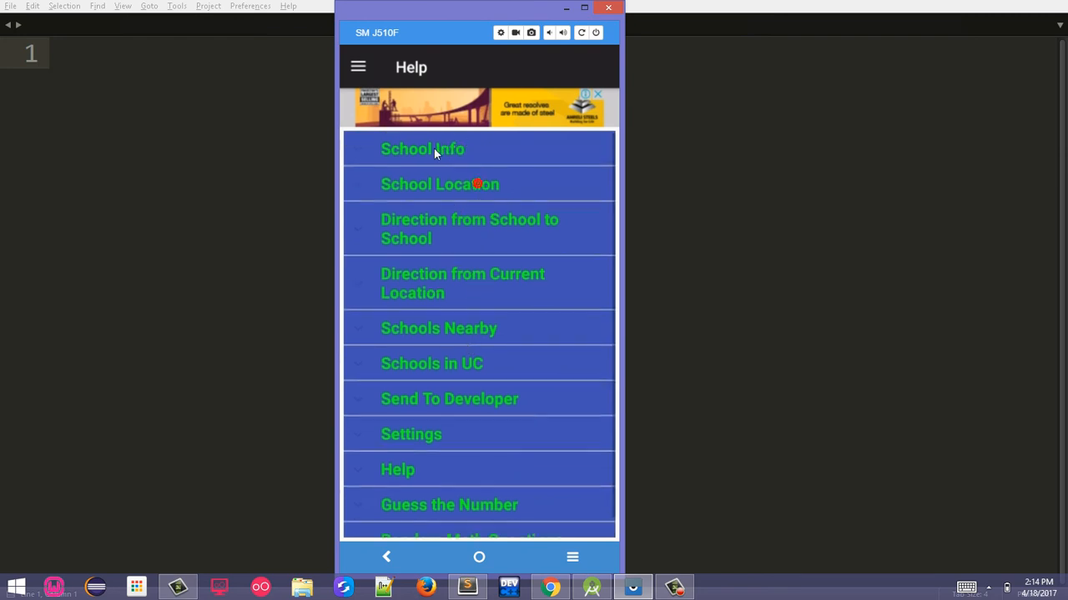
{"action": "left_click", "coordinate": [422, 148]}
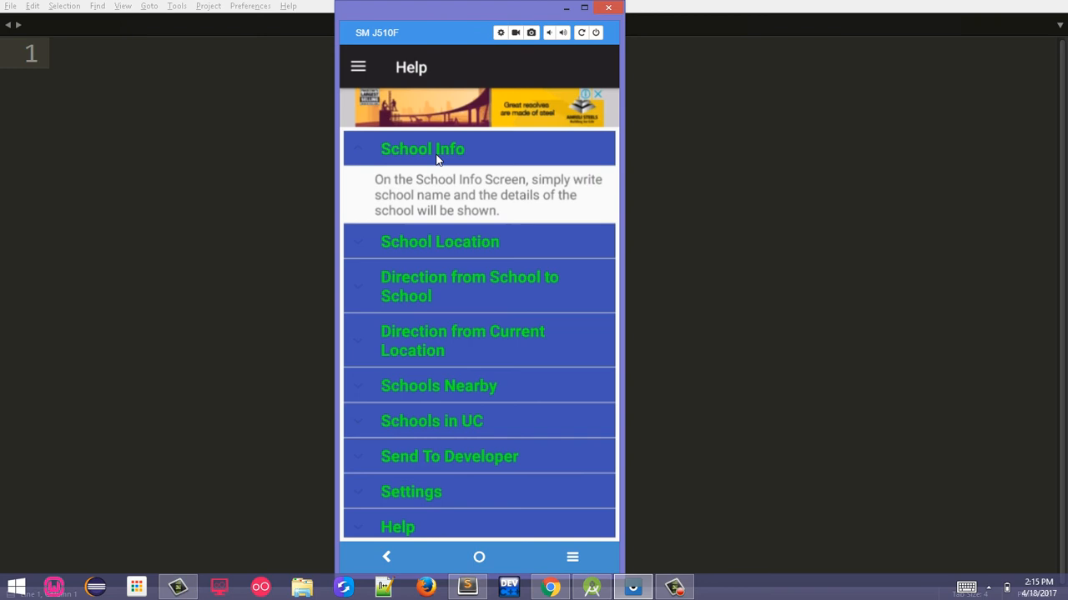
{"action": "left_click", "coordinate": [422, 149]}
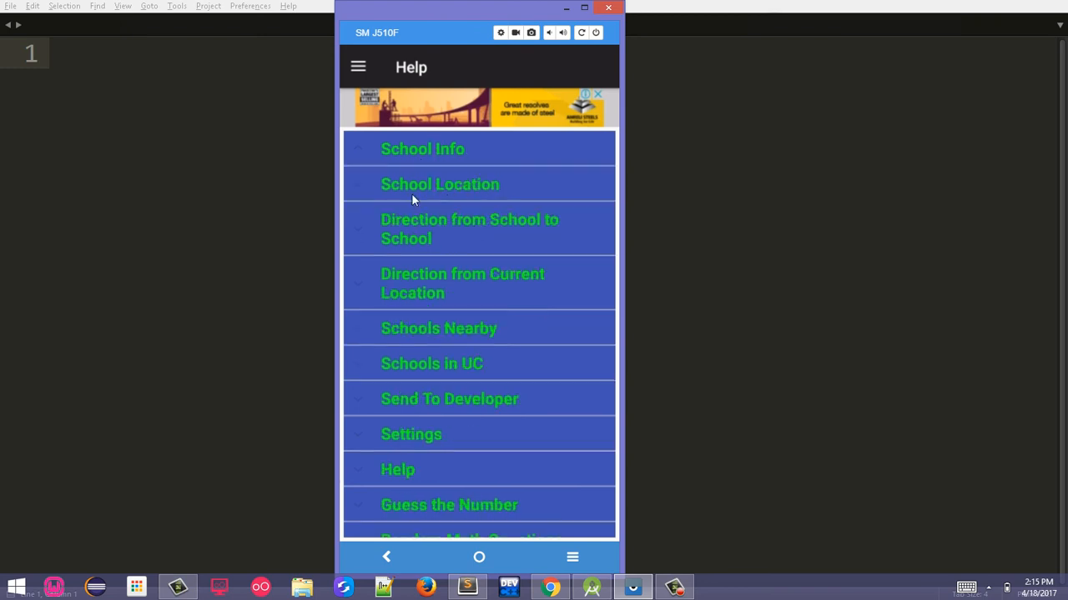
{"action": "scroll", "scroll_direction": "down", "scroll_amount": 3}
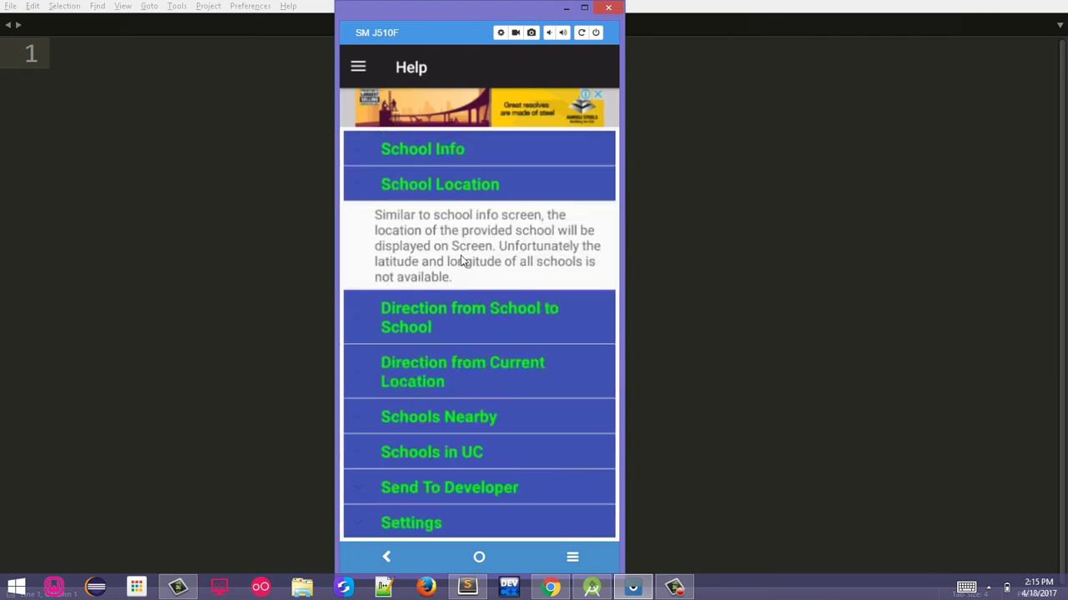
{"action": "mouse_move", "coordinate": [487, 247]}
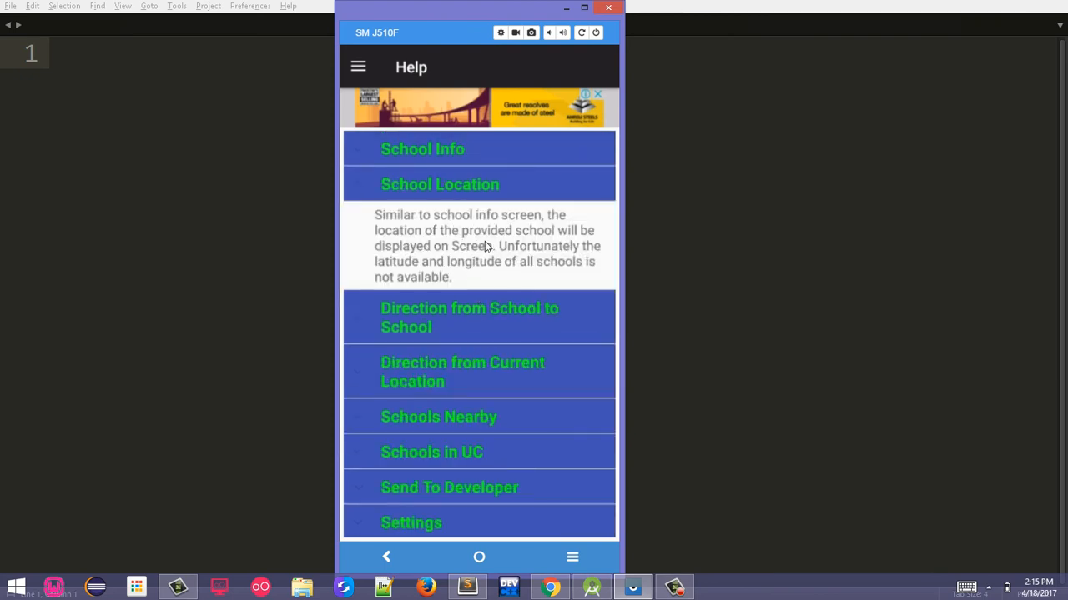
{"action": "left_click", "coordinate": [357, 67]}
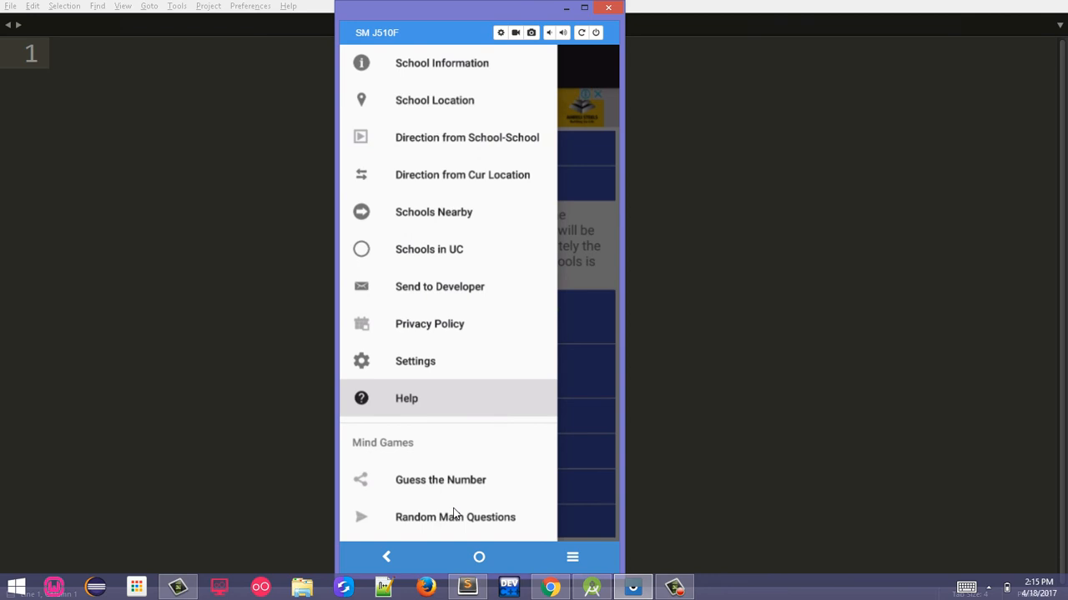
Start Guess the Number, generate a secret number and check guesses including 5 and 35
{"action": "left_click", "coordinate": [441, 480]}
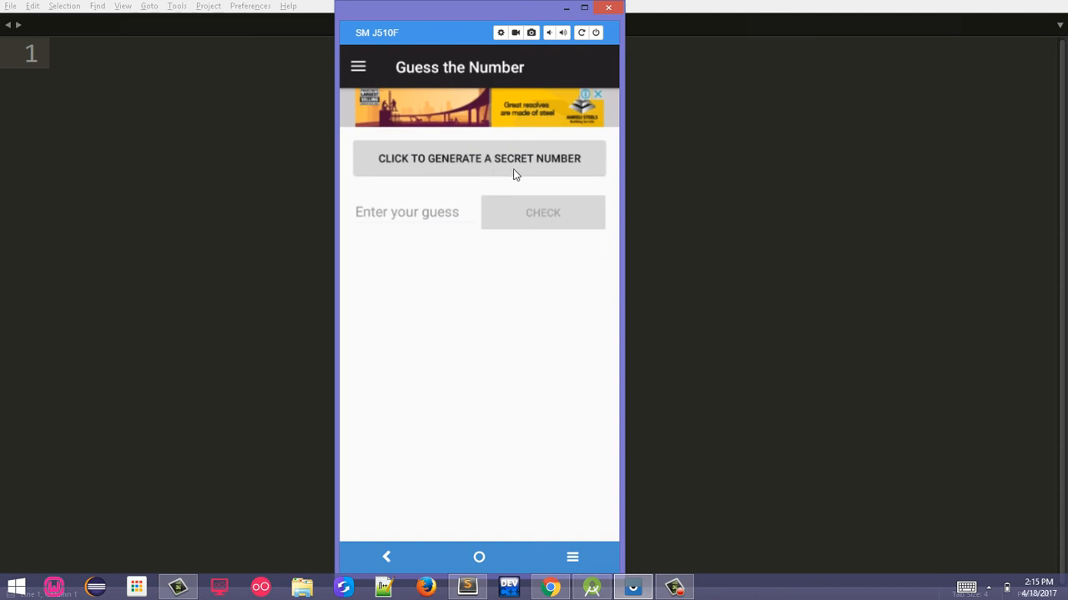
{"action": "left_click", "coordinate": [479, 158]}
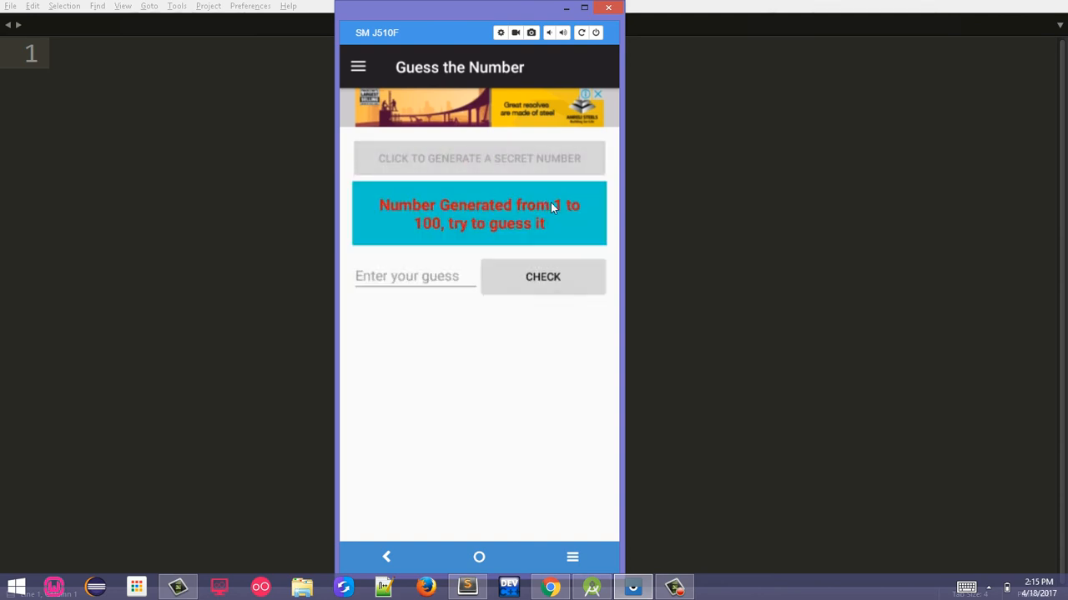
{"action": "mouse_move", "coordinate": [425, 277]}
{"action": "type", "text": "5"}
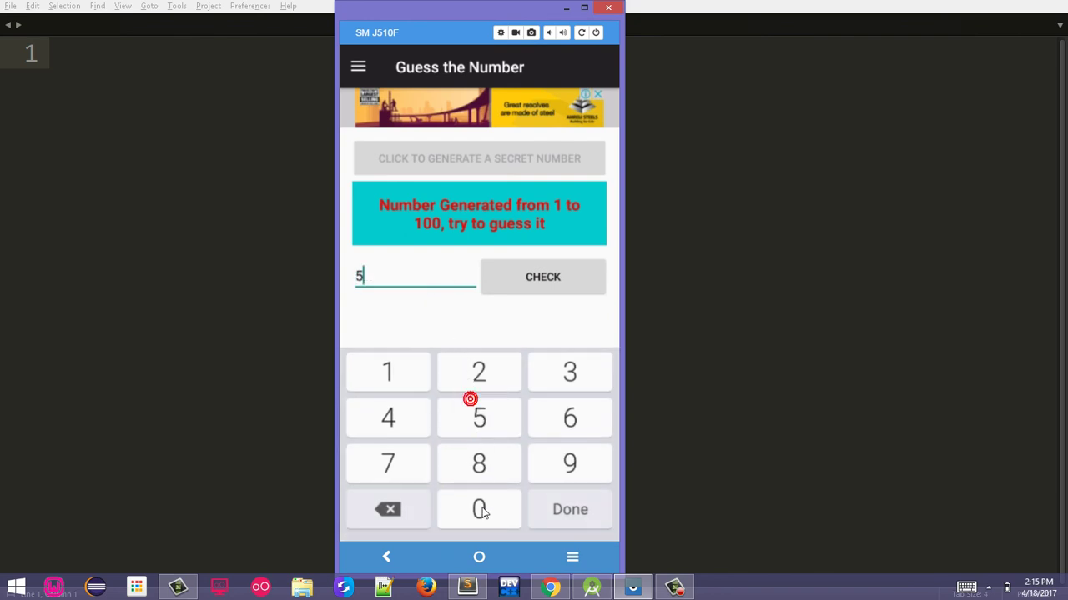
{"action": "left_click", "coordinate": [542, 277]}
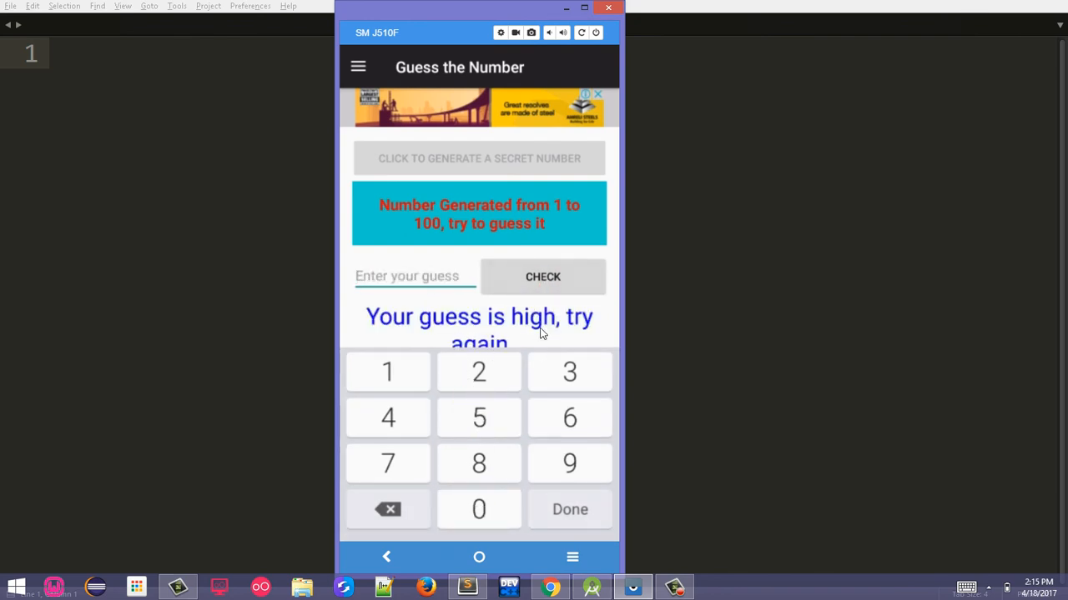
{"action": "mouse_move", "coordinate": [452, 303]}
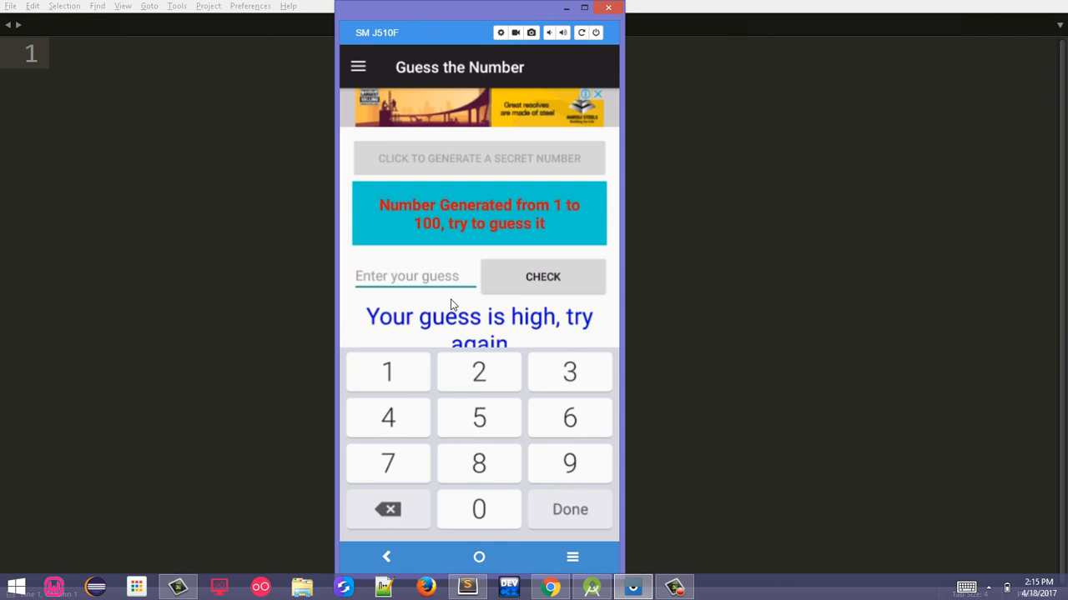
{"action": "left_click", "coordinate": [479, 370]}
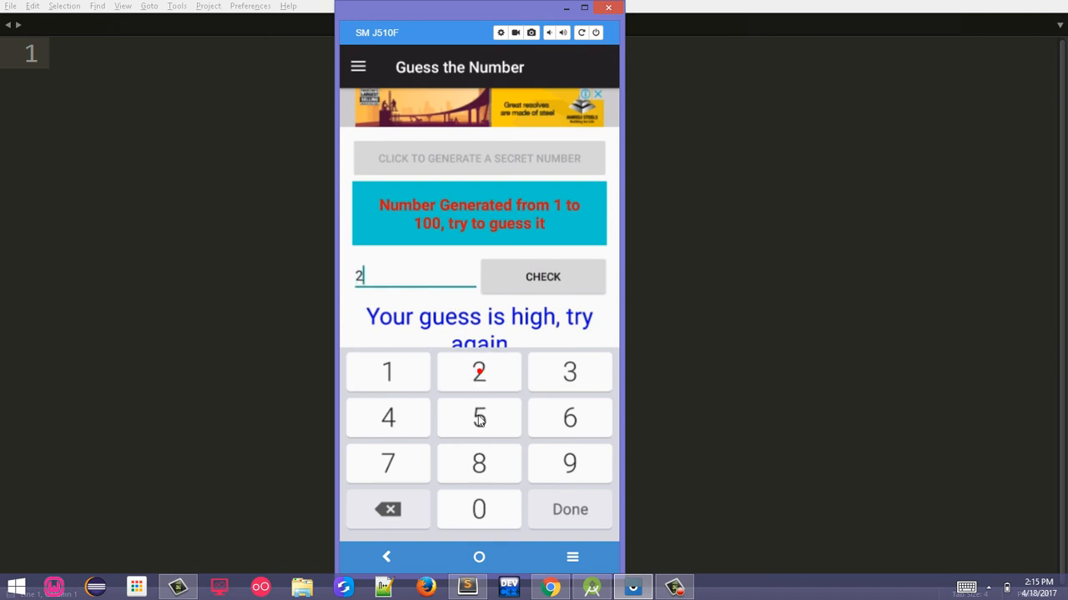
{"action": "left_click", "coordinate": [543, 277]}
{"action": "type", "text": "35"}
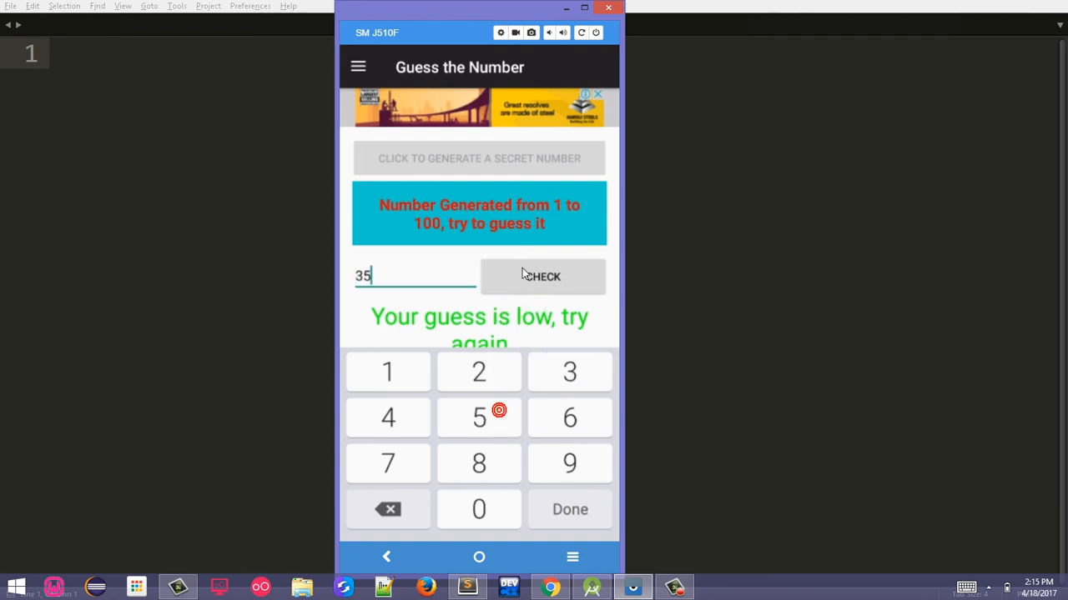
{"action": "left_click", "coordinate": [543, 277]}
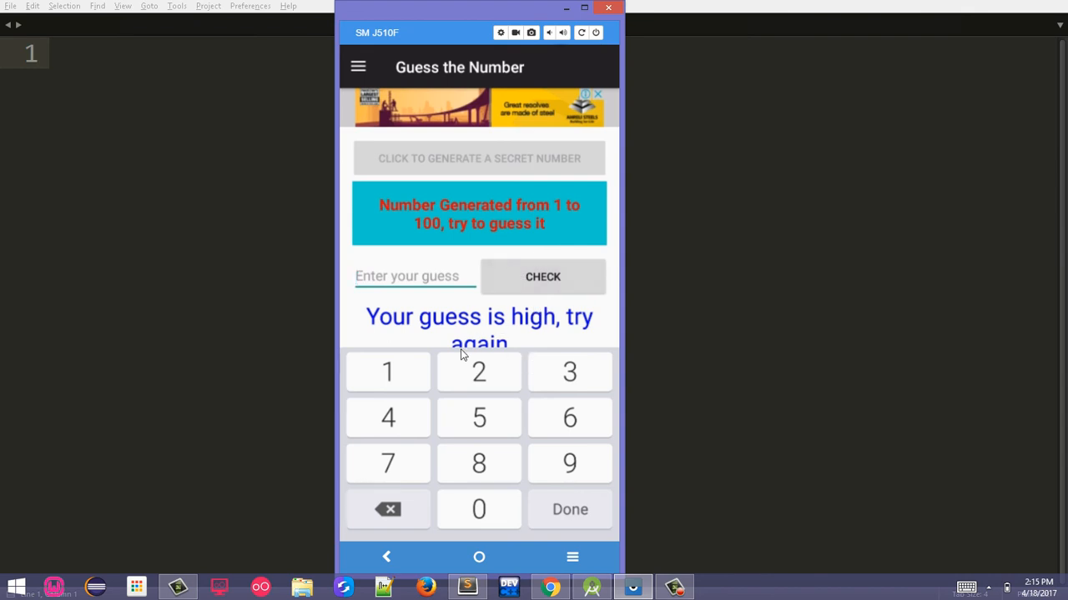
{"action": "mouse_move", "coordinate": [527, 387]}
{"action": "type", "text": "30"}
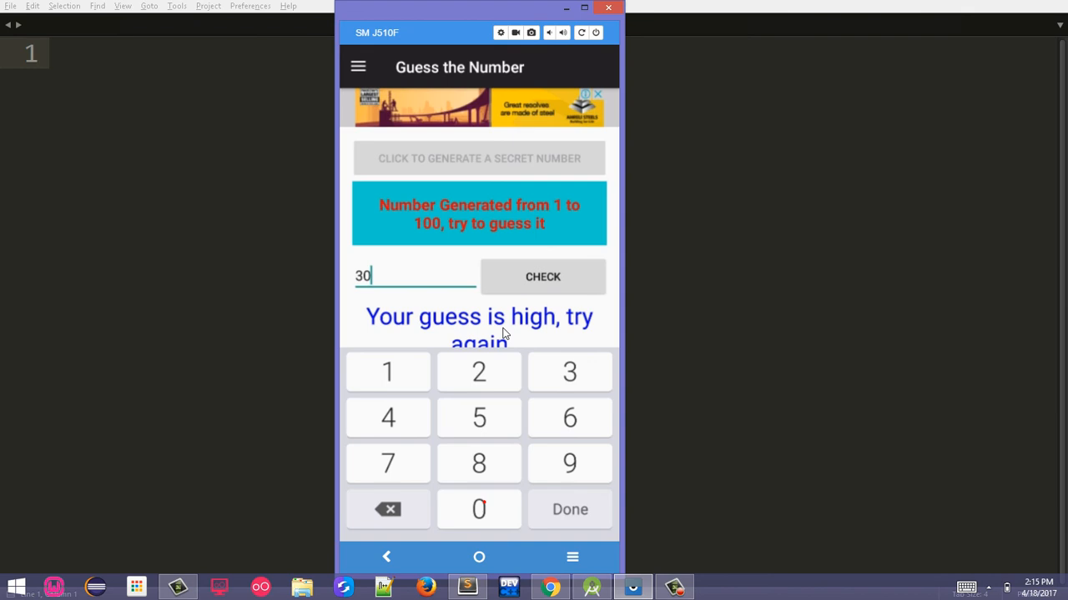
Keep guessing with 30, 28 and lower until the secret number is found
{"action": "left_click", "coordinate": [542, 277]}
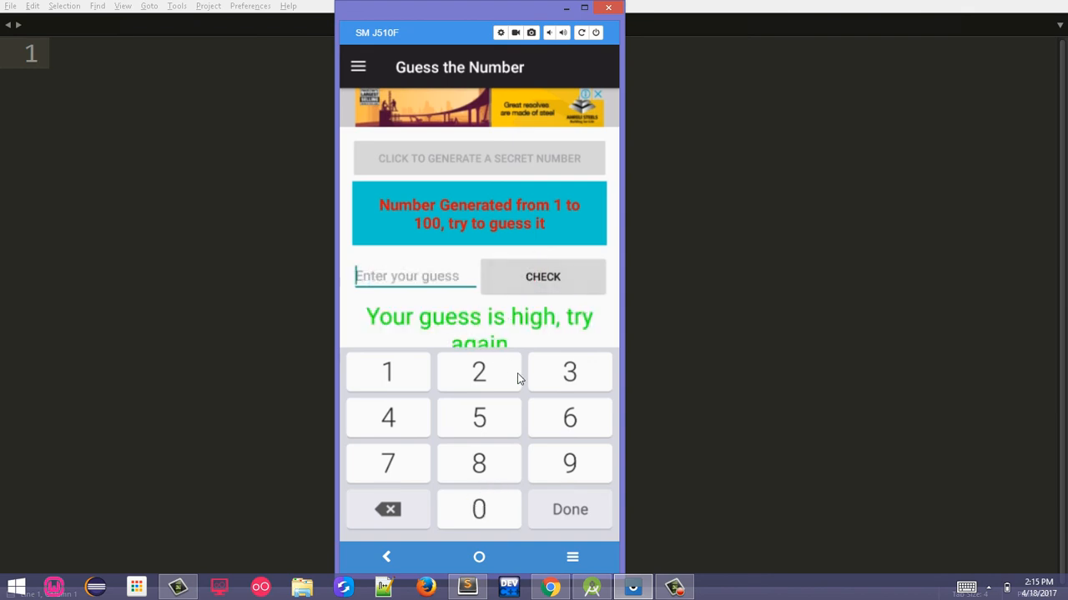
{"action": "type", "text": "28"}
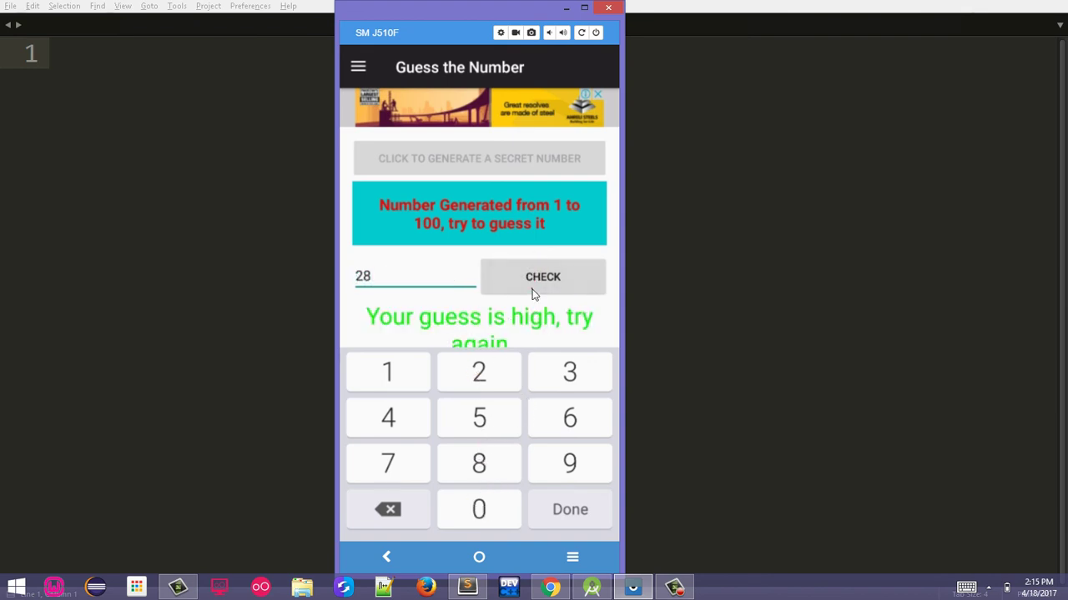
{"action": "left_click", "coordinate": [387, 509]}
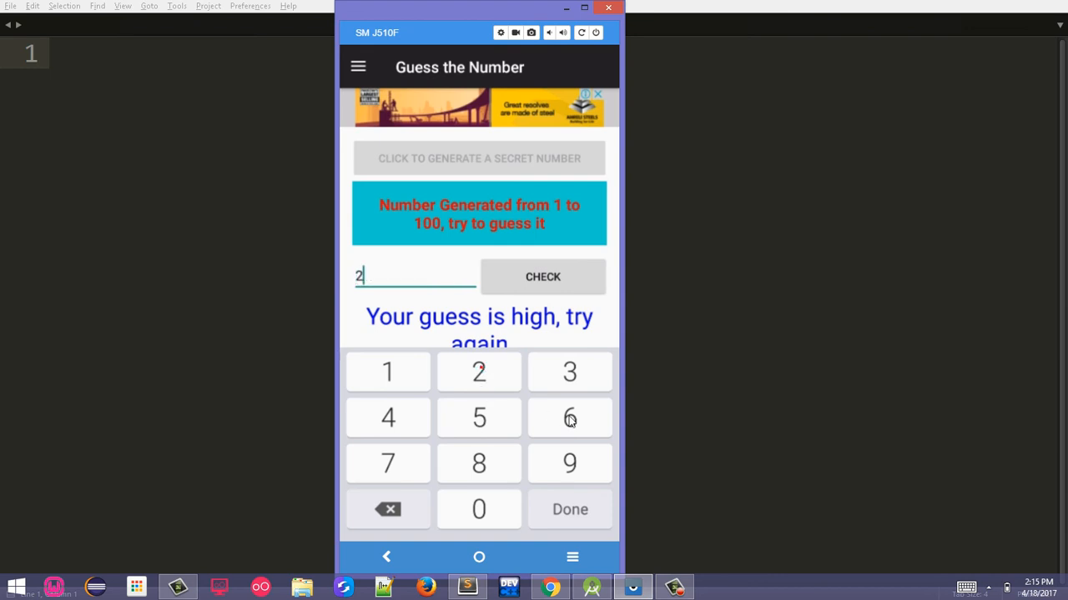
{"action": "left_click", "coordinate": [542, 277]}
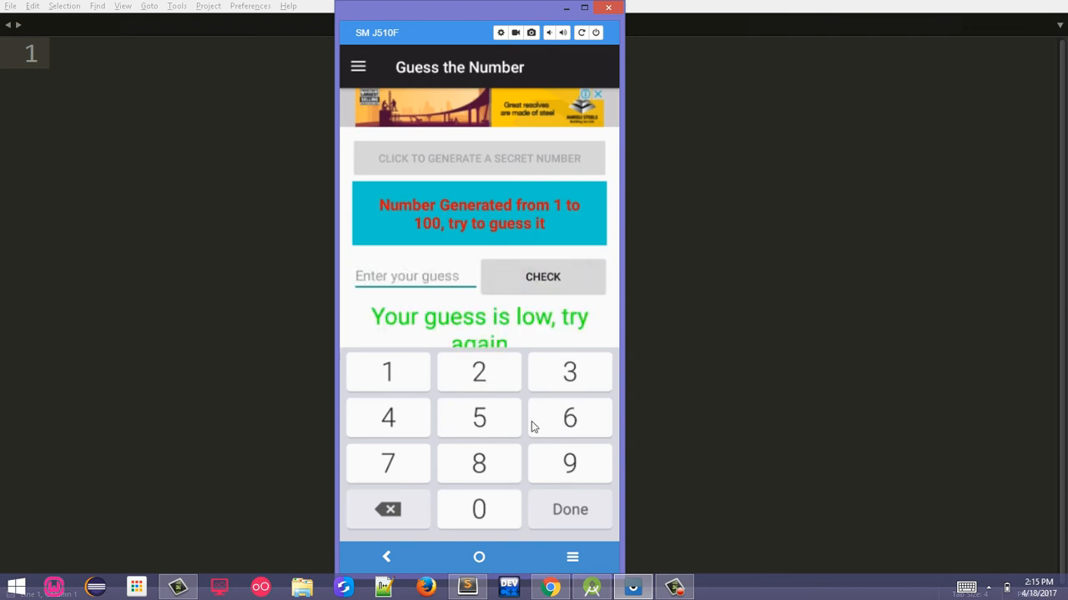
{"action": "left_click", "coordinate": [387, 464]}
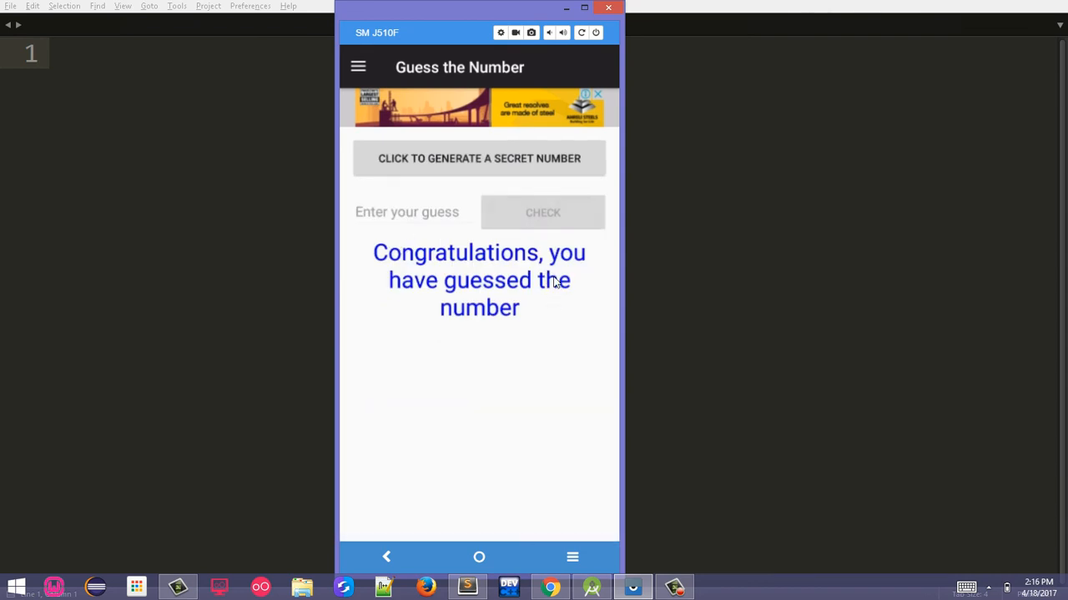
{"action": "mouse_move", "coordinate": [465, 190]}
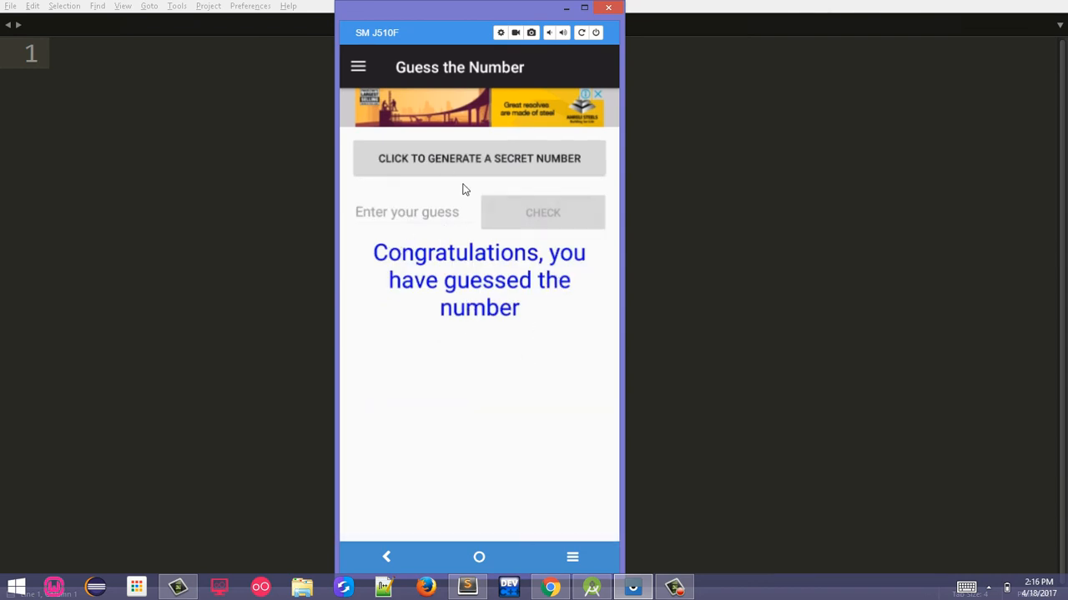
{"action": "left_click", "coordinate": [357, 67]}
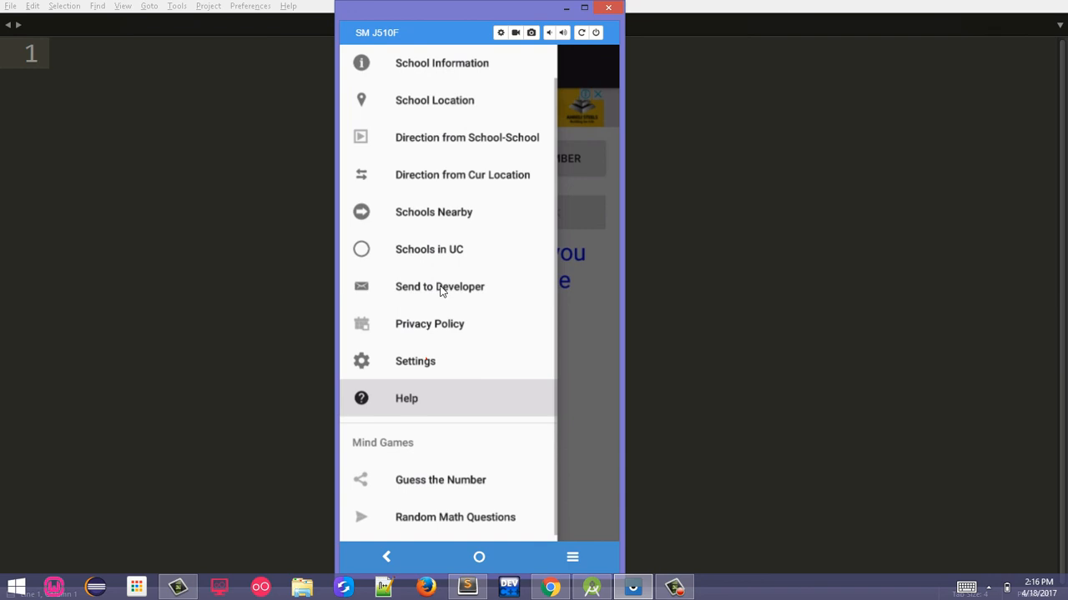
Start Random Math Questions and answer 5 * 8 correctly
{"action": "left_click", "coordinate": [454, 517]}
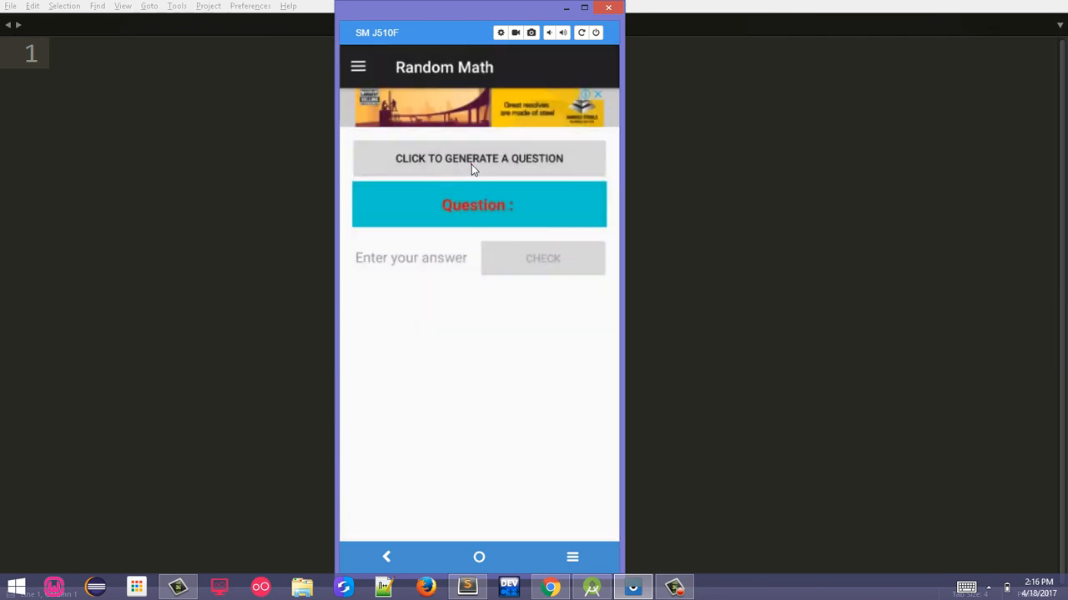
{"action": "left_click", "coordinate": [477, 157]}
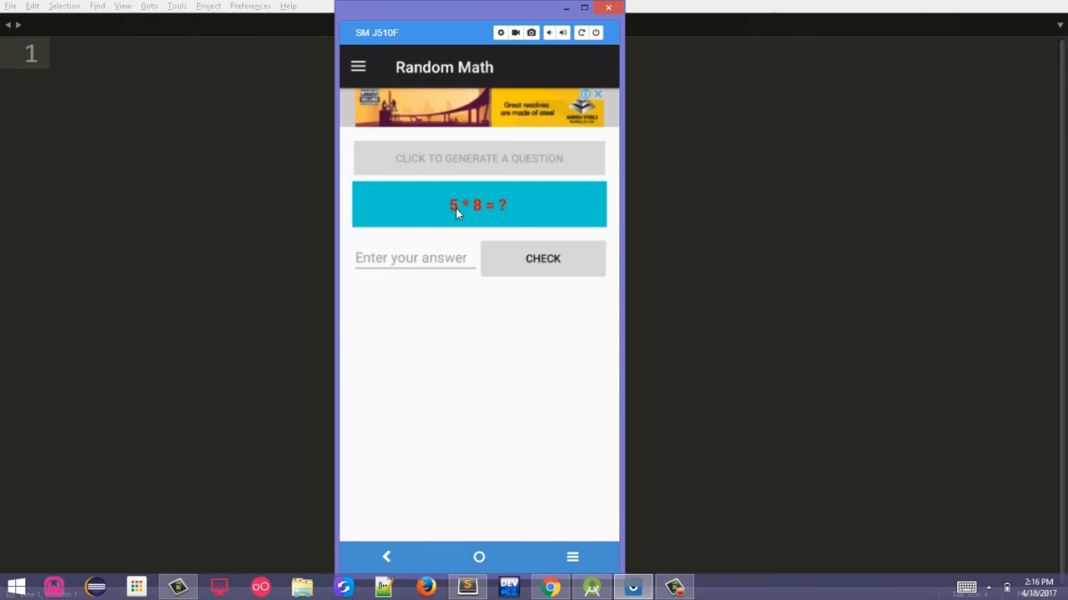
{"action": "mouse_move", "coordinate": [466, 222]}
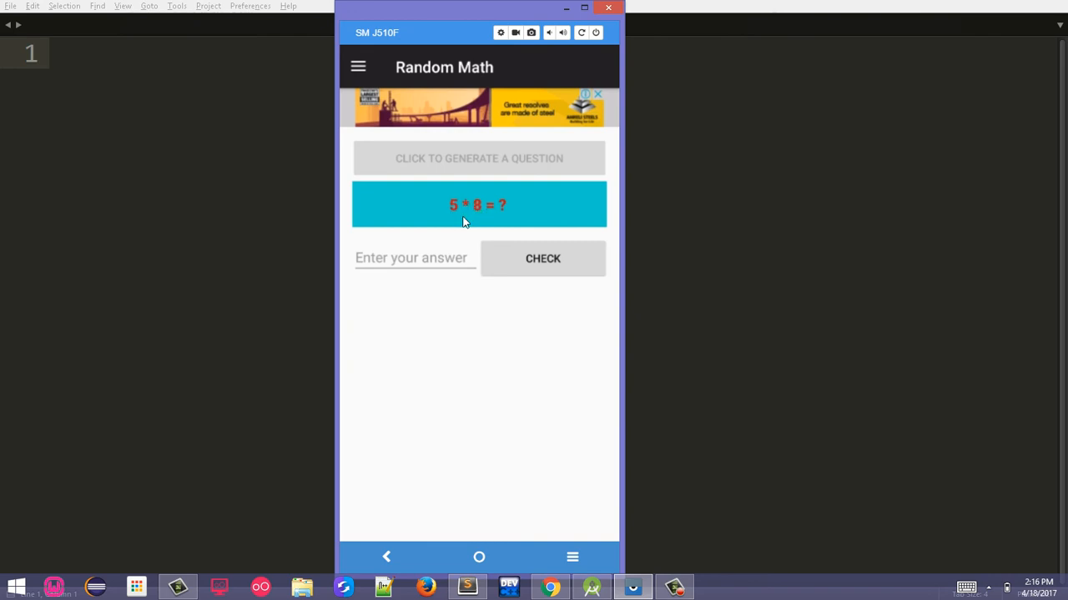
{"action": "left_click", "coordinate": [413, 257]}
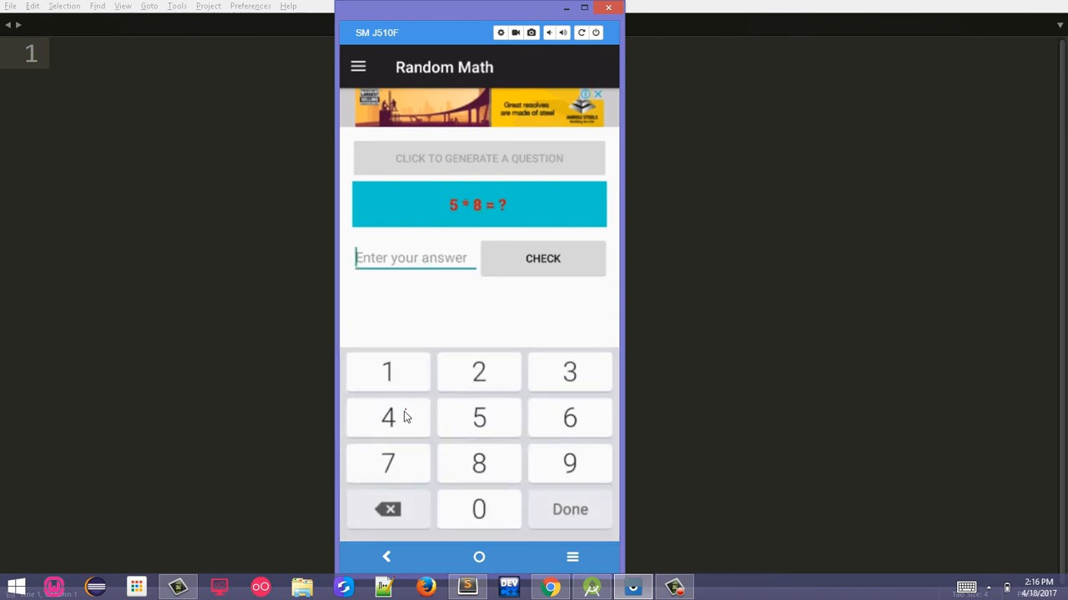
{"action": "left_click", "coordinate": [542, 258]}
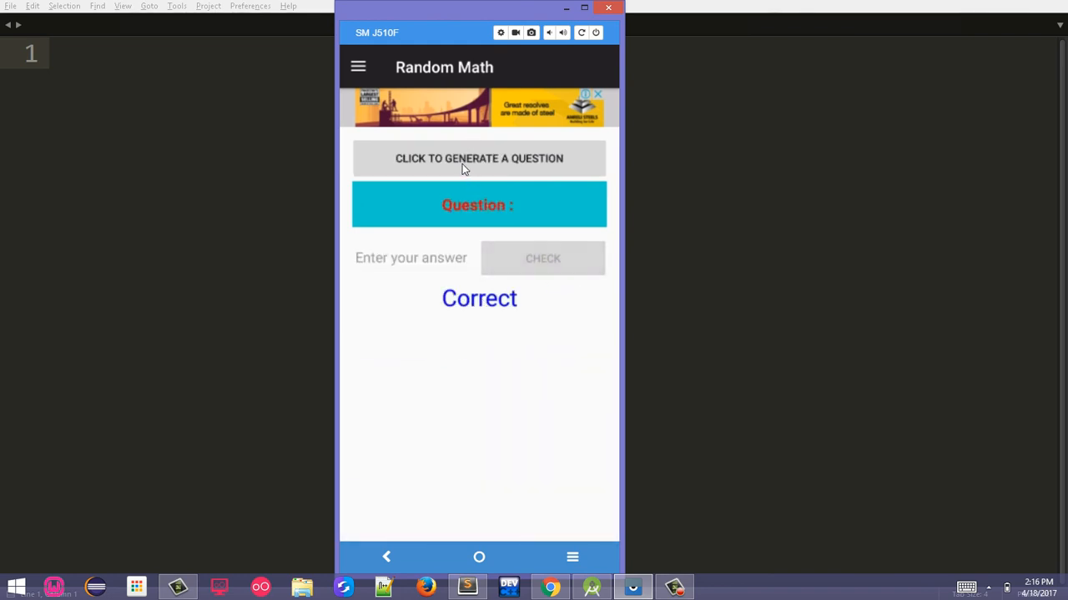
Generate a second question and answer 8 * 1 wrongly with 5
{"action": "left_click", "coordinate": [478, 158]}
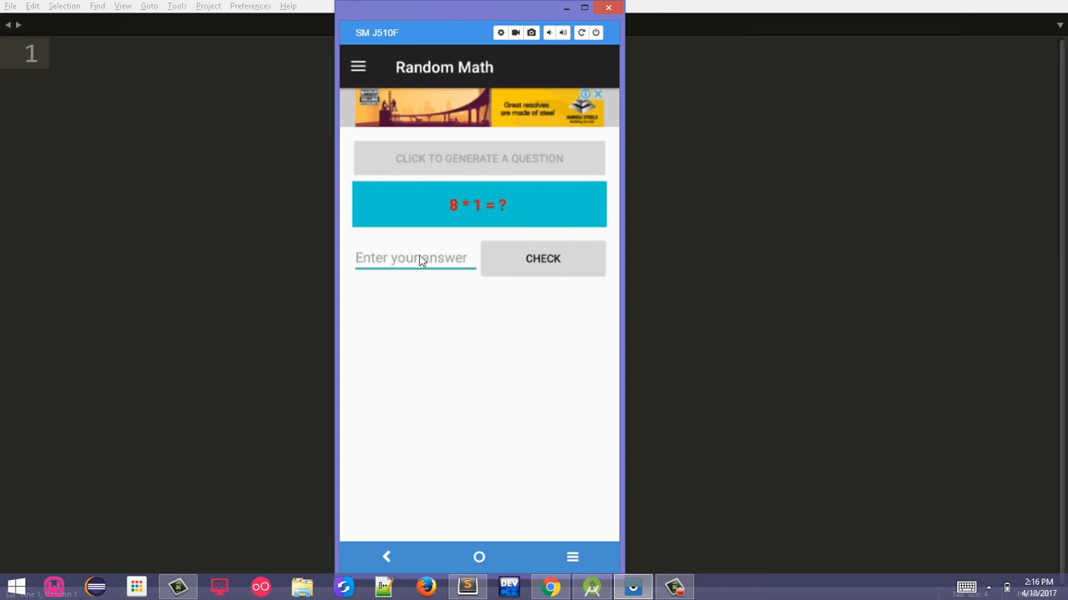
{"action": "left_click", "coordinate": [414, 257]}
{"action": "type", "text": "5"}
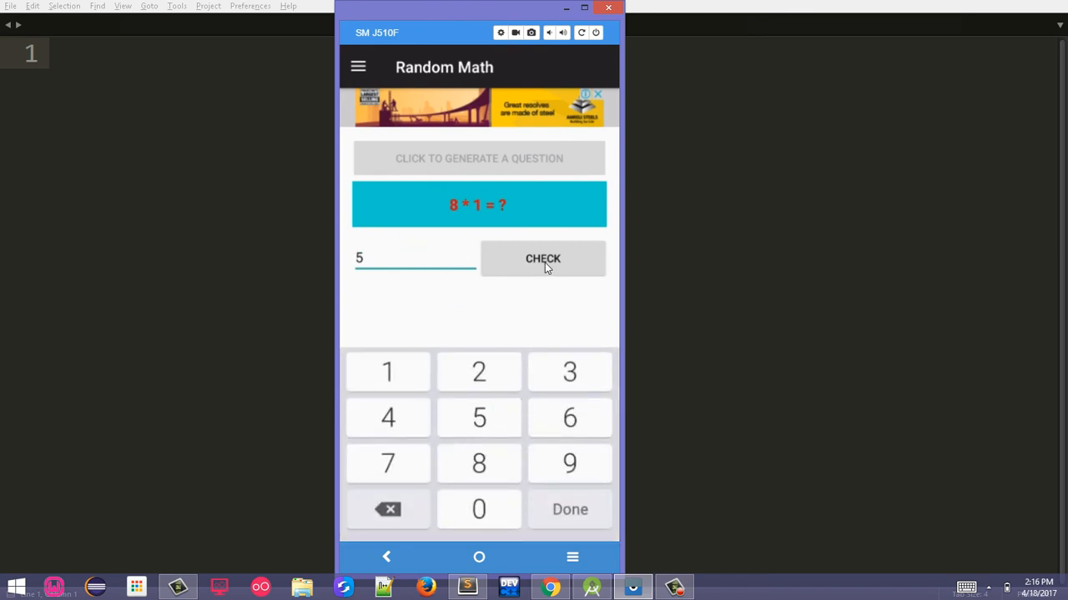
{"action": "left_click", "coordinate": [544, 258]}
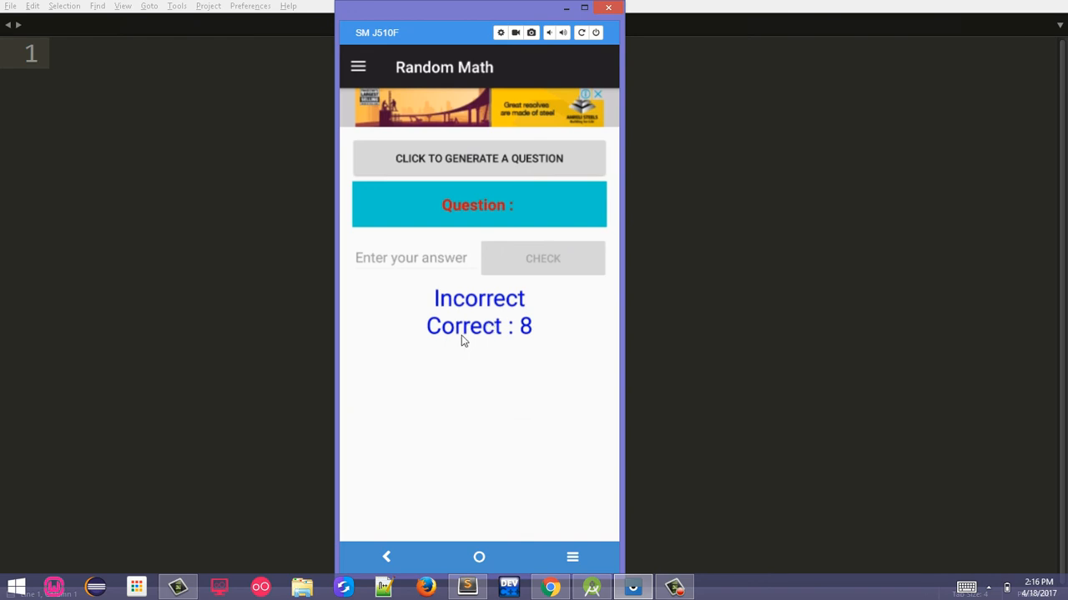
{"action": "mouse_move", "coordinate": [378, 110]}
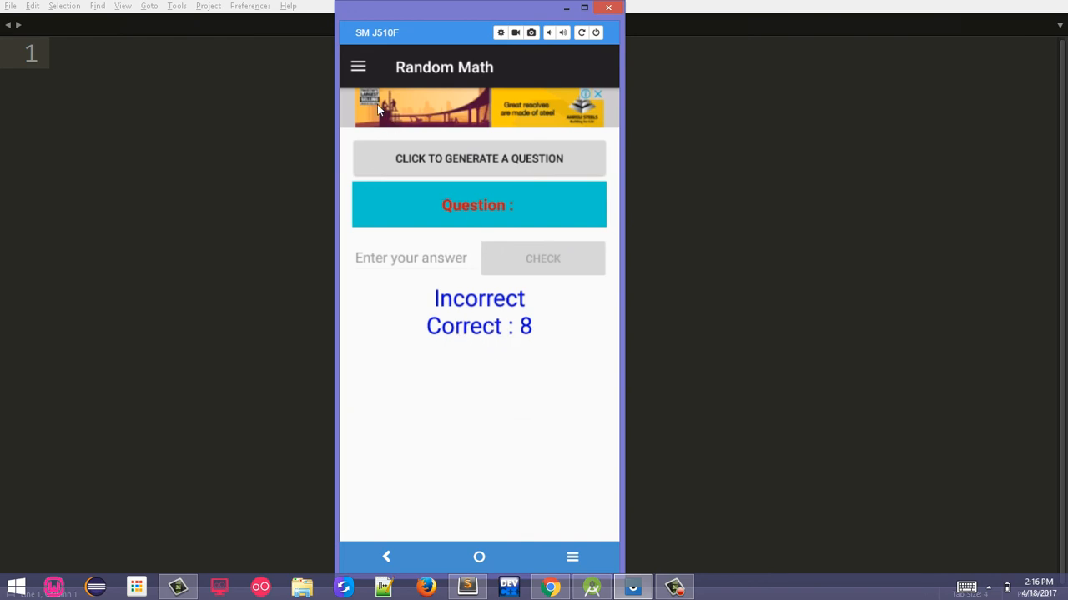
{"action": "left_click", "coordinate": [357, 67]}
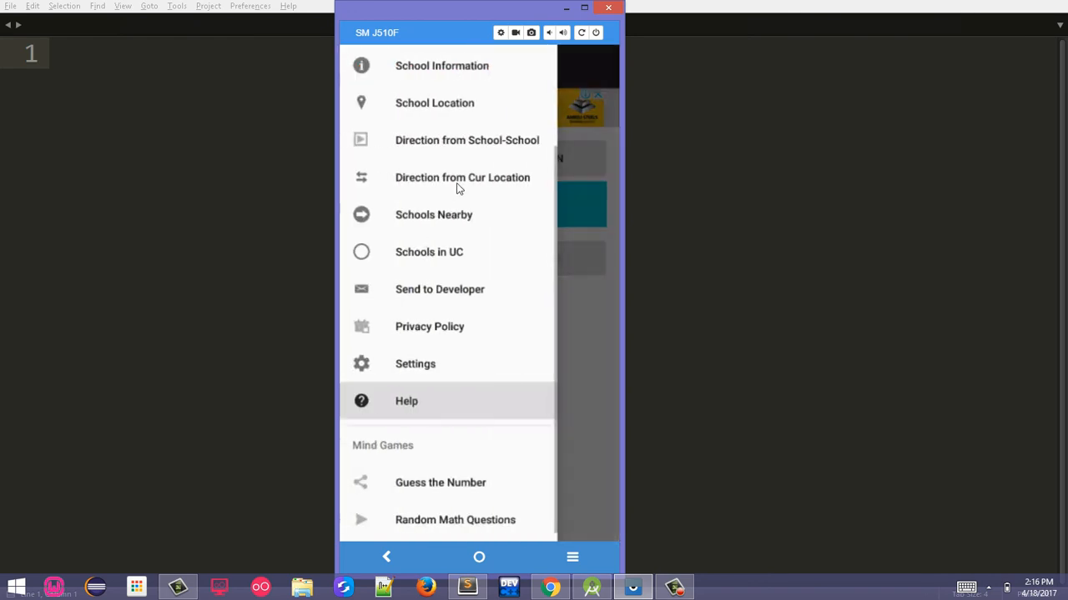
Bring up the Send to Developer map showing the location near Peshawar
{"action": "scroll", "scroll_direction": "down", "scroll_amount": 3}
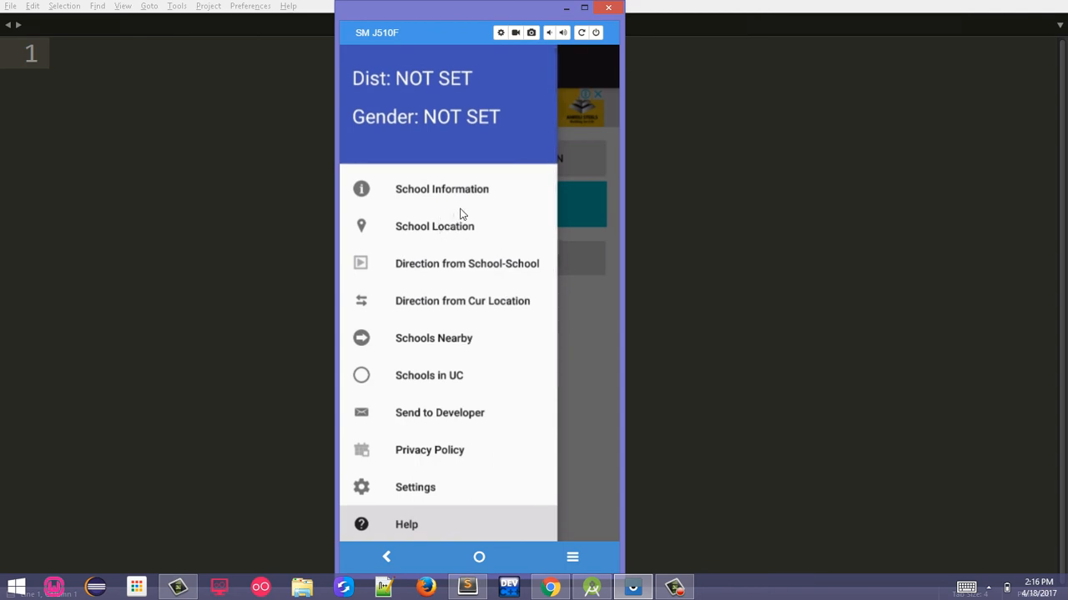
{"action": "mouse_move", "coordinate": [451, 227]}
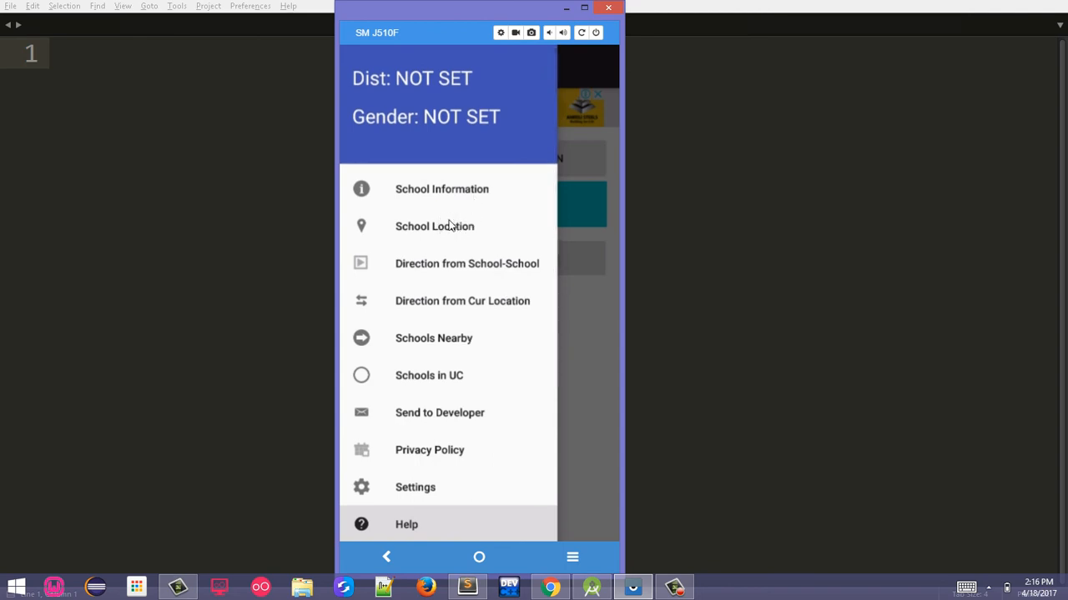
{"action": "left_click", "coordinate": [439, 414]}
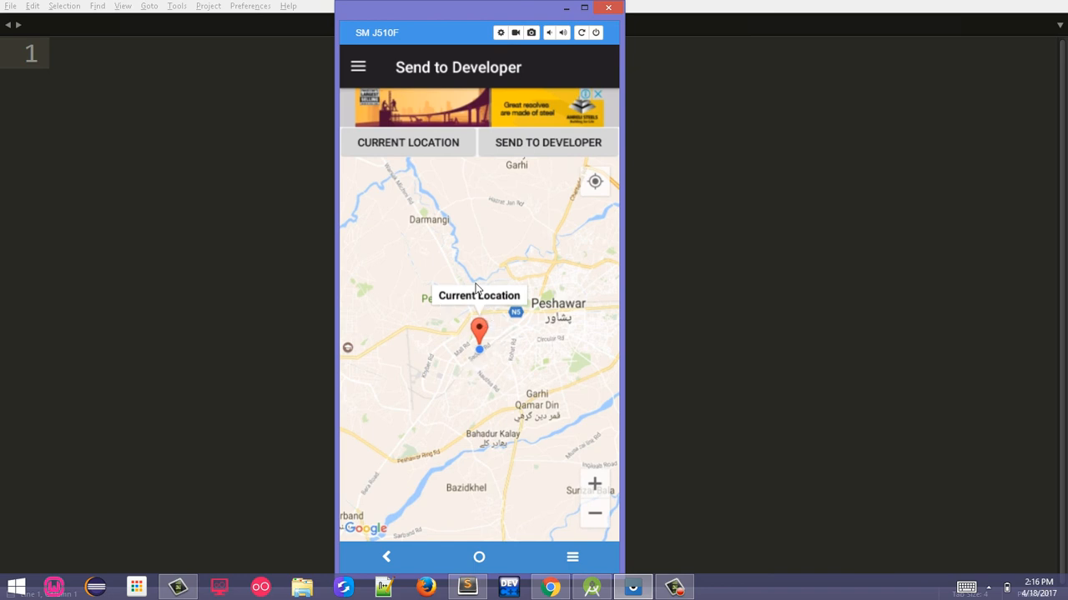
{"action": "mouse_move", "coordinate": [496, 297]}
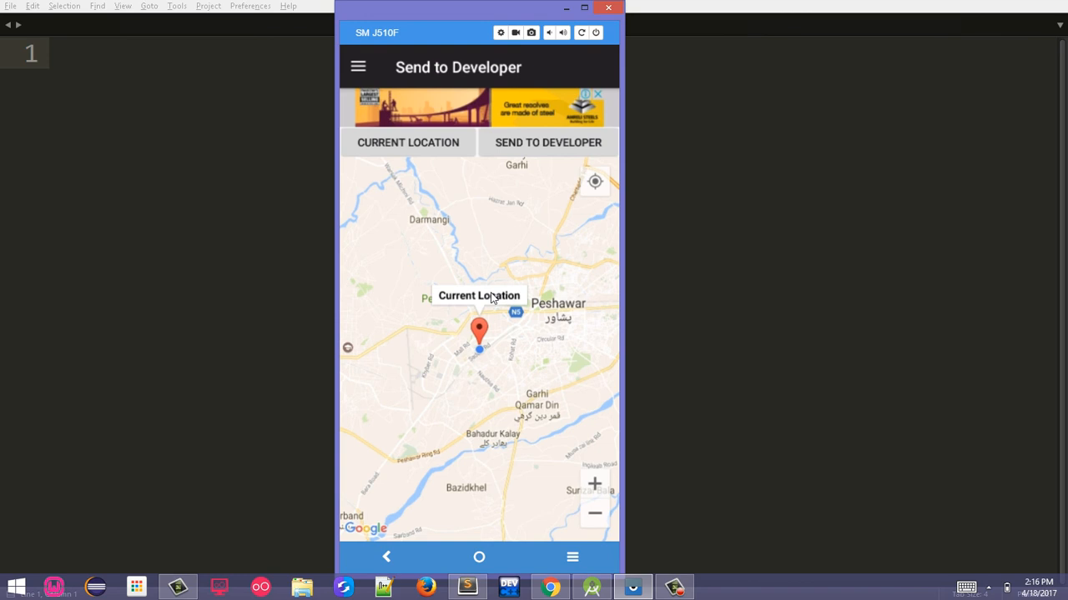
{"action": "mouse_move", "coordinate": [512, 314]}
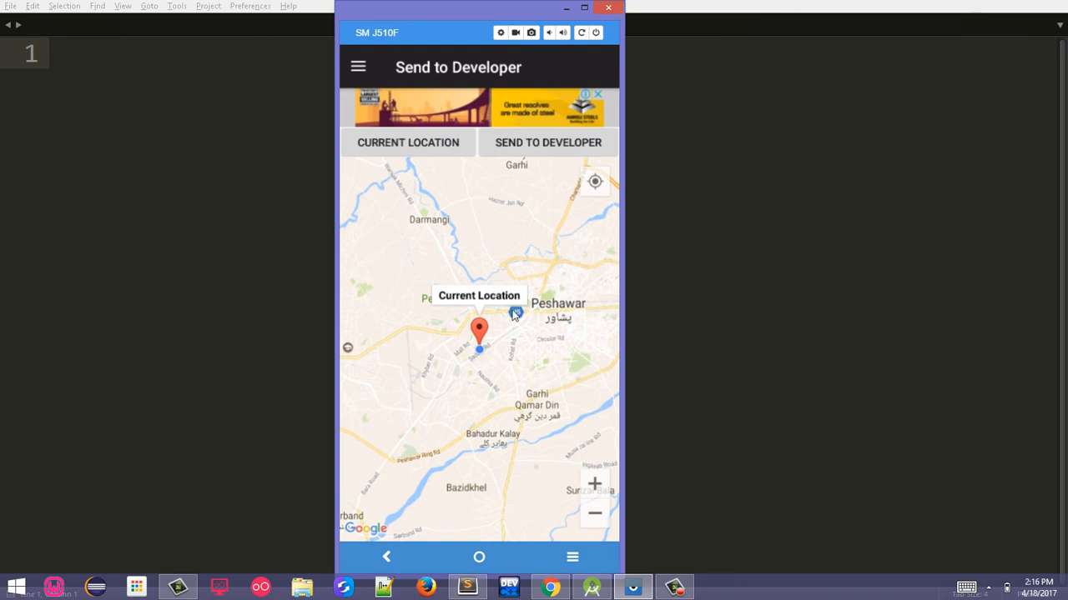